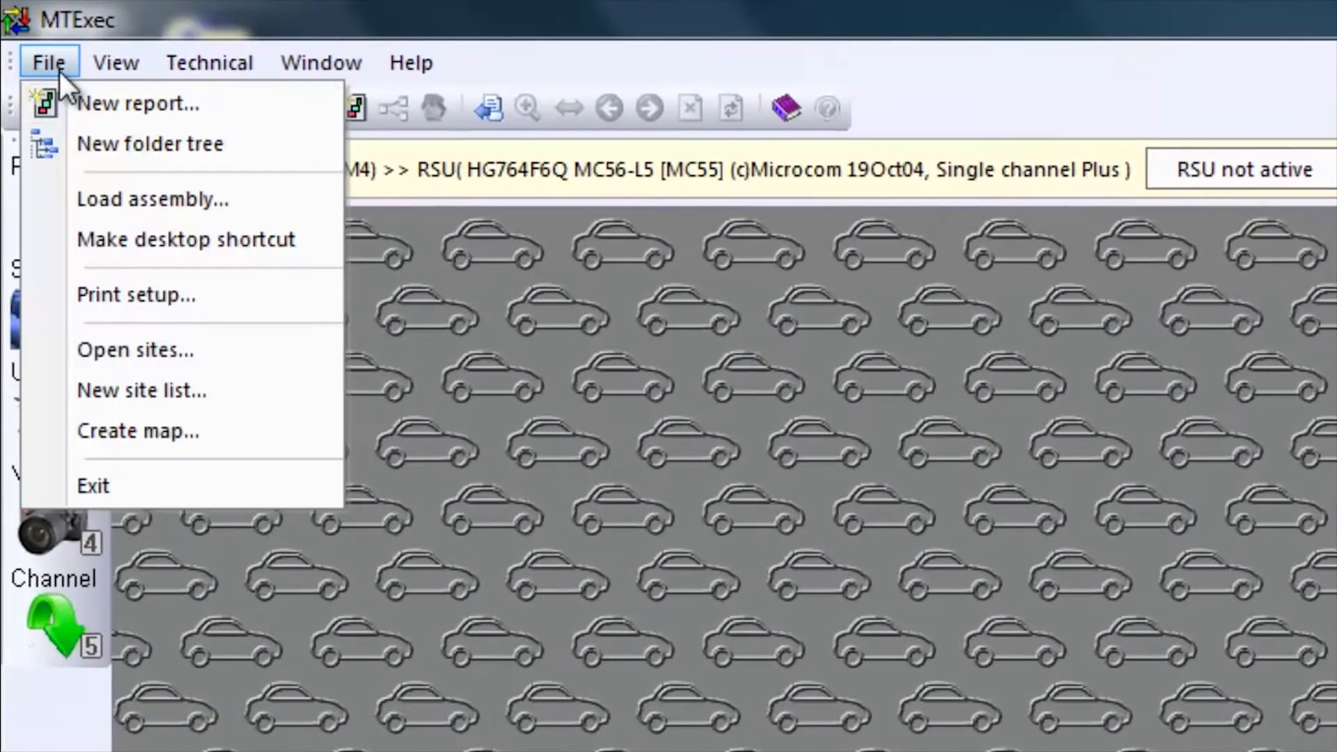
Open the Example.sit site list from the Sites folder via File > Open sites
{"action": "left_click", "coordinate": [134, 350]}
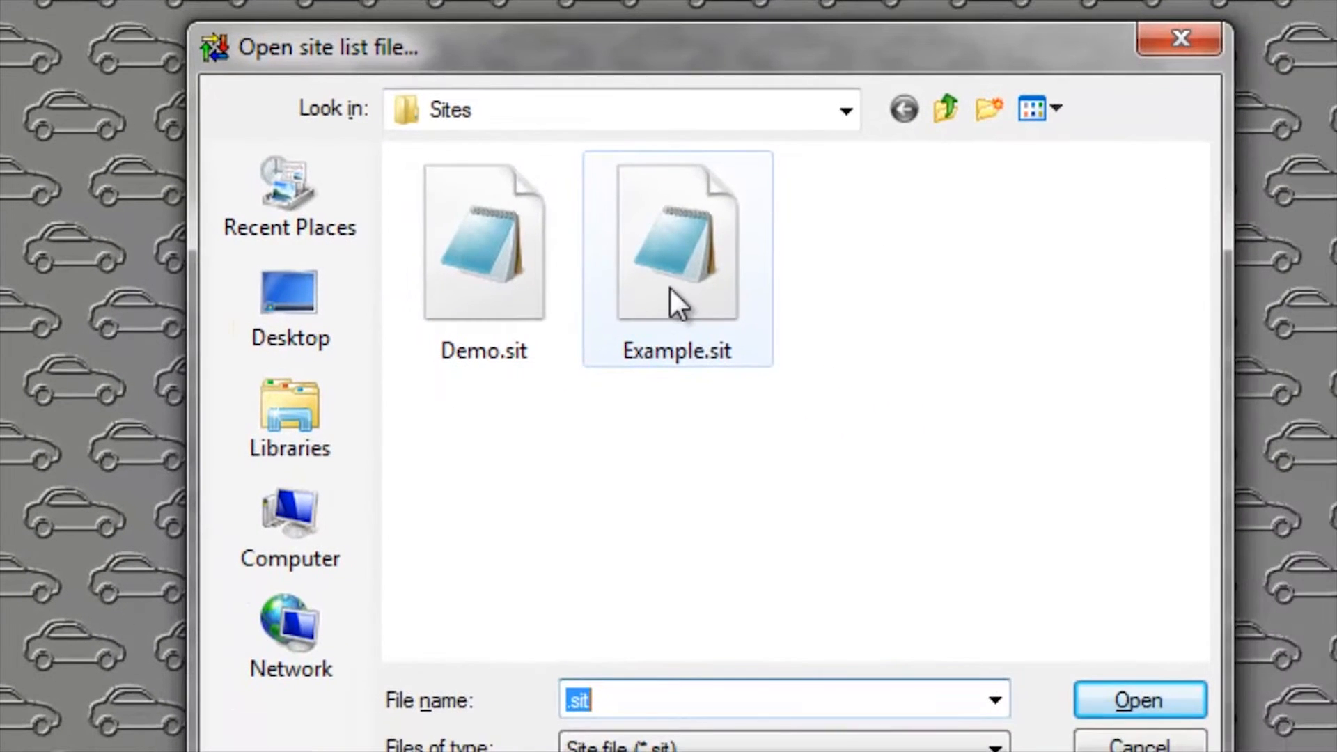
{"action": "left_click", "coordinate": [677, 242]}
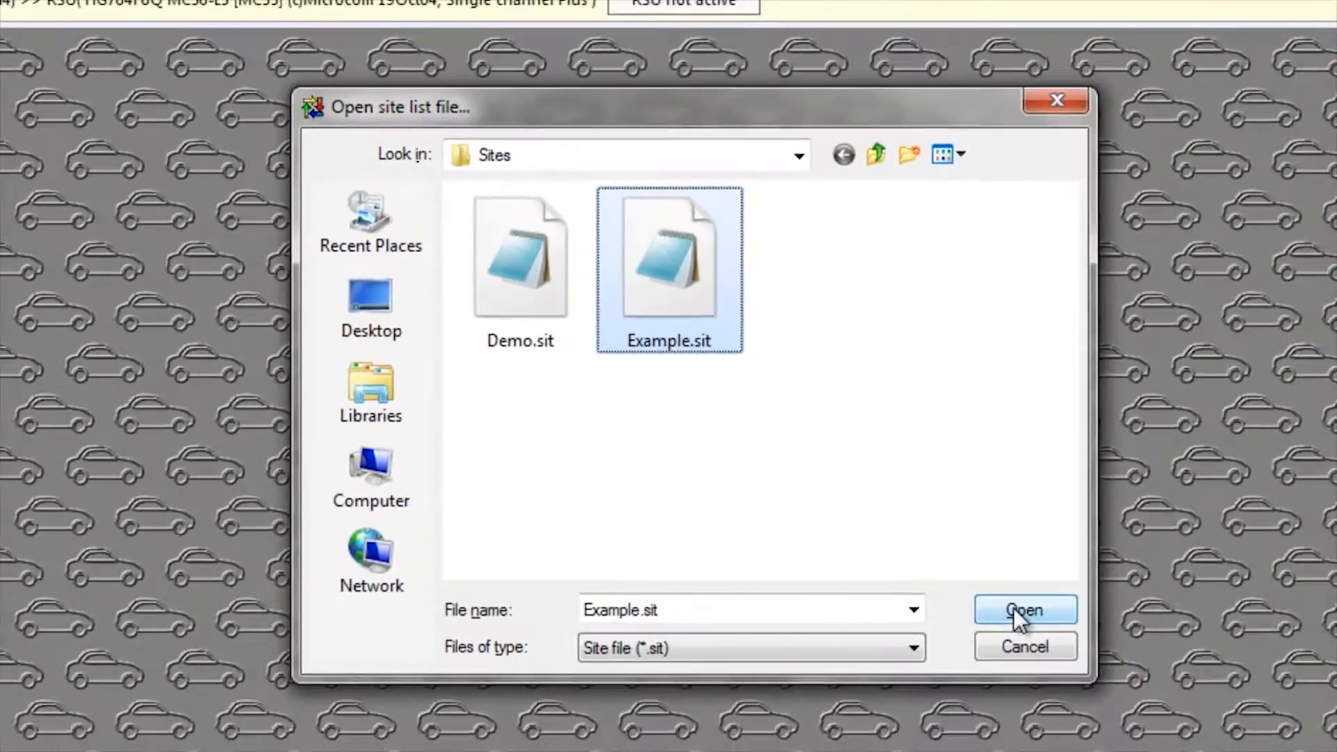
{"action": "left_click", "coordinate": [1024, 609]}
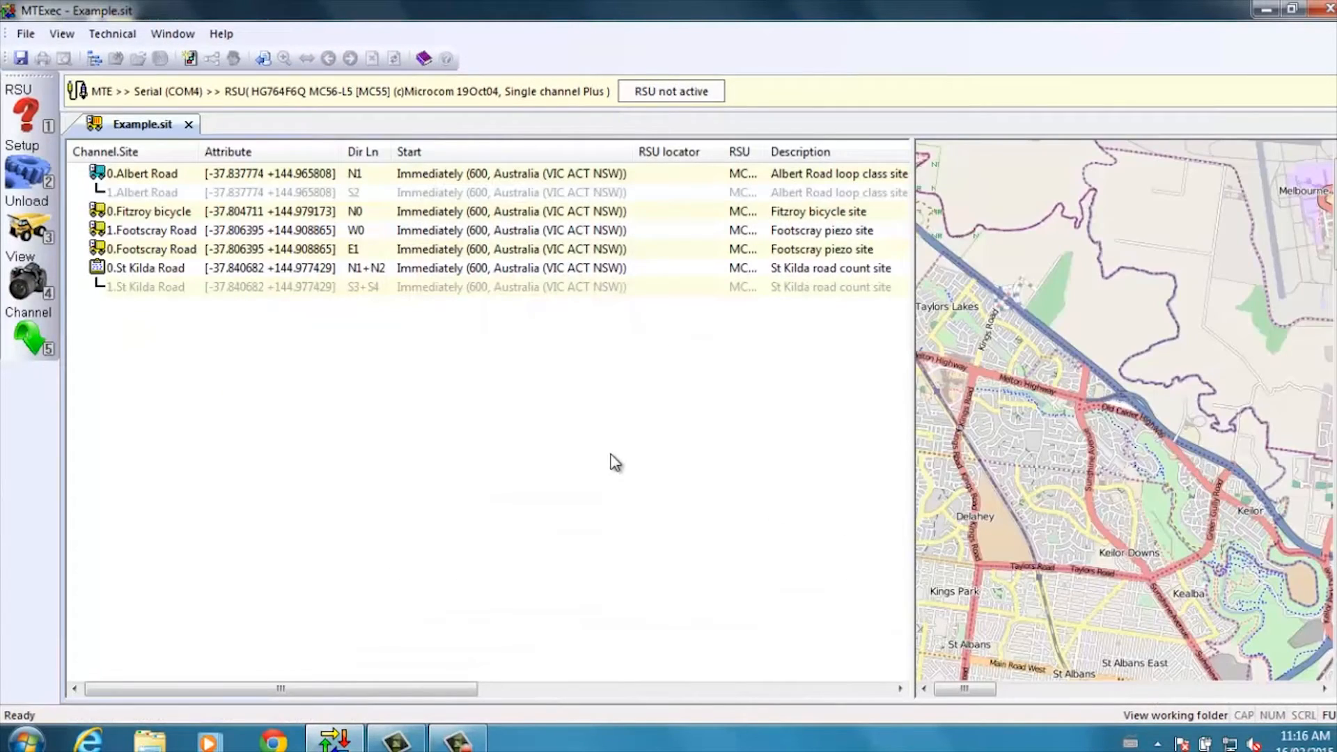
{"action": "mouse_move", "coordinate": [610, 450]}
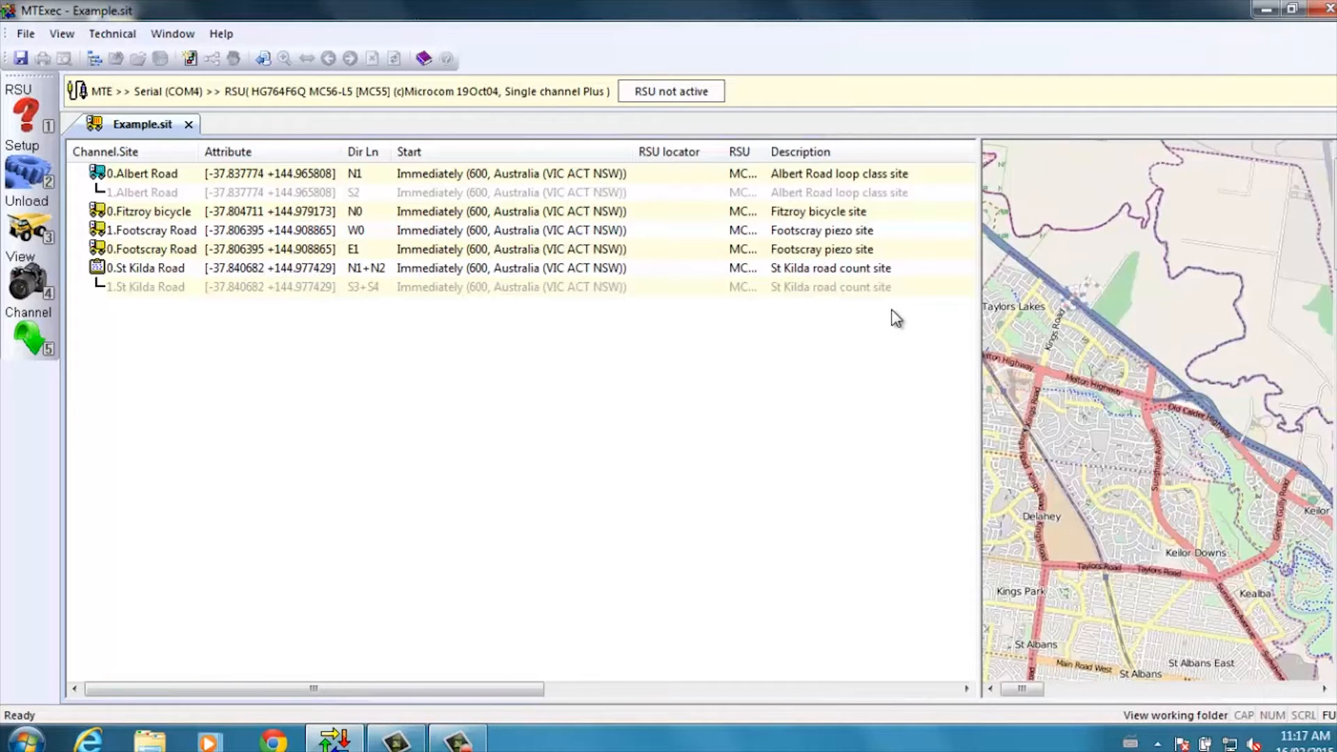
{"action": "mouse_move", "coordinate": [763, 465]}
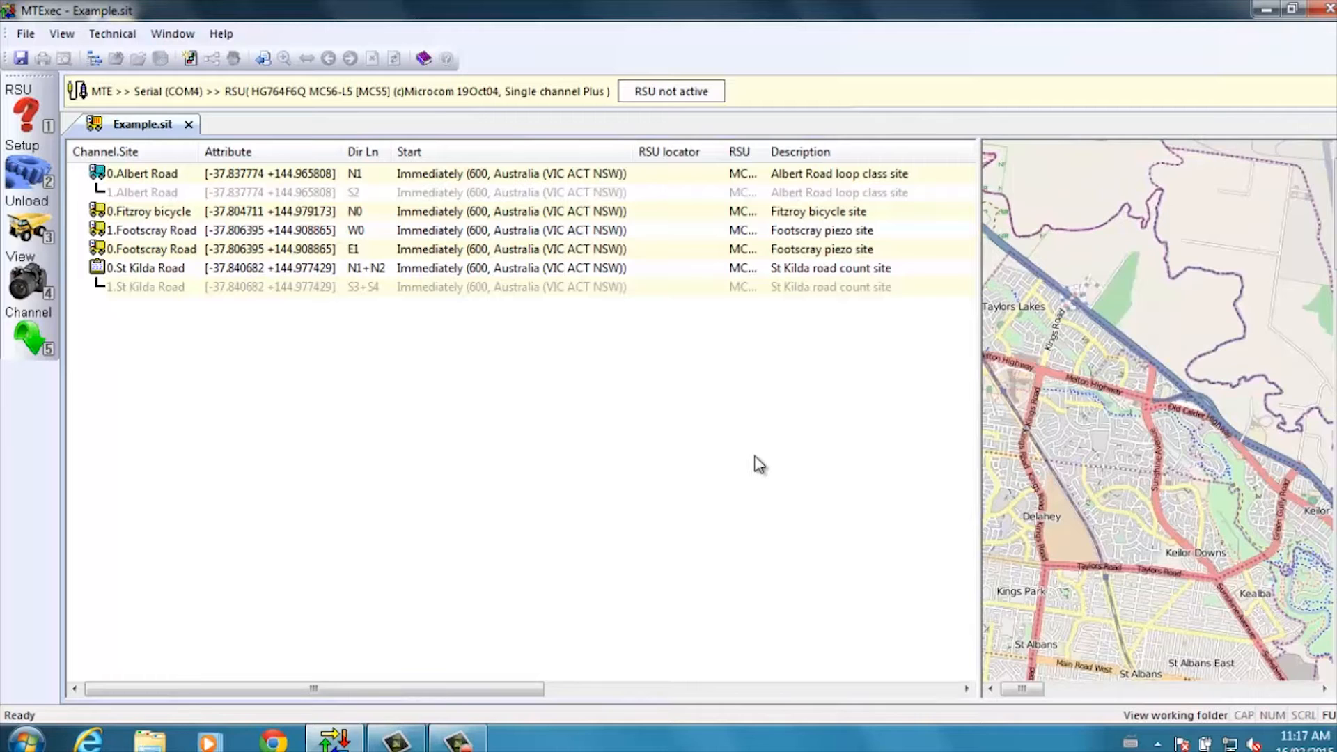
{"action": "mouse_move", "coordinate": [401, 423]}
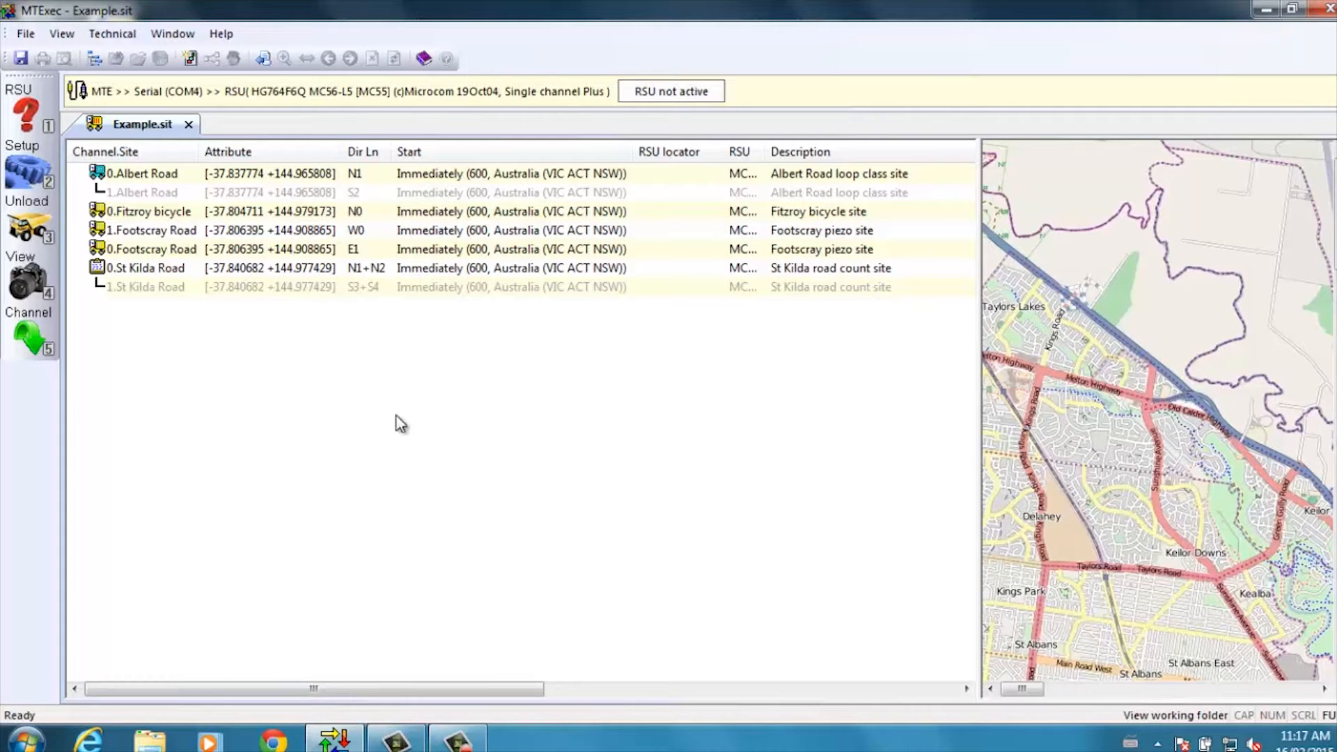
{"action": "mouse_move", "coordinate": [173, 195]}
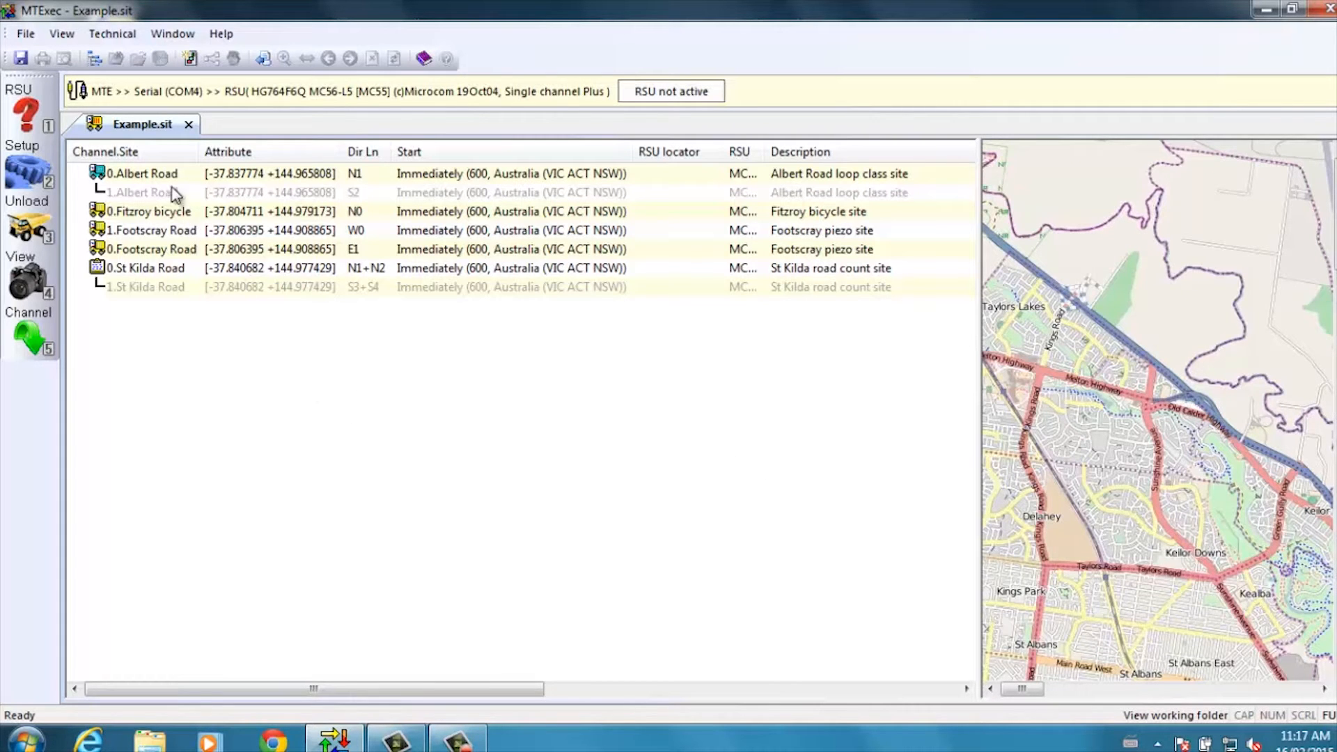
{"action": "mouse_move", "coordinate": [175, 179]}
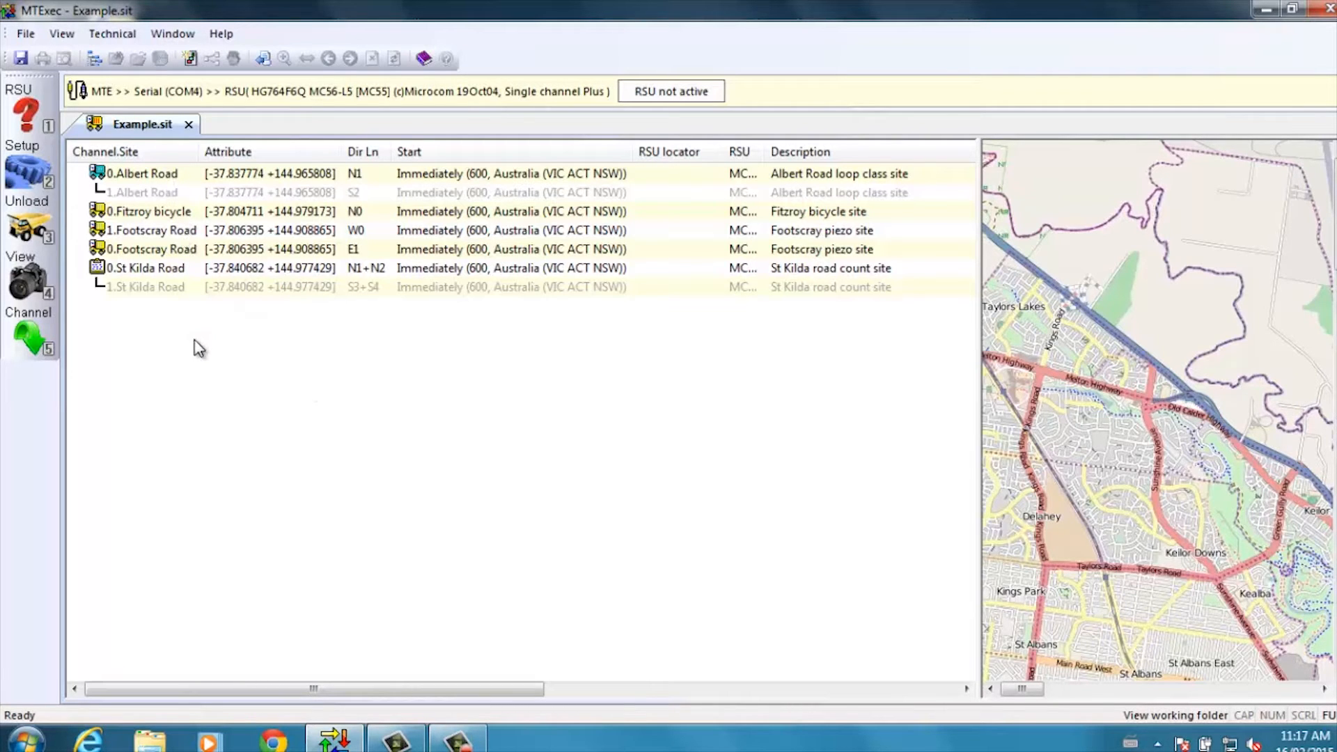
{"action": "mouse_move", "coordinate": [270, 355]}
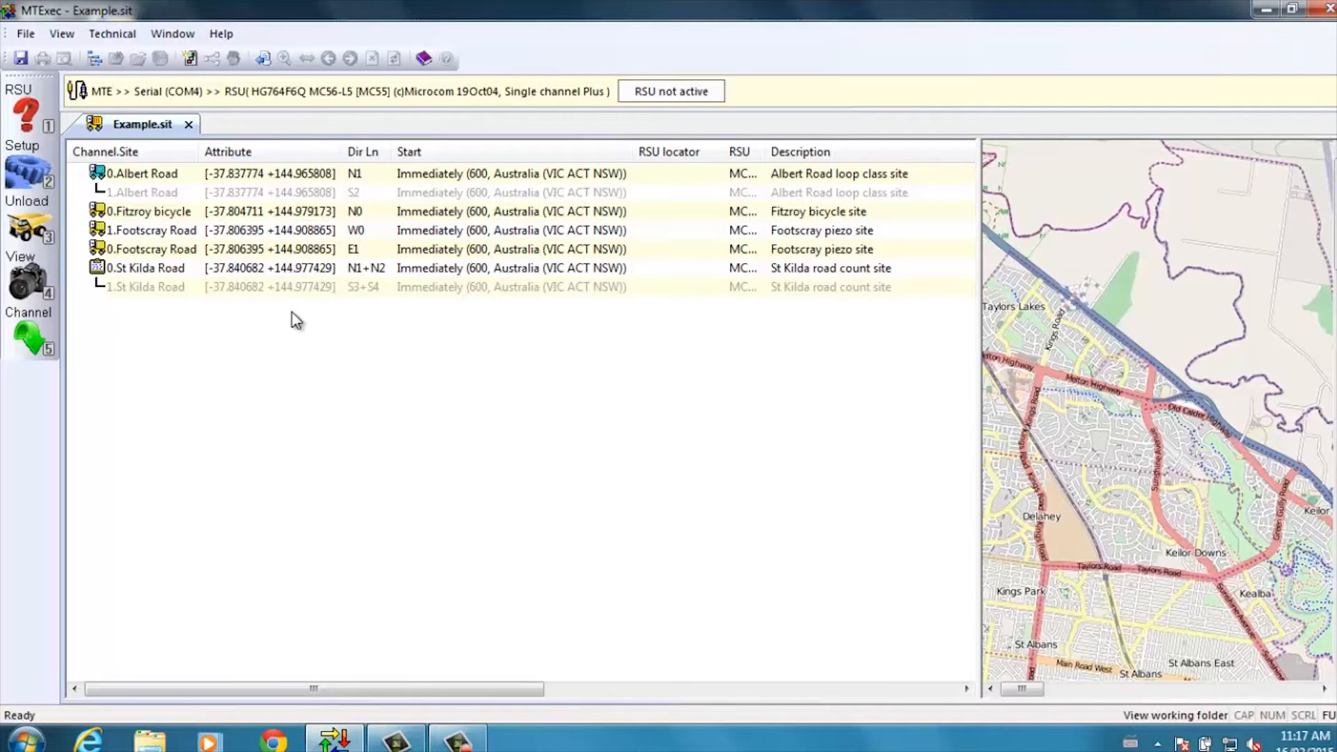
{"action": "mouse_move", "coordinate": [367, 309]}
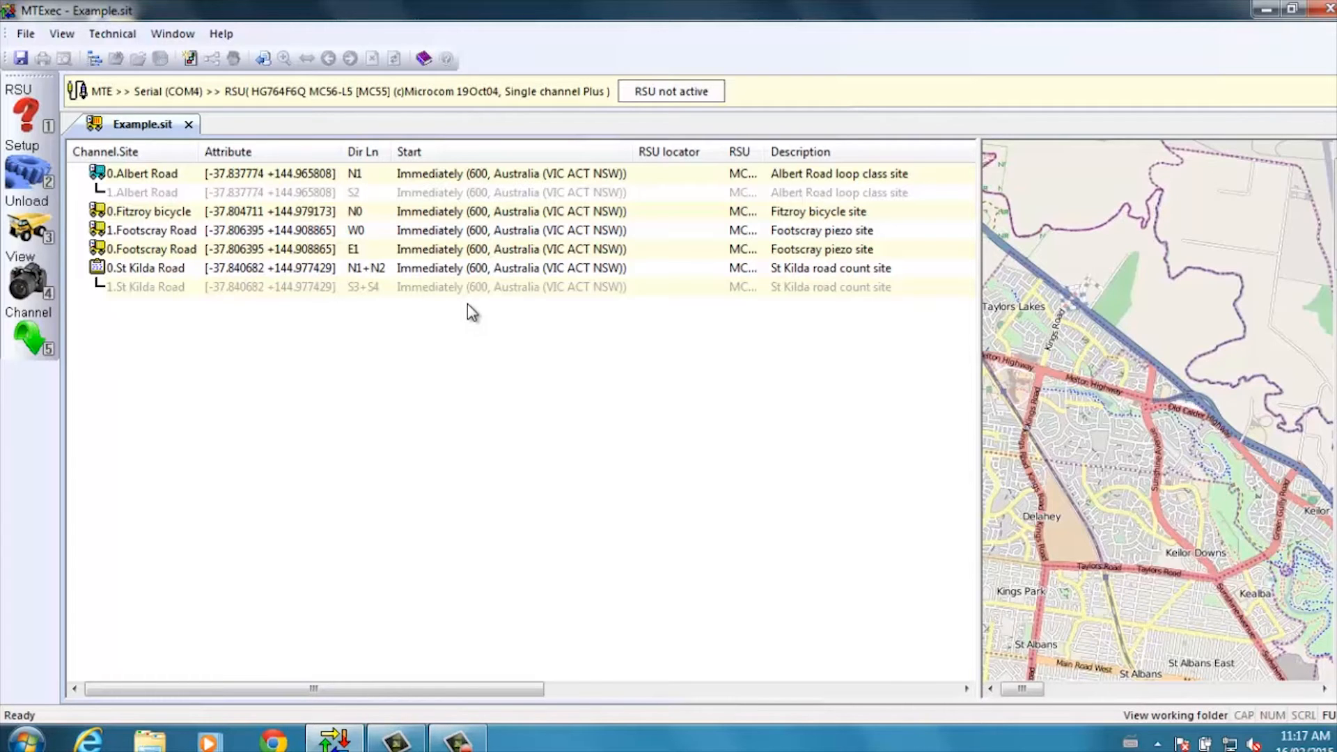
{"action": "mouse_move", "coordinate": [767, 152]}
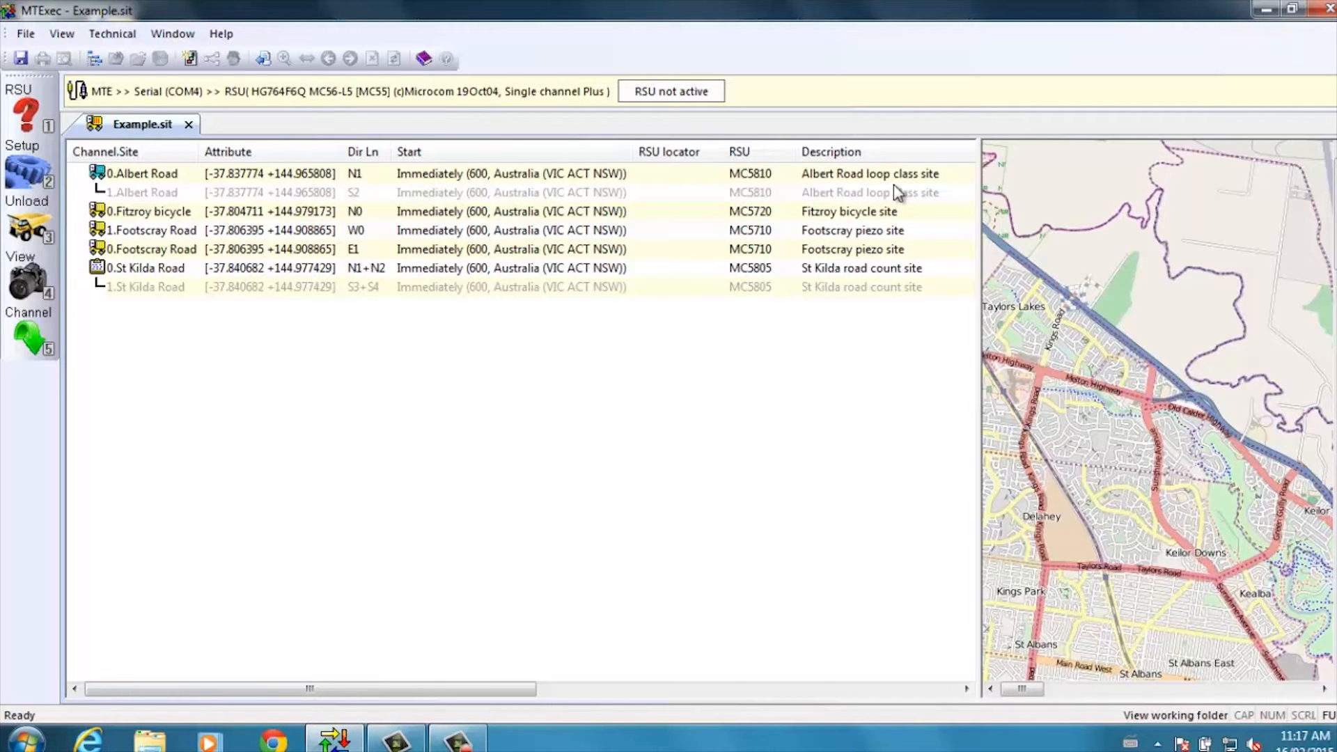
{"action": "mouse_move", "coordinate": [902, 193]}
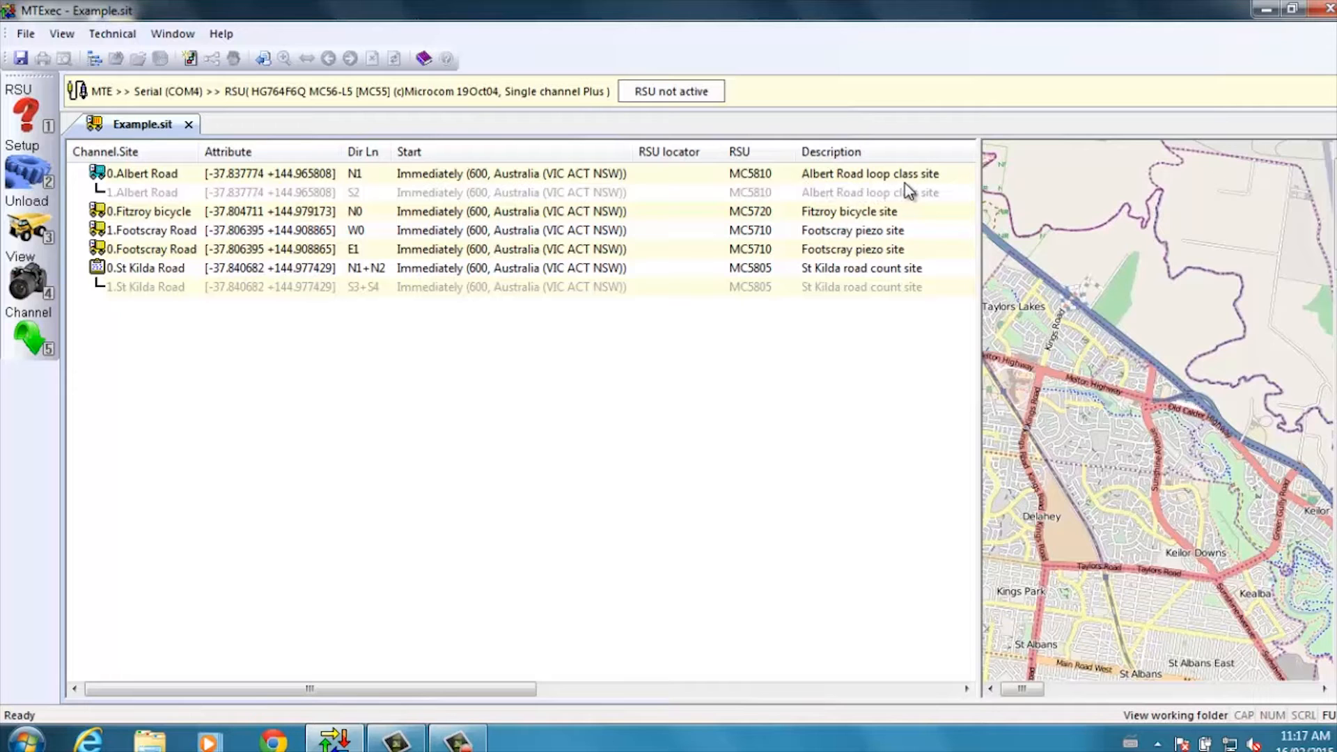
{"action": "right_click", "coordinate": [142, 173]}
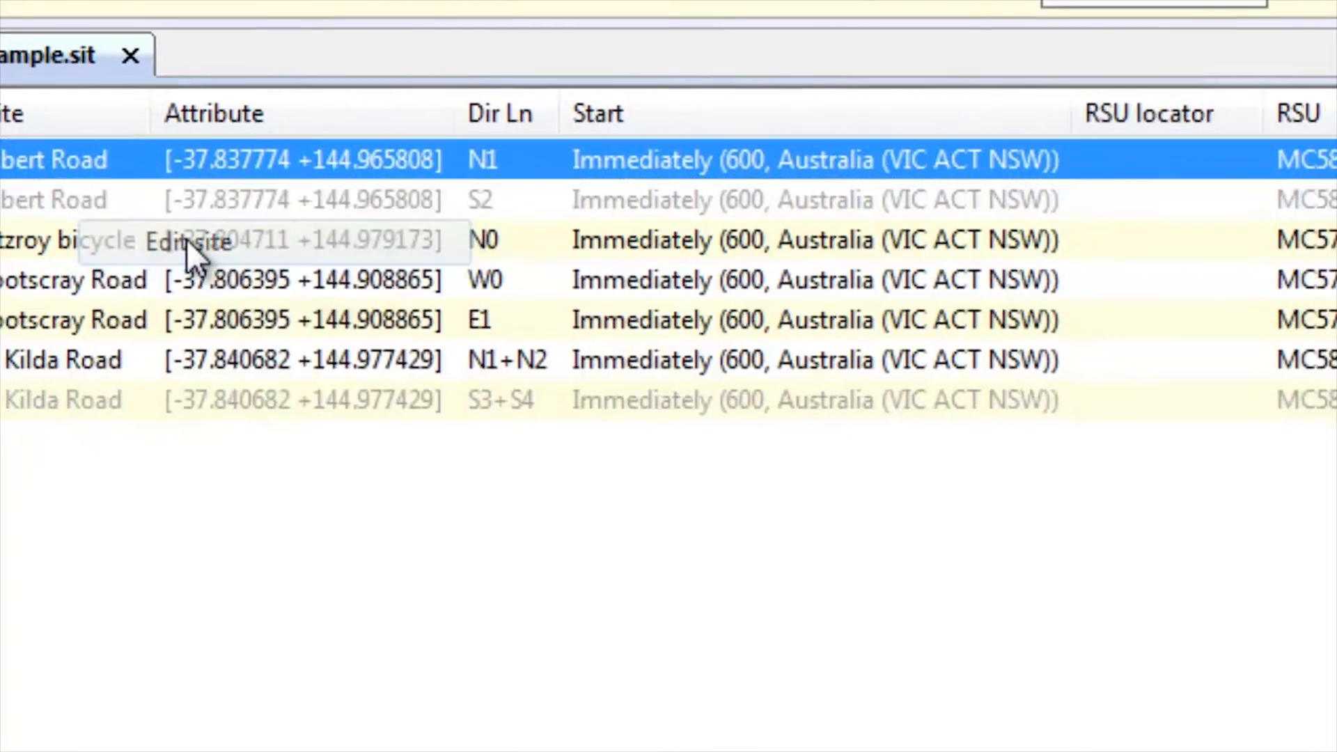
{"action": "left_click", "coordinate": [188, 241]}
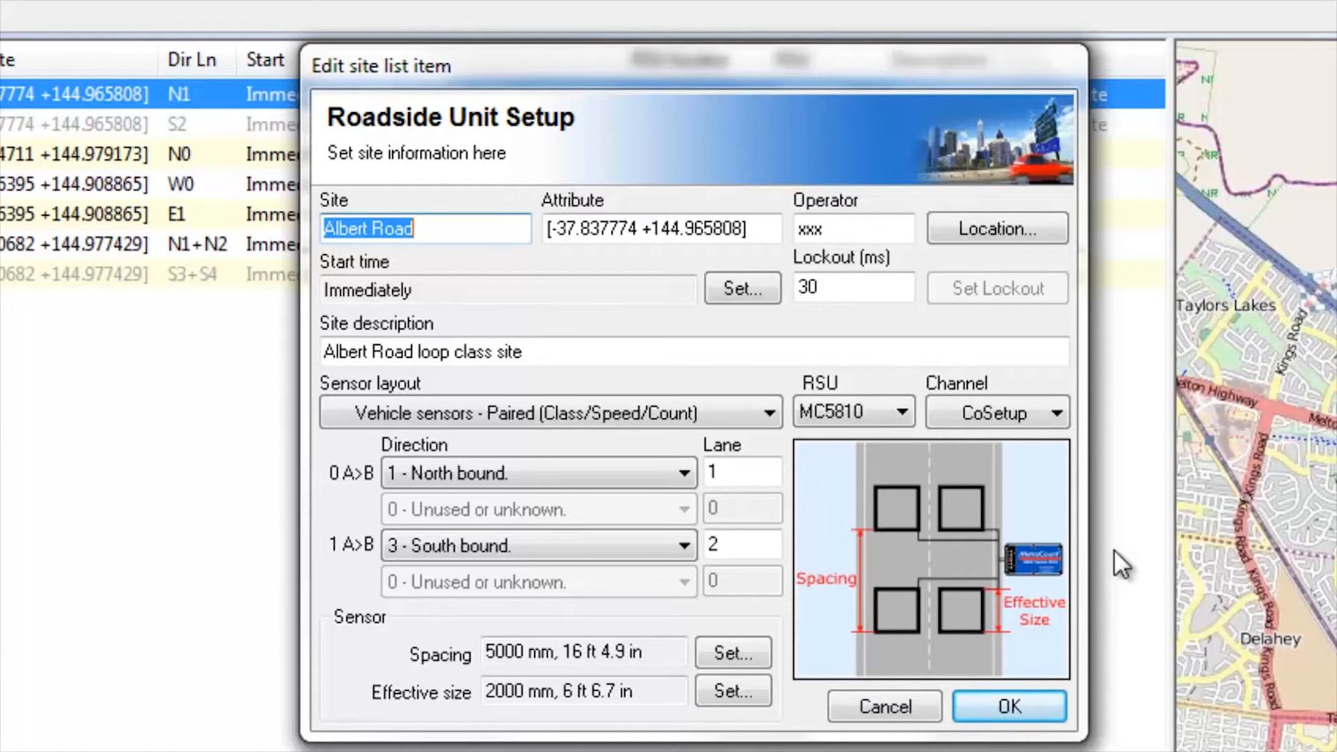
{"action": "left_click", "coordinate": [1008, 706]}
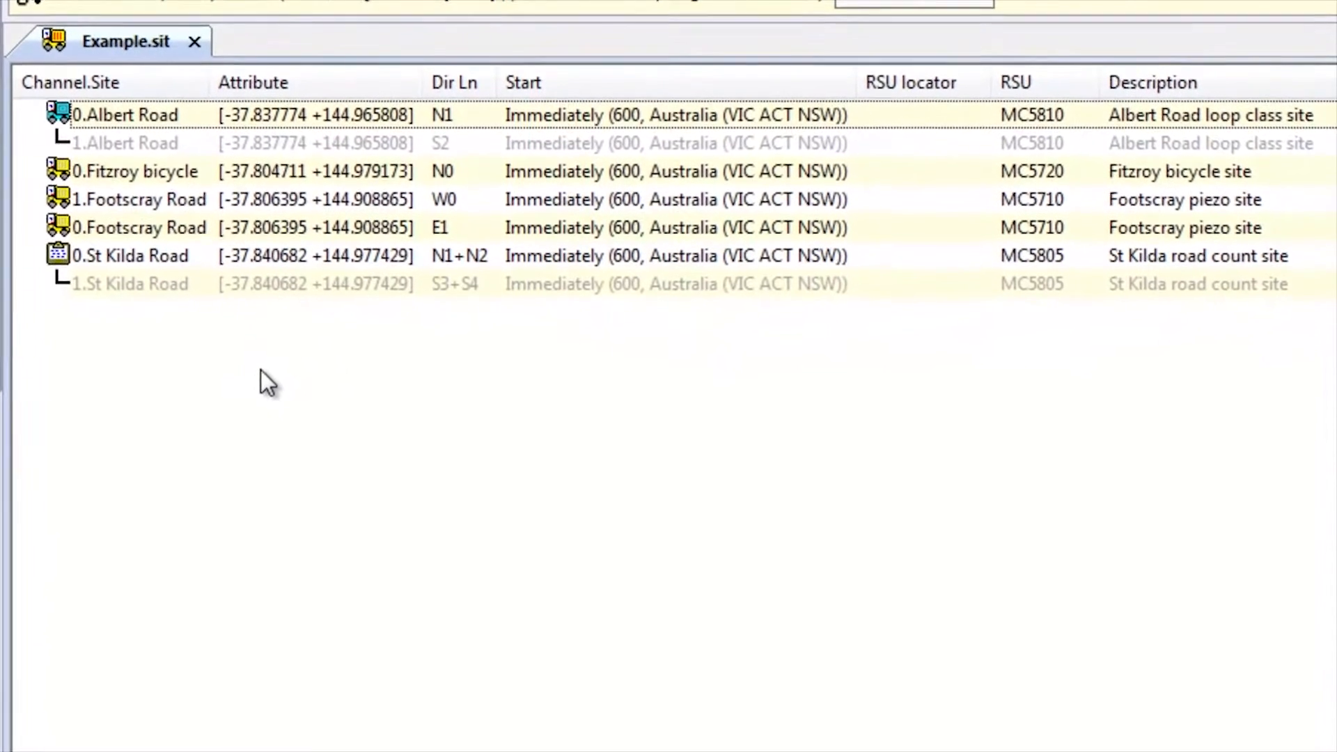
Start a New site entry from the site list without copying roadside unit settings
{"action": "right_click", "coordinate": [269, 379]}
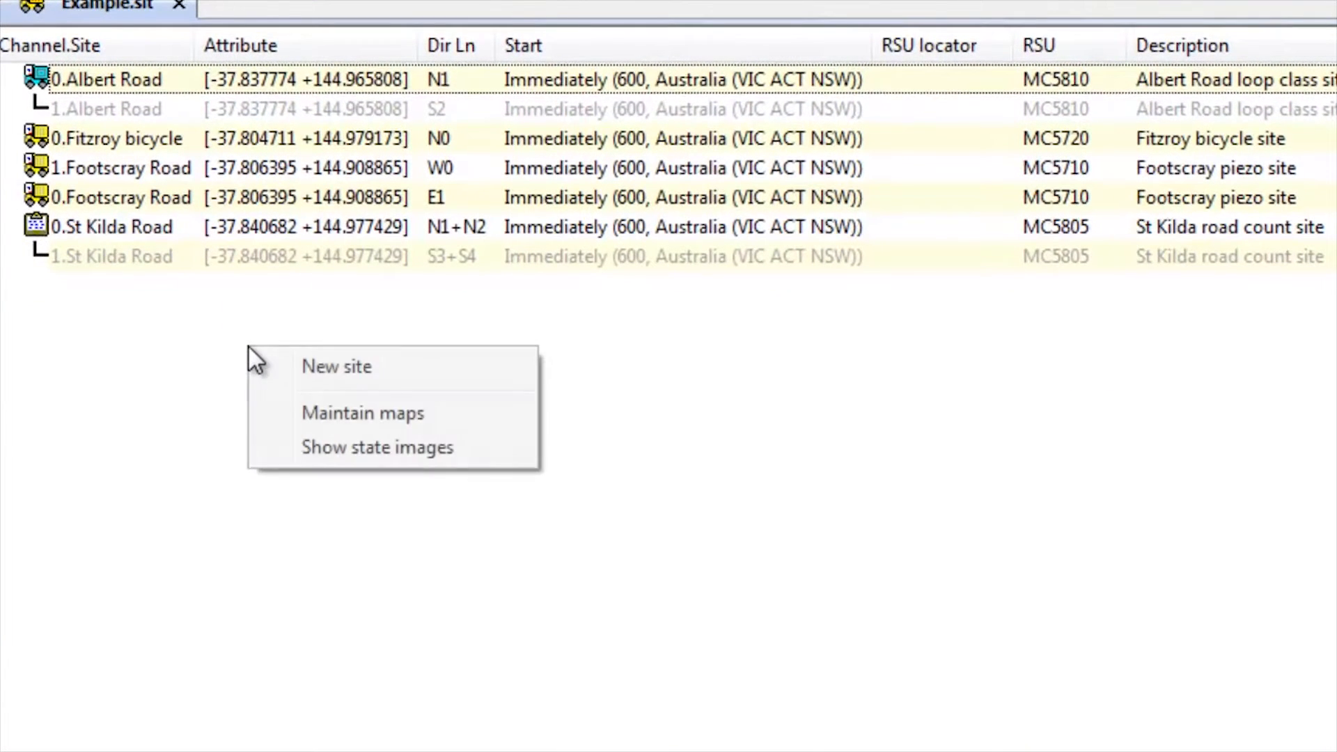
{"action": "mouse_move", "coordinate": [350, 375]}
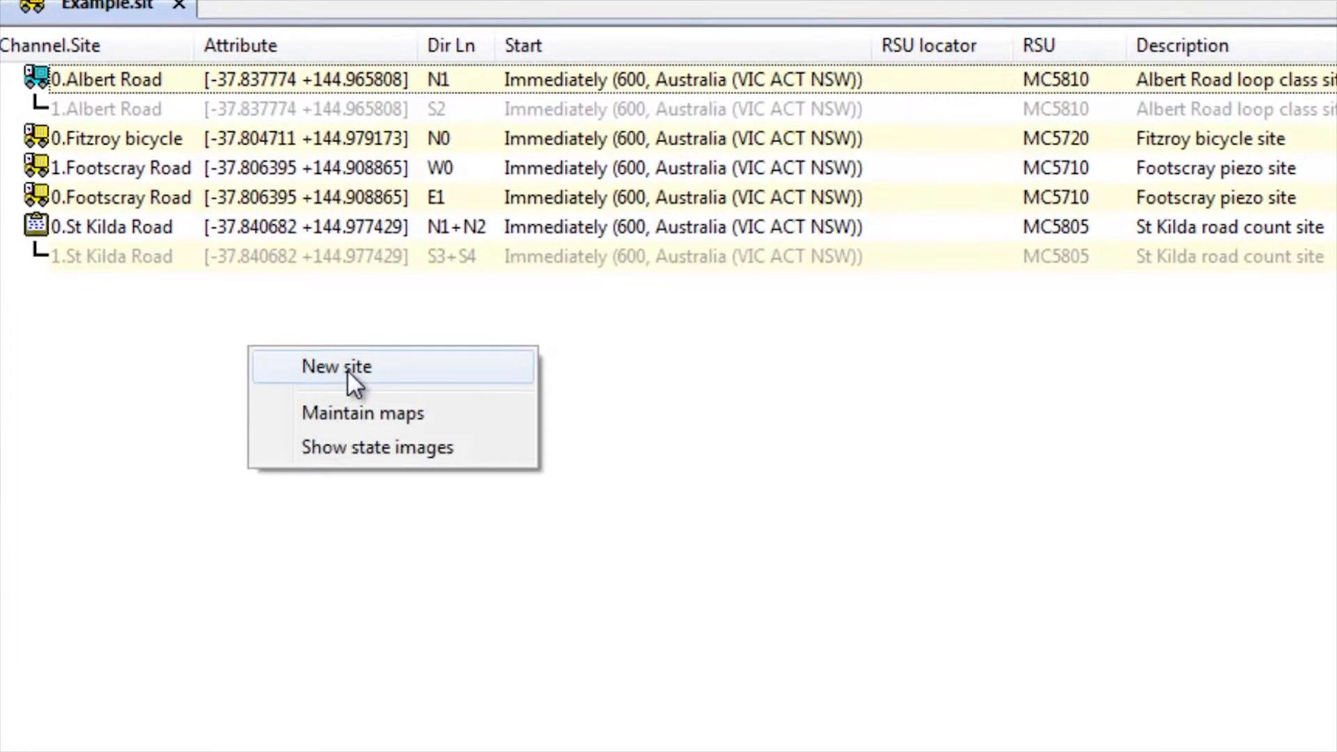
{"action": "left_click", "coordinate": [336, 366]}
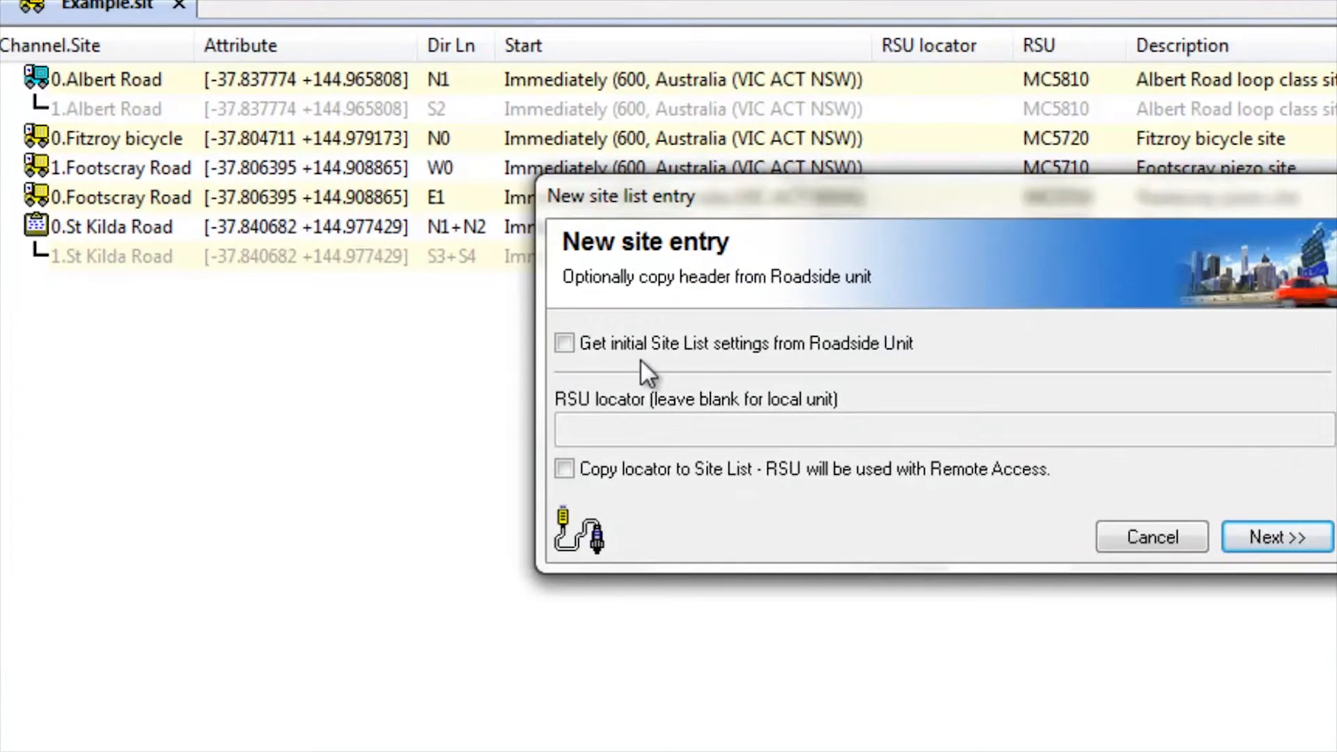
{"action": "mouse_move", "coordinate": [758, 403]}
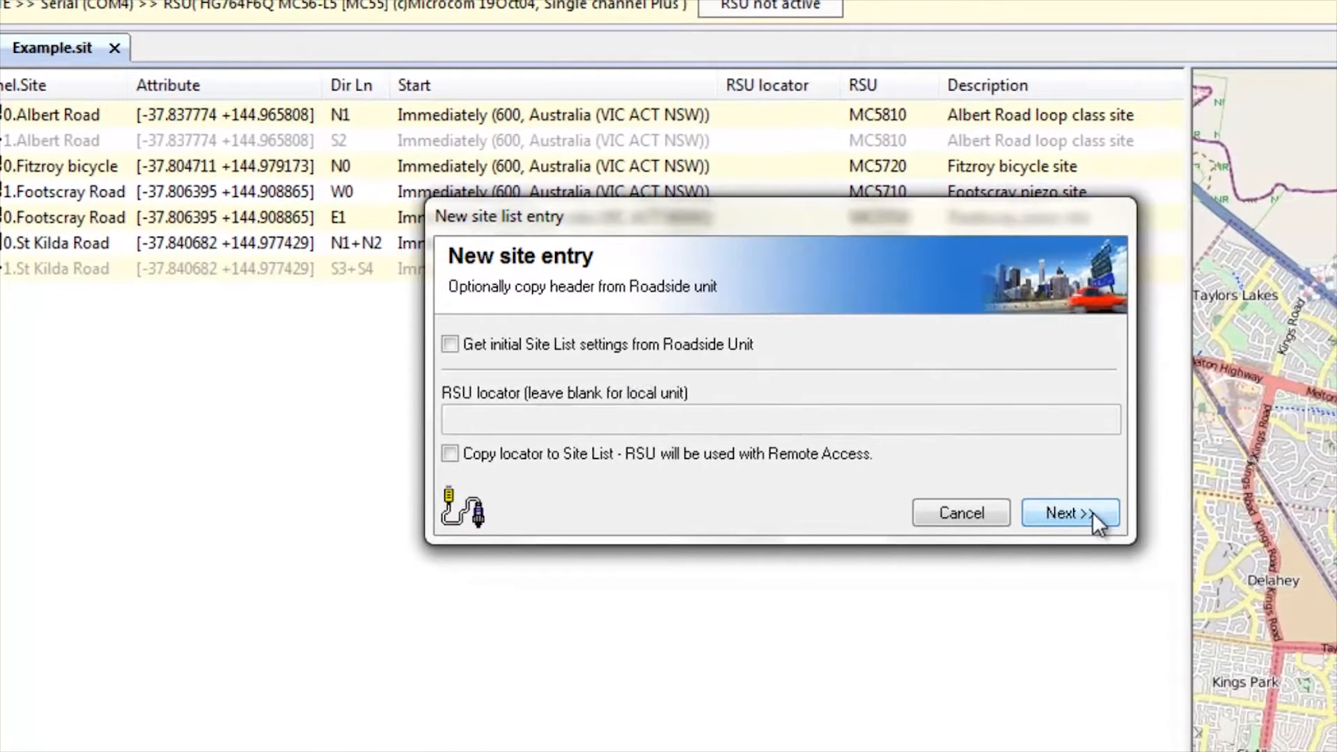
{"action": "left_click", "coordinate": [1070, 513]}
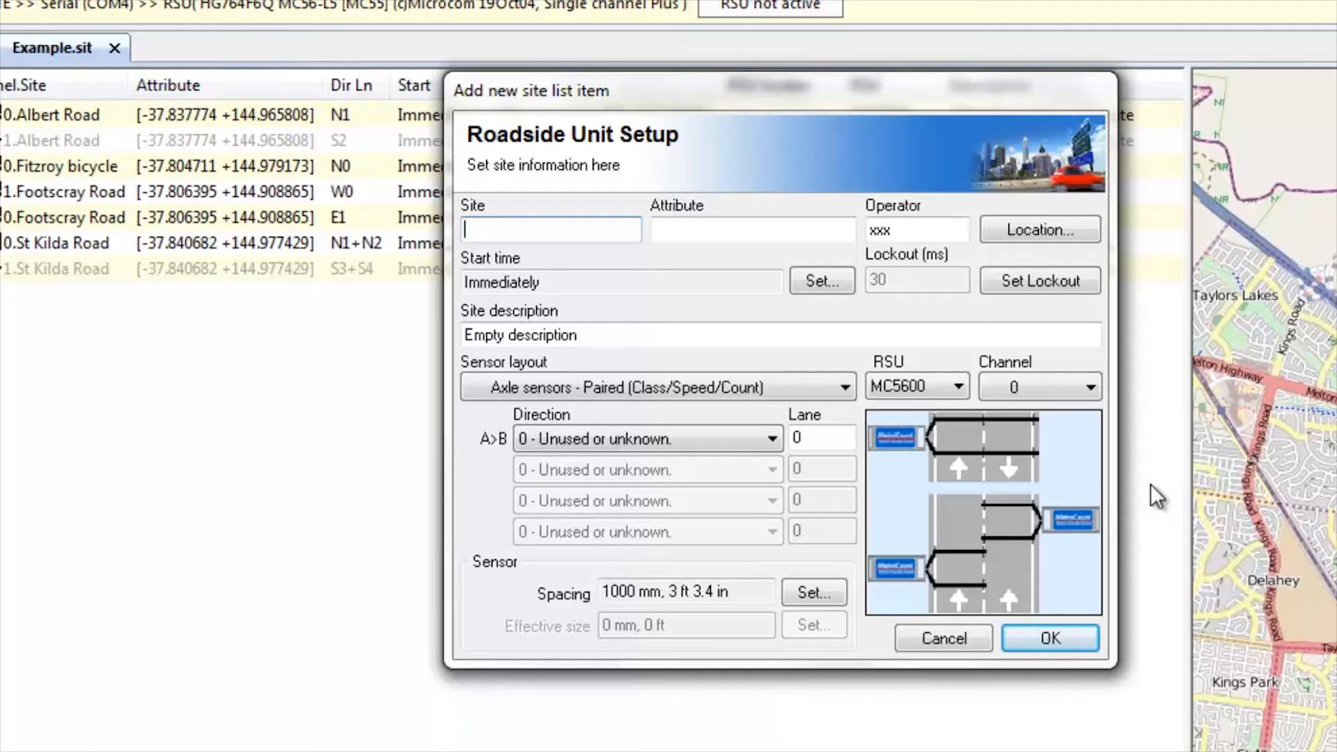
Enter site name 12345 and operator initials MB on the setup form
{"action": "type", "text": "12345"}
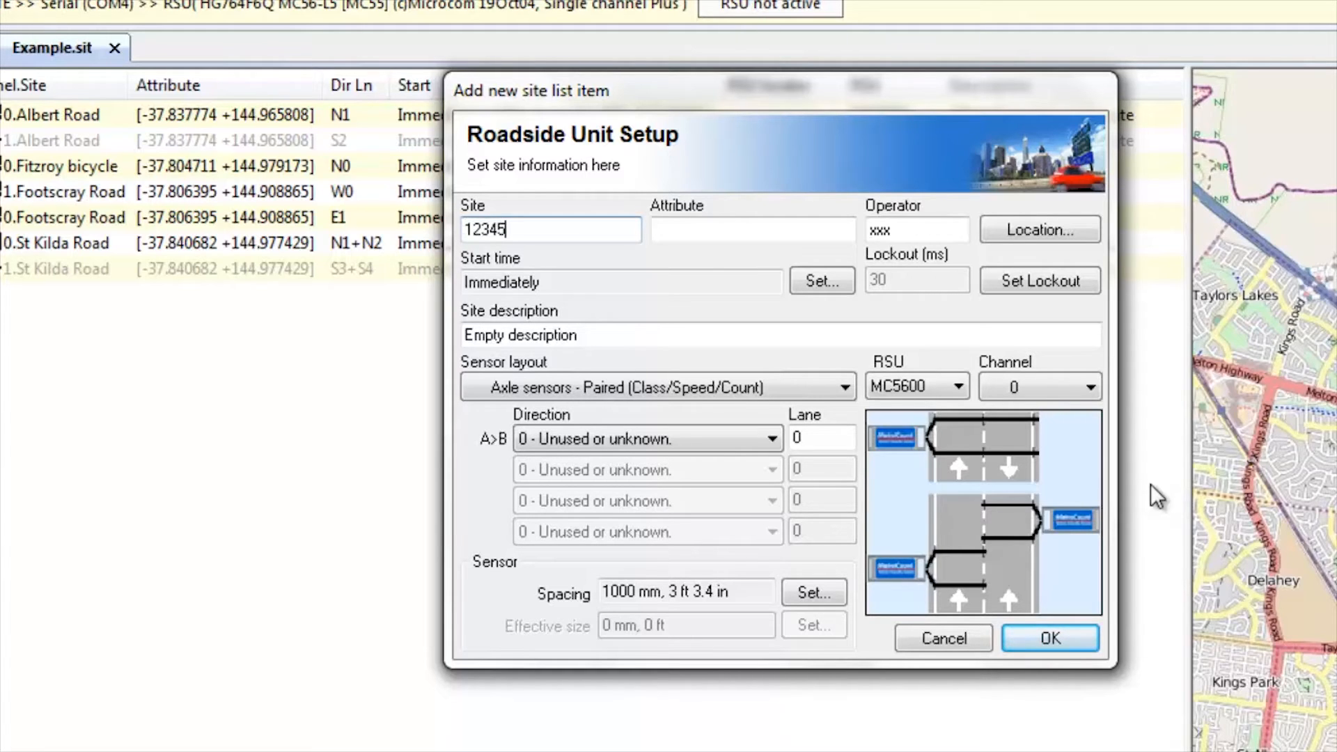
{"action": "left_click", "coordinate": [752, 229]}
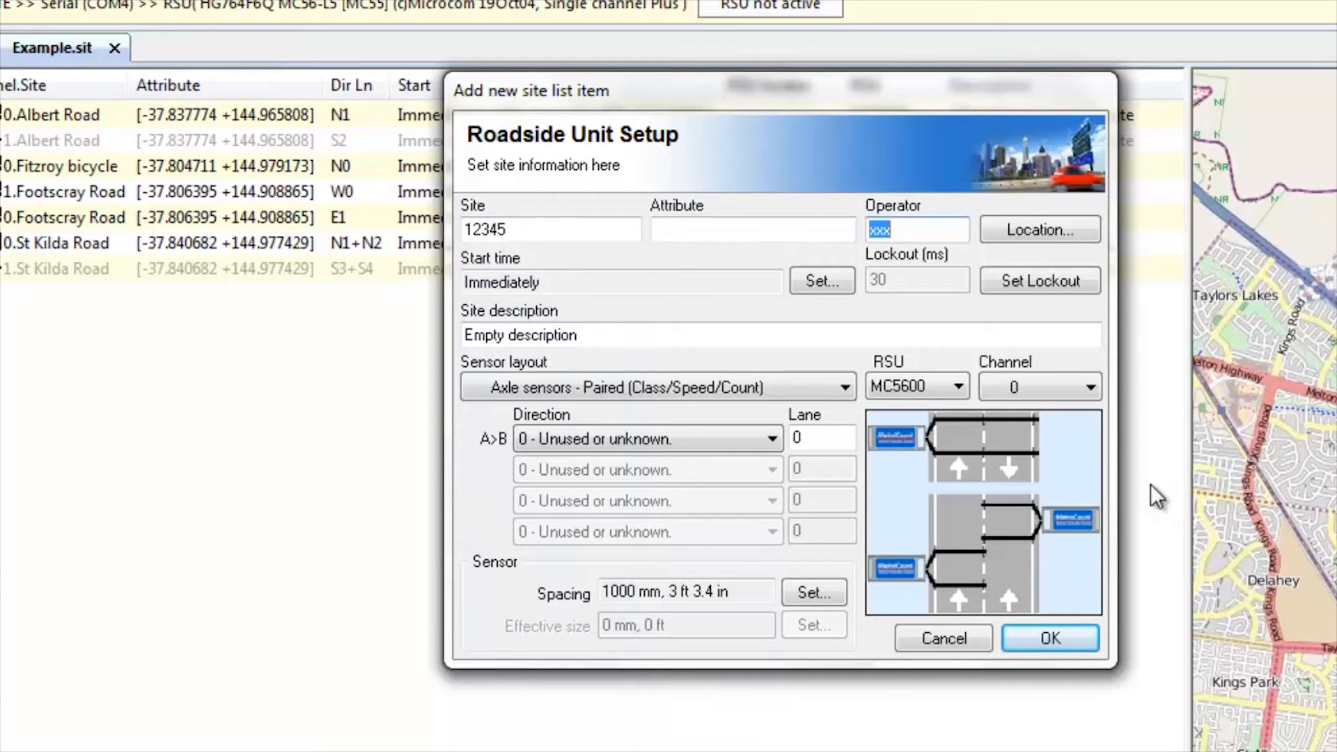
{"action": "type", "text": "MB"}
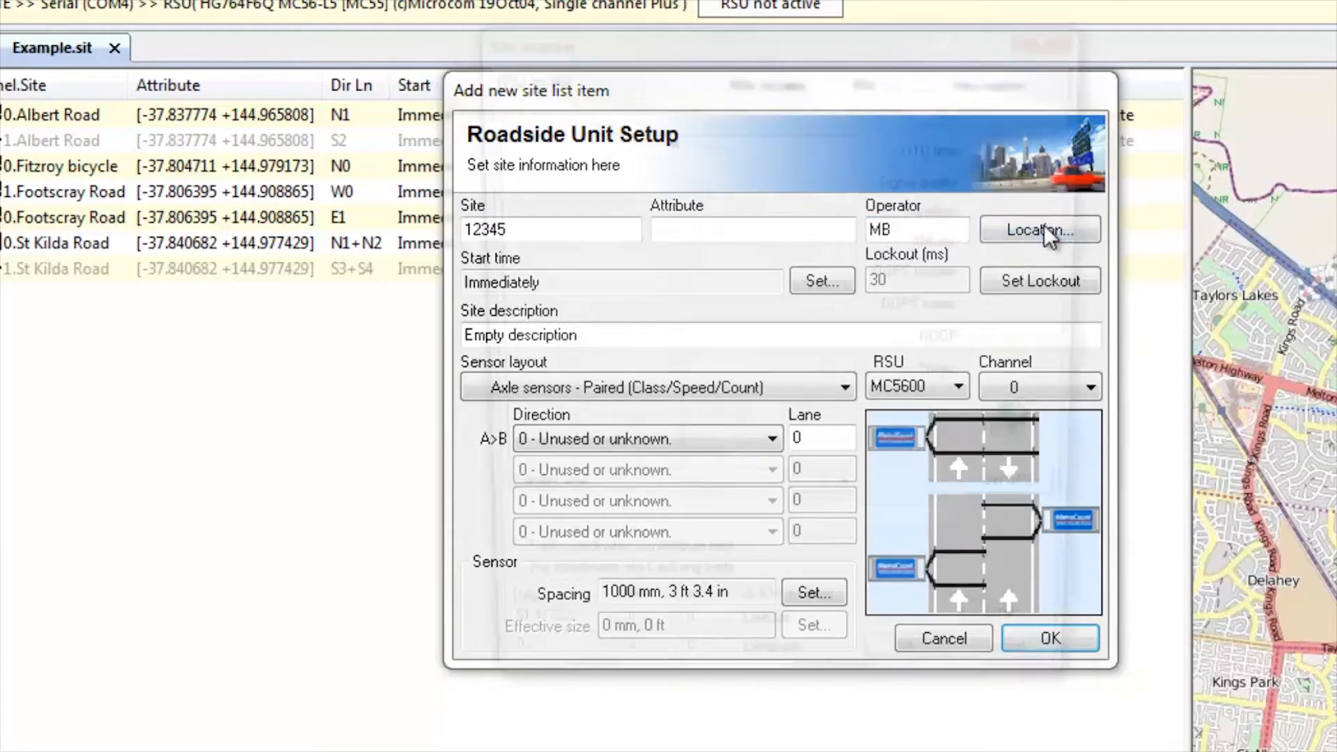
Set the site location to latitude -37.787176, longitude 144.926757 and store it as the attribute
{"action": "left_click", "coordinate": [1039, 230]}
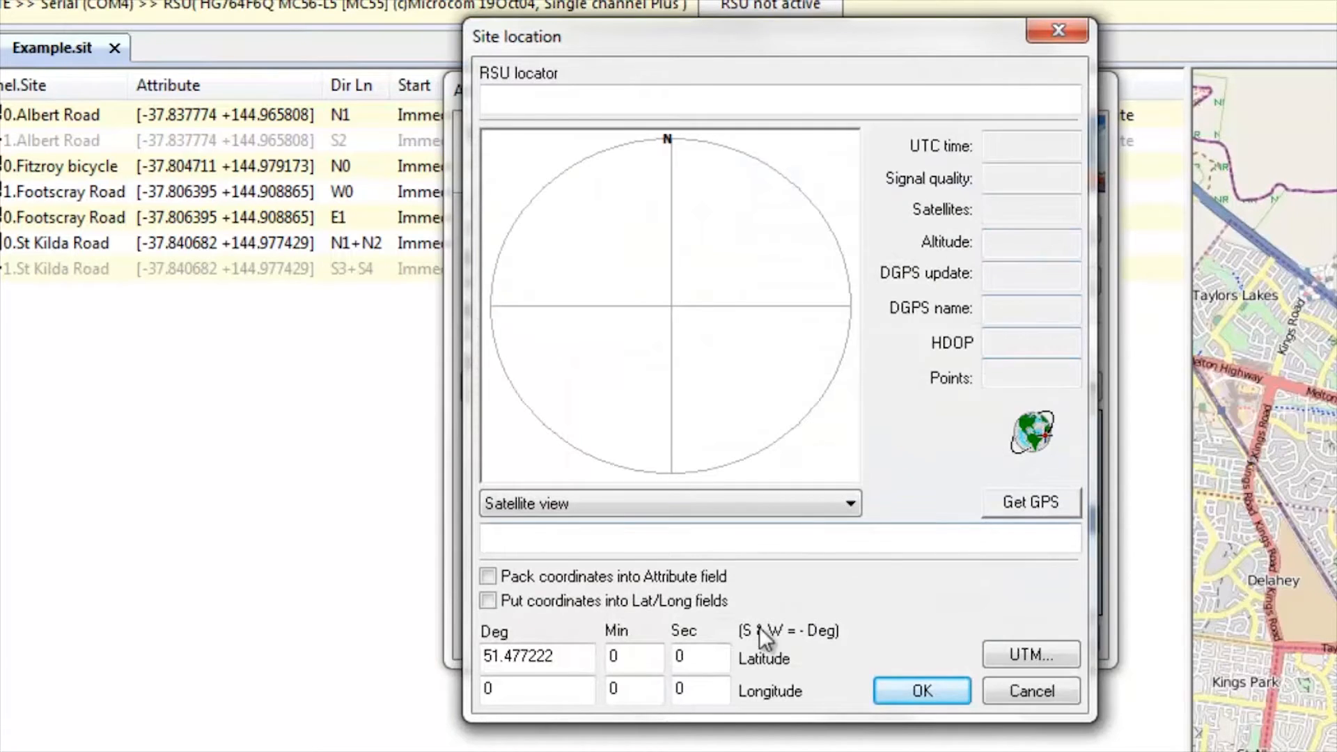
{"action": "triple_click", "coordinate": [538, 656]}
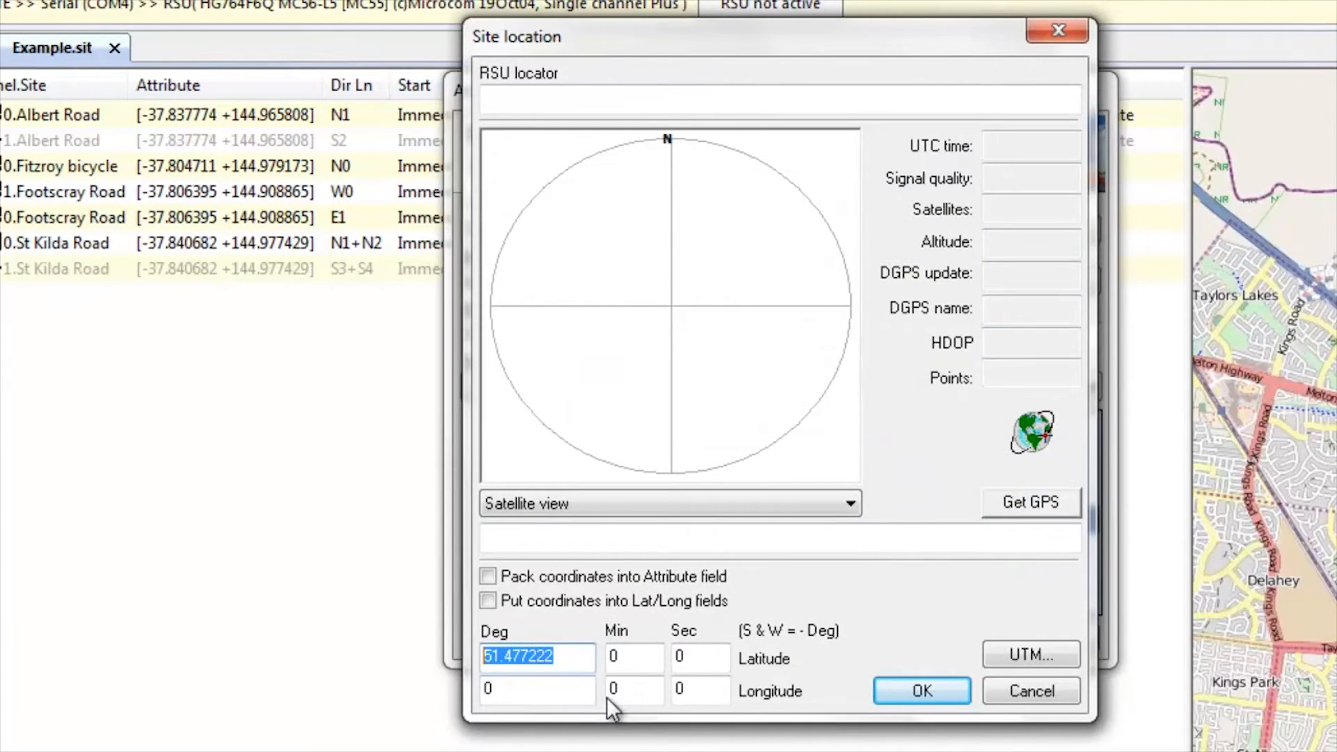
{"action": "left_click", "coordinate": [487, 577]}
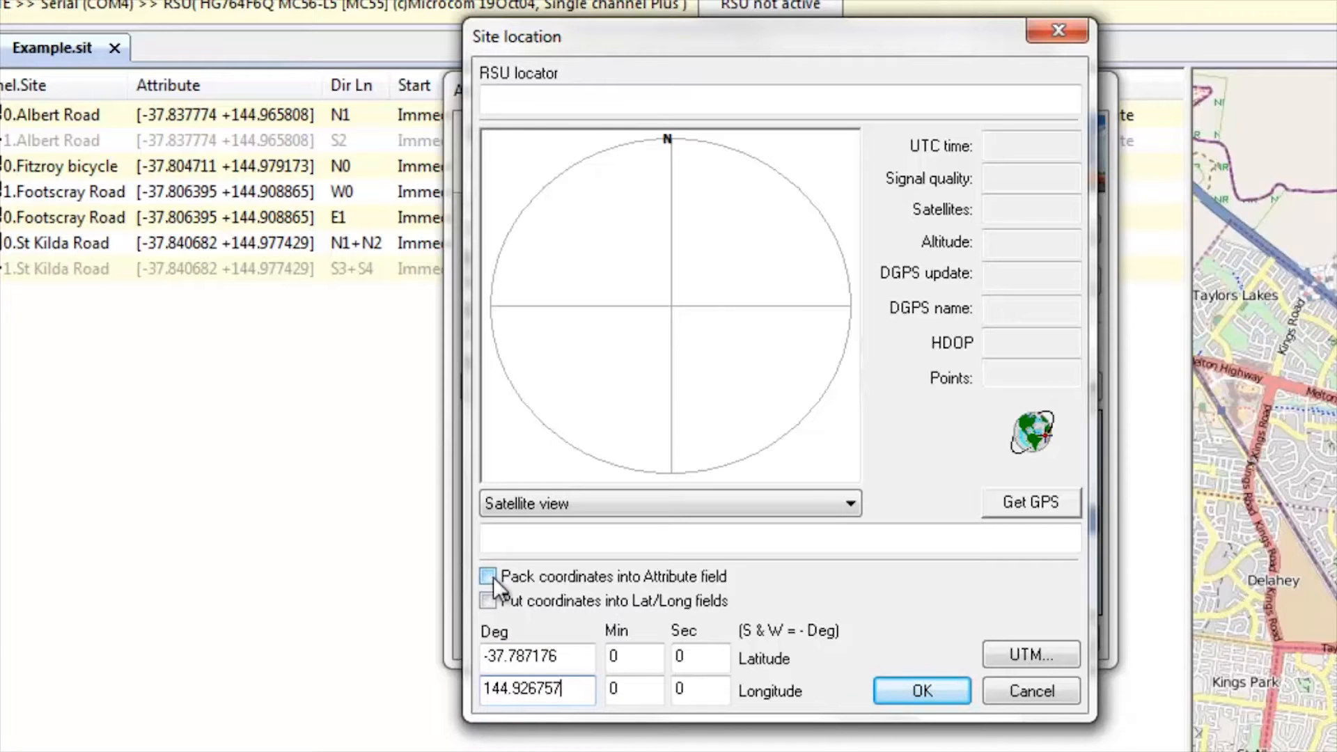
{"action": "left_click", "coordinate": [489, 577]}
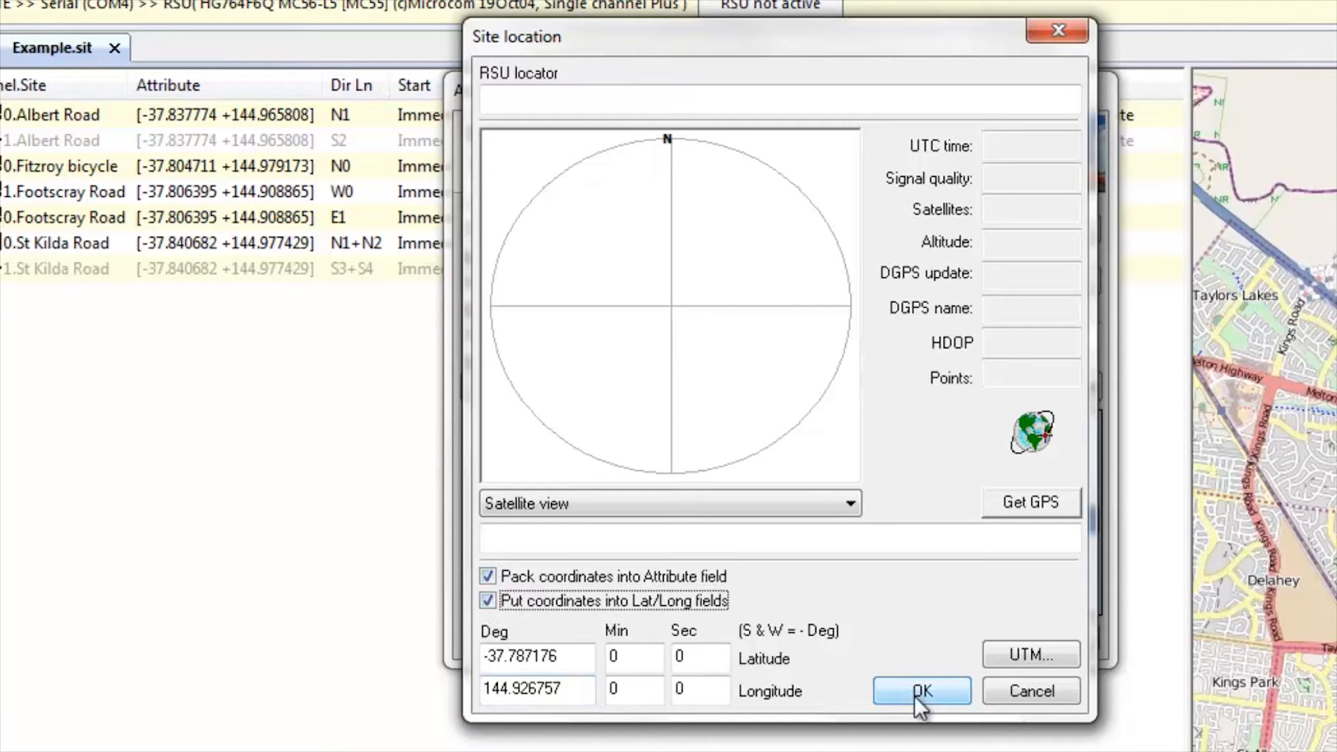
{"action": "left_click", "coordinate": [920, 690]}
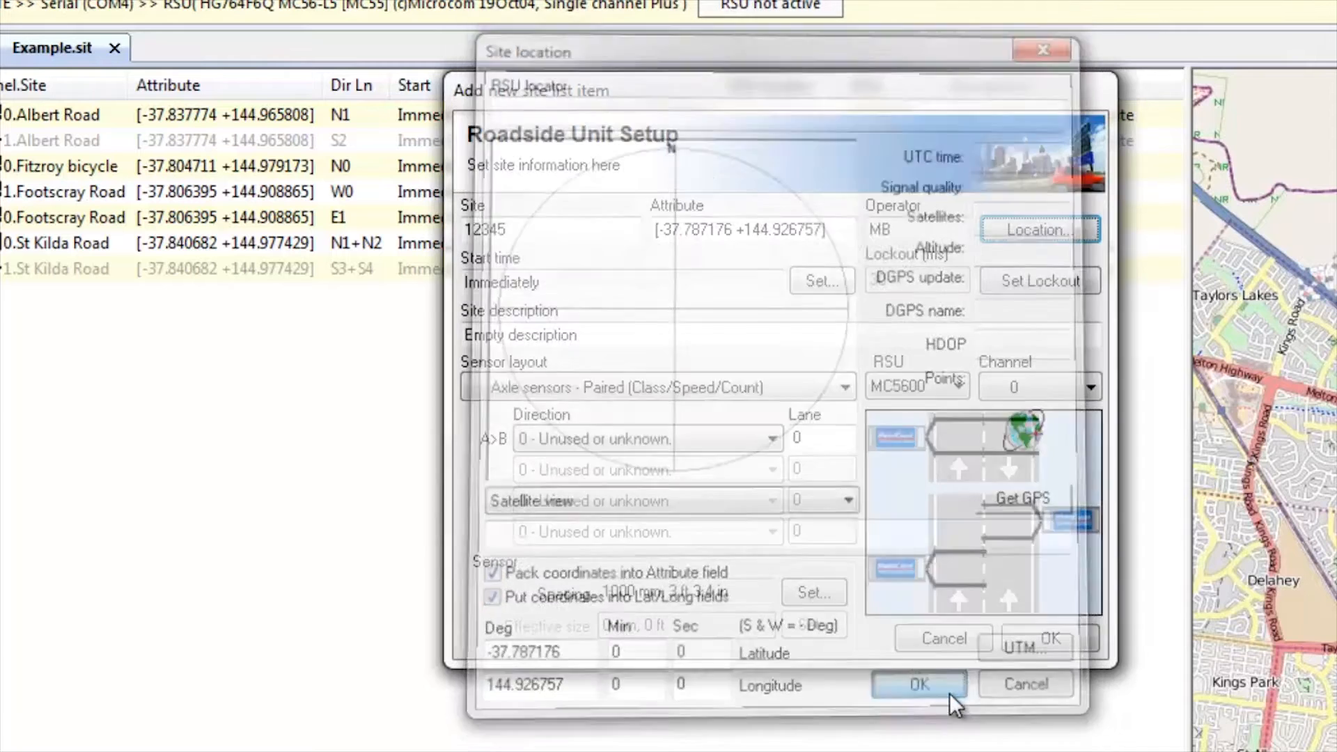
{"action": "left_click", "coordinate": [919, 683]}
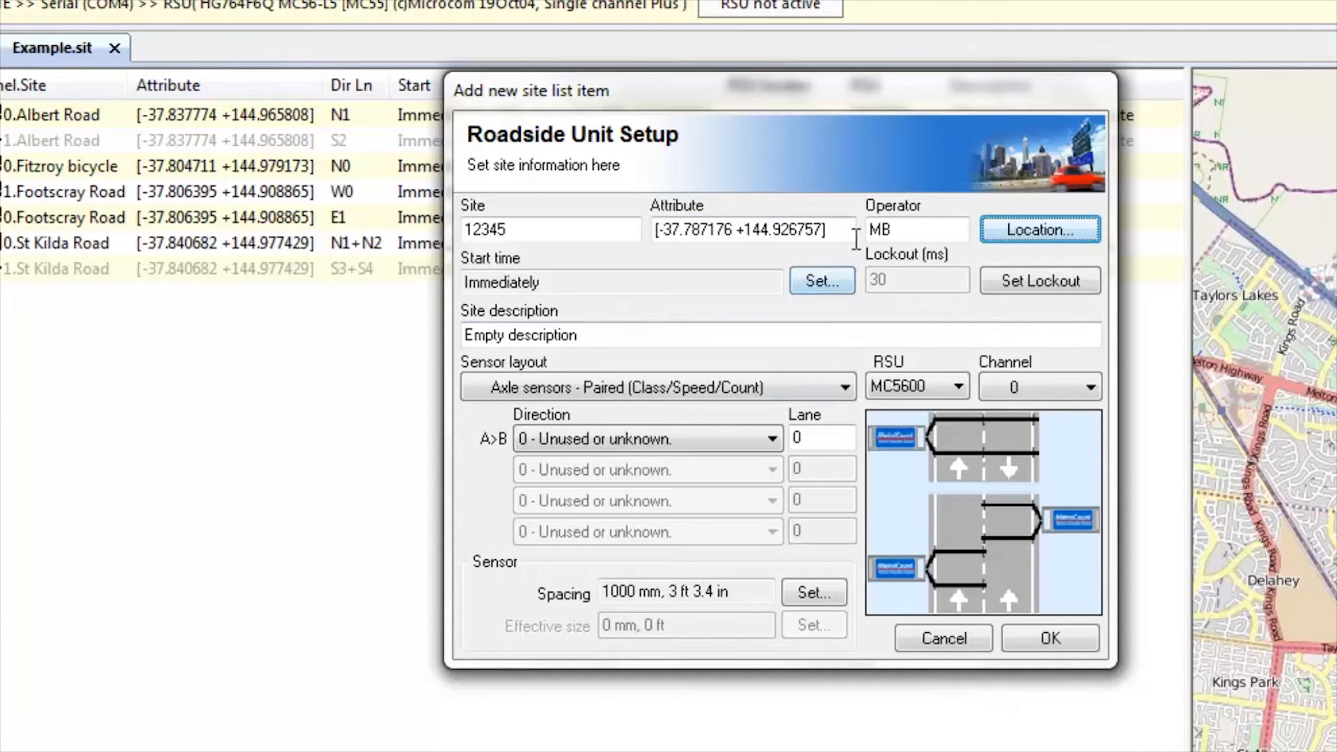
{"action": "mouse_move", "coordinate": [866, 274]}
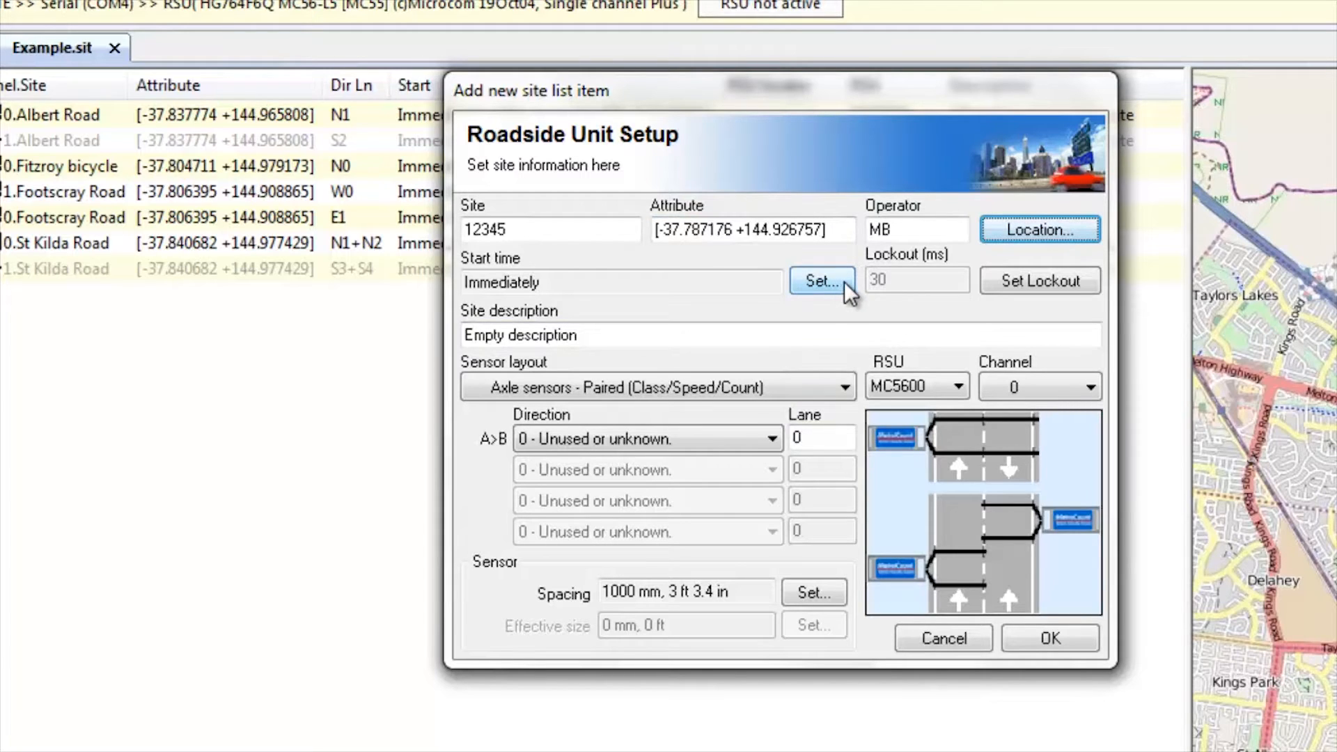
{"action": "mouse_move", "coordinate": [1039, 280]}
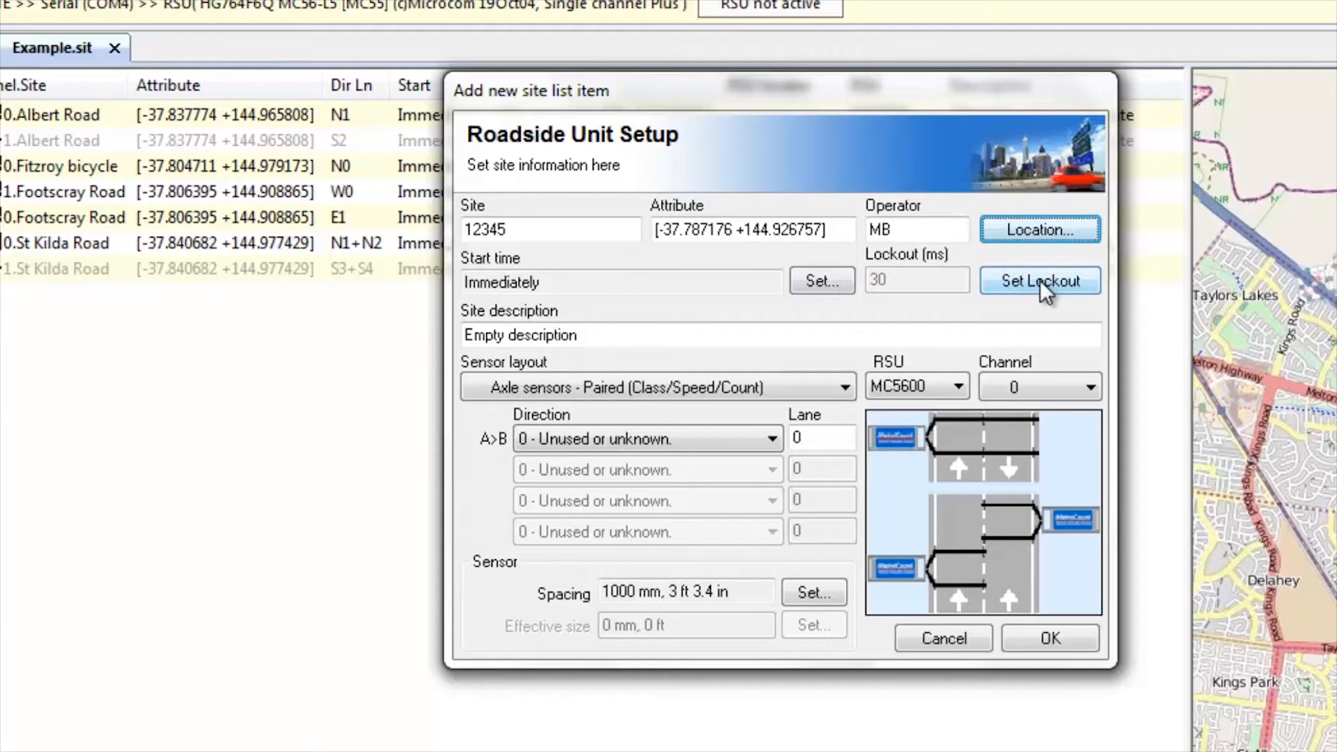
Change the lockout to '10ms - Multiple lane'
{"action": "left_click", "coordinate": [1039, 280]}
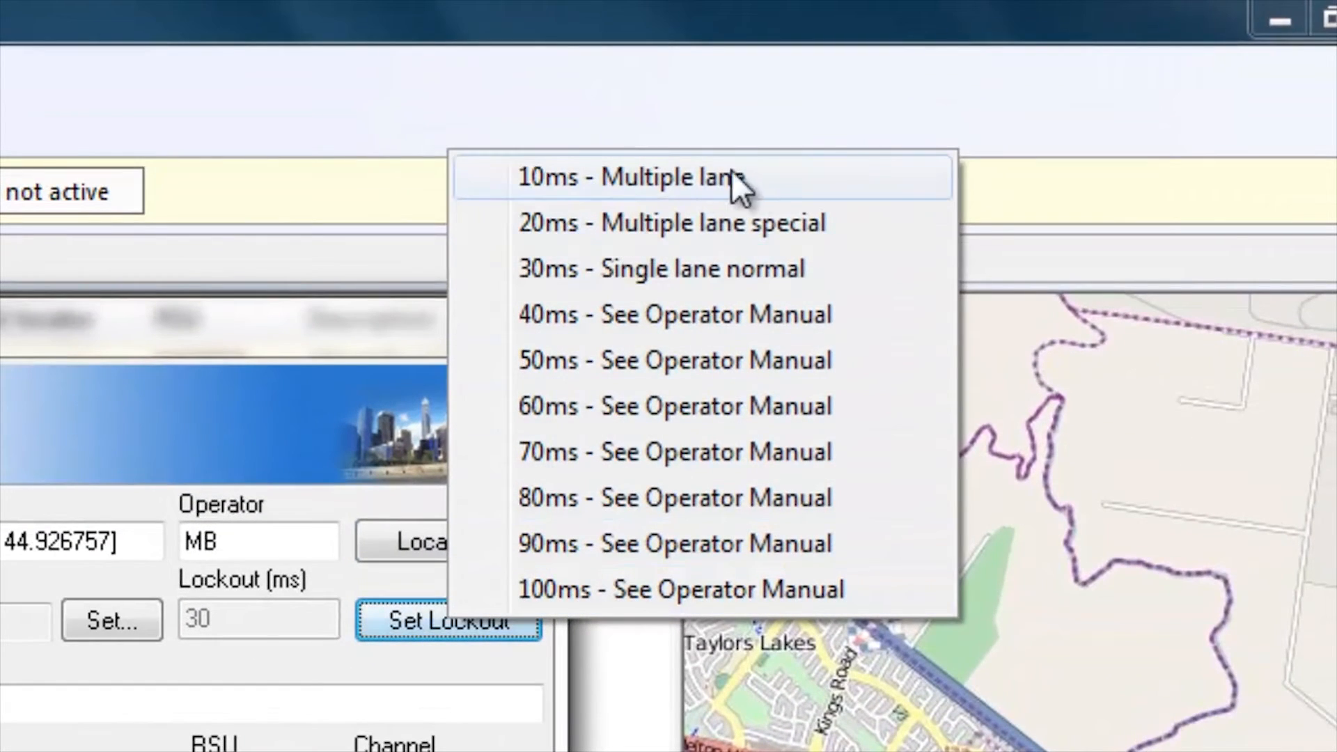
{"action": "mouse_move", "coordinate": [785, 195]}
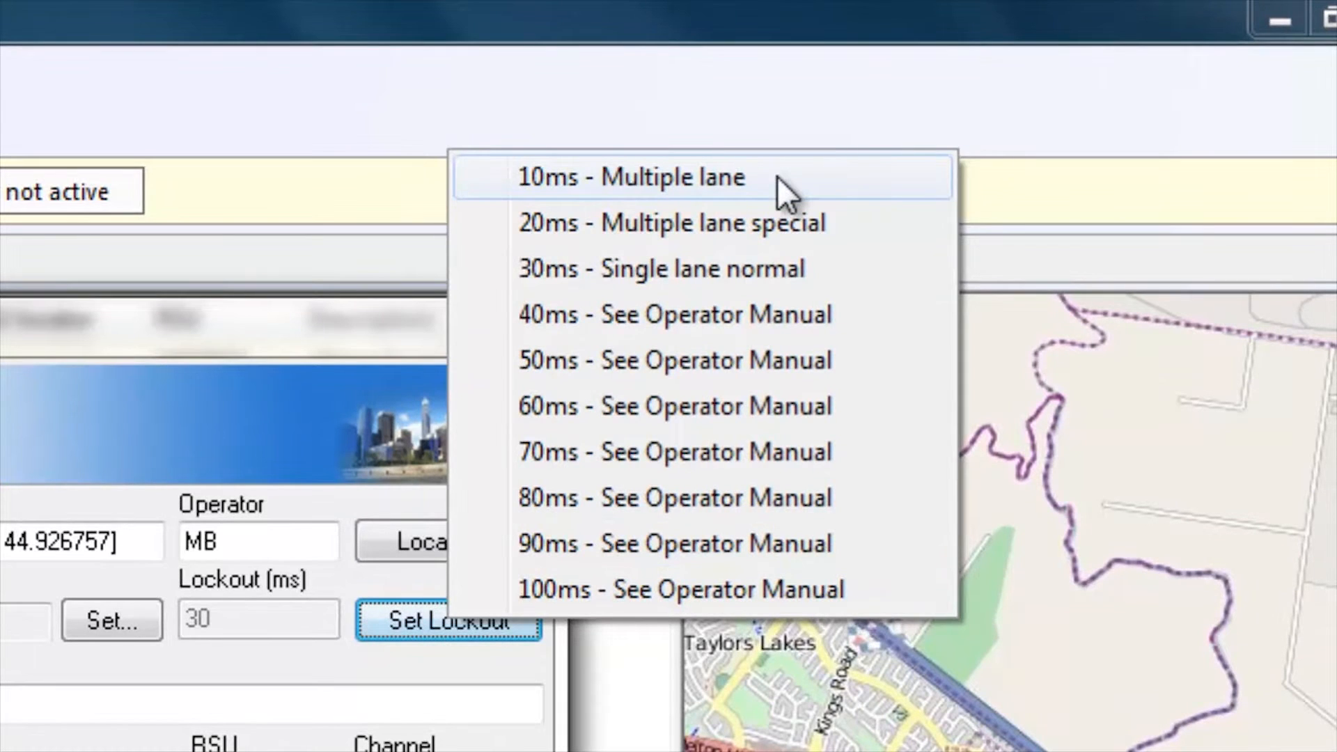
{"action": "left_click", "coordinate": [629, 177]}
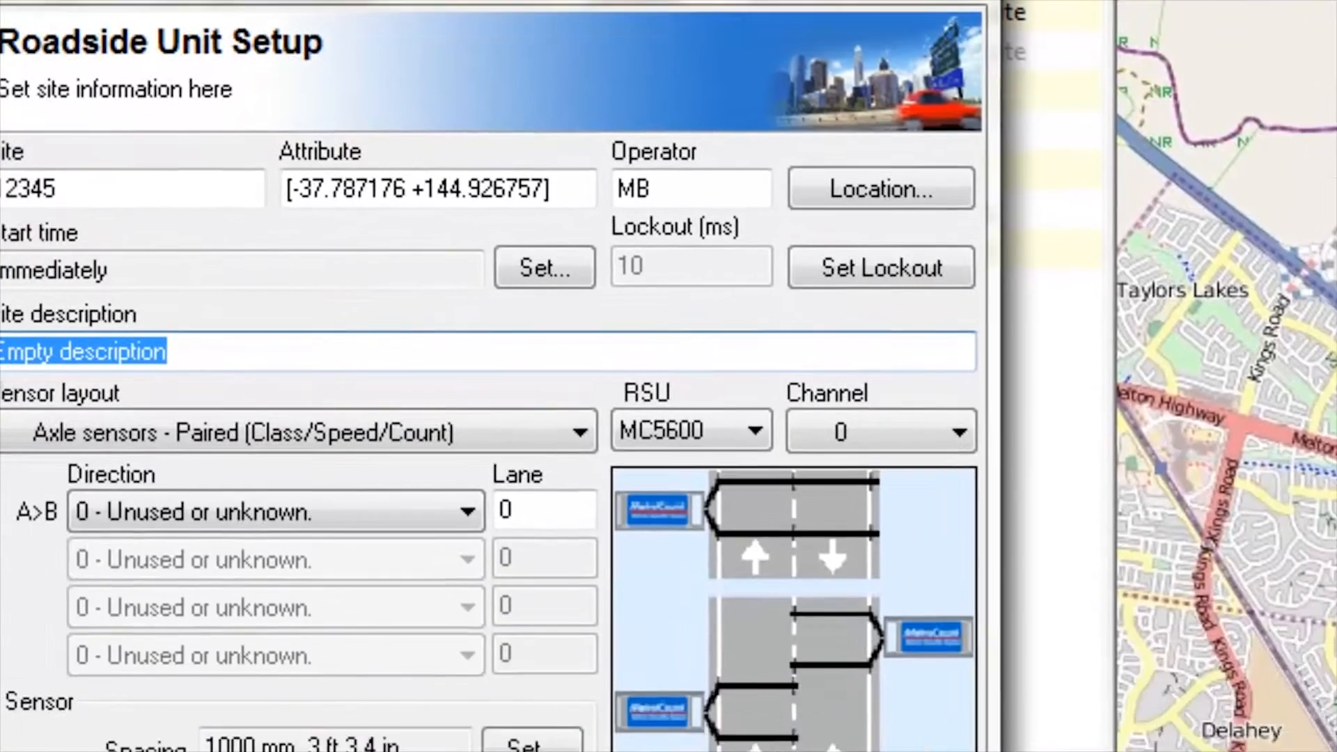
Describe the site as 'Newmarket Street, 50m north of Racecourse Road <50>', set direction 7 North/South bound, and add it
{"action": "type", "text": "Newmarket St"}
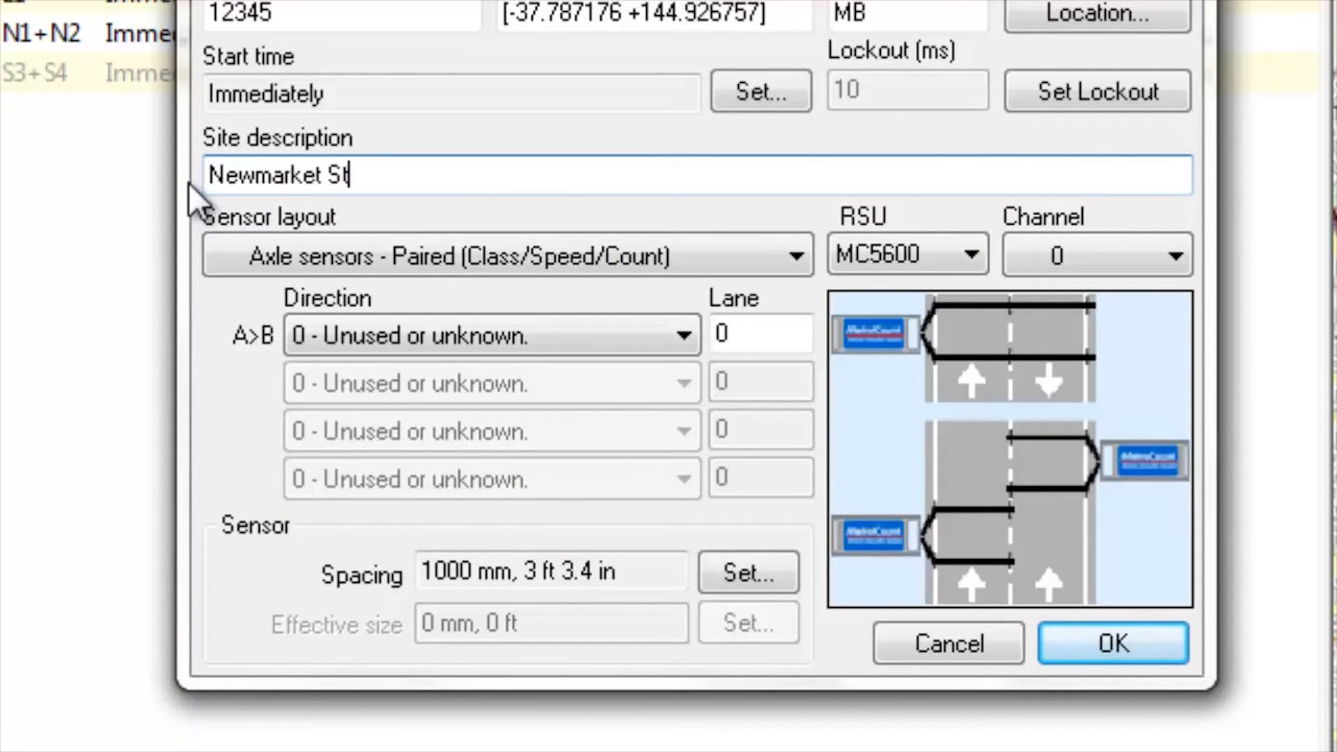
{"action": "type", "text": "reet,"}
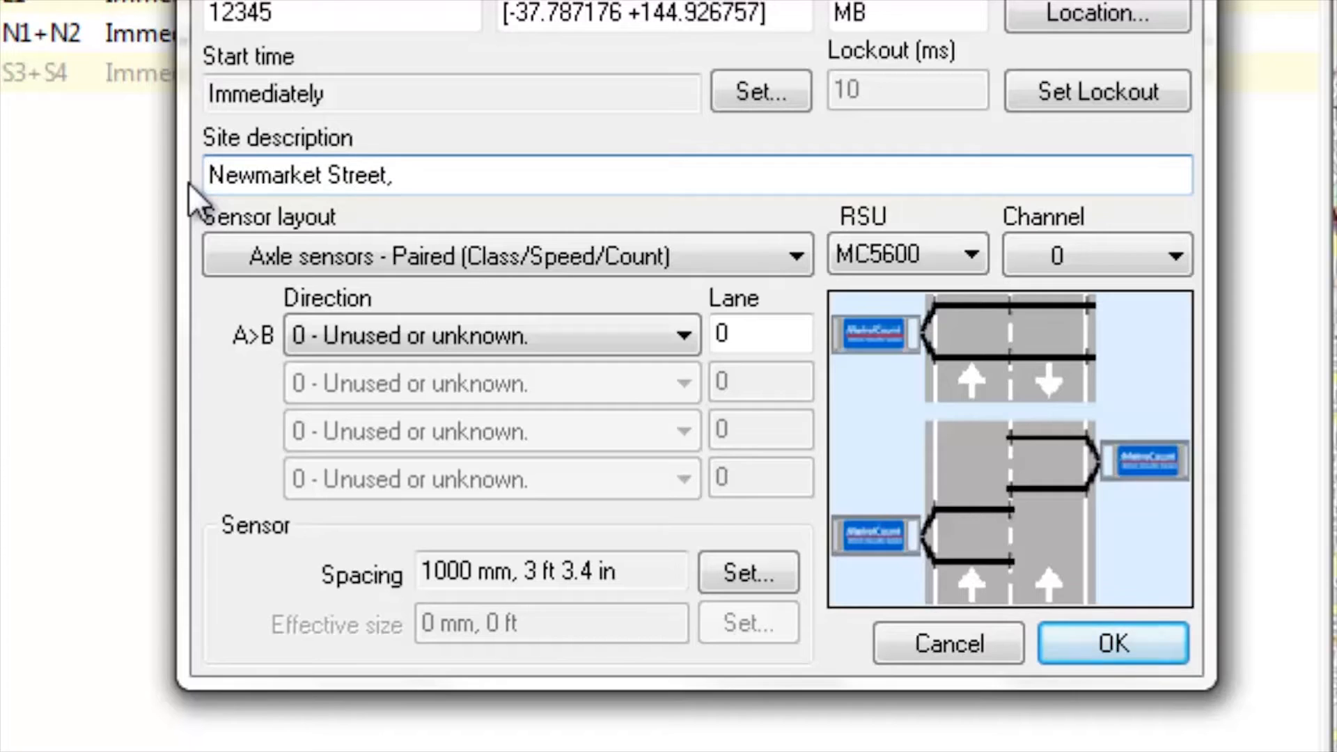
{"action": "type", "text": "50m"}
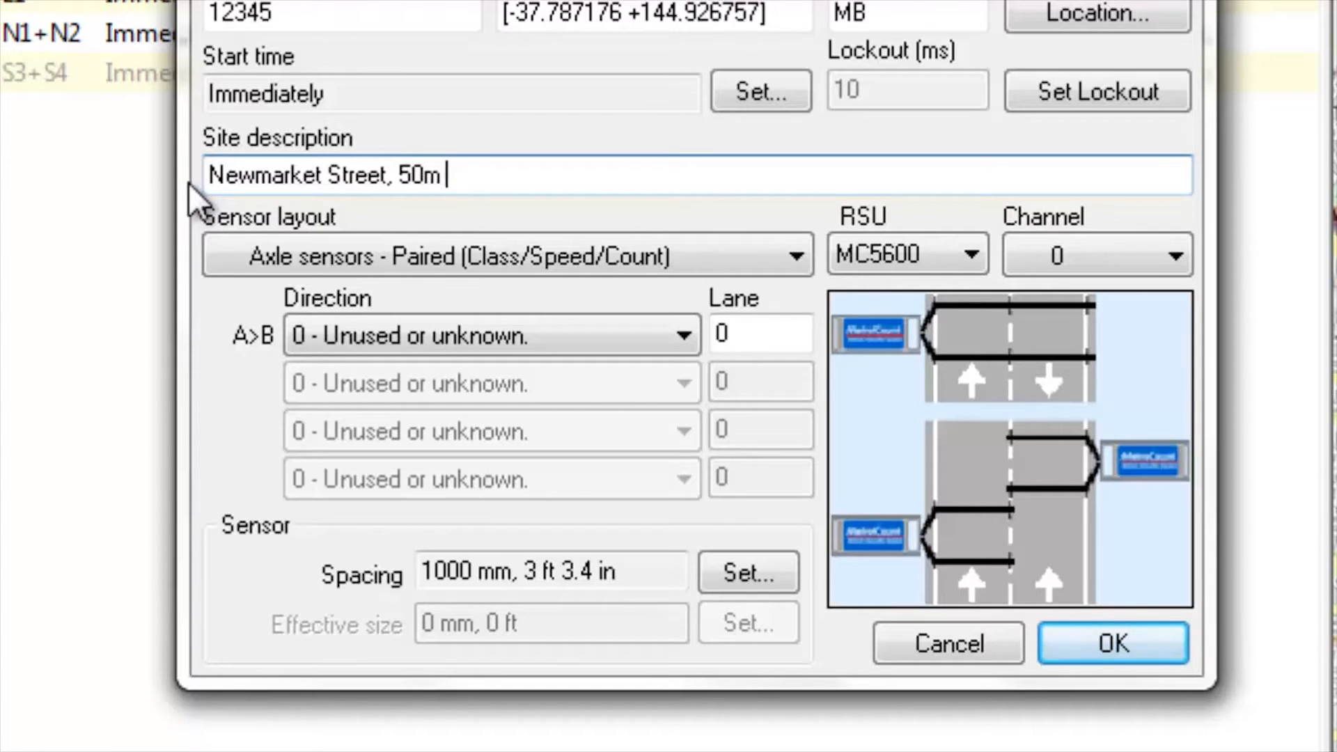
{"action": "type", "text": "north of"}
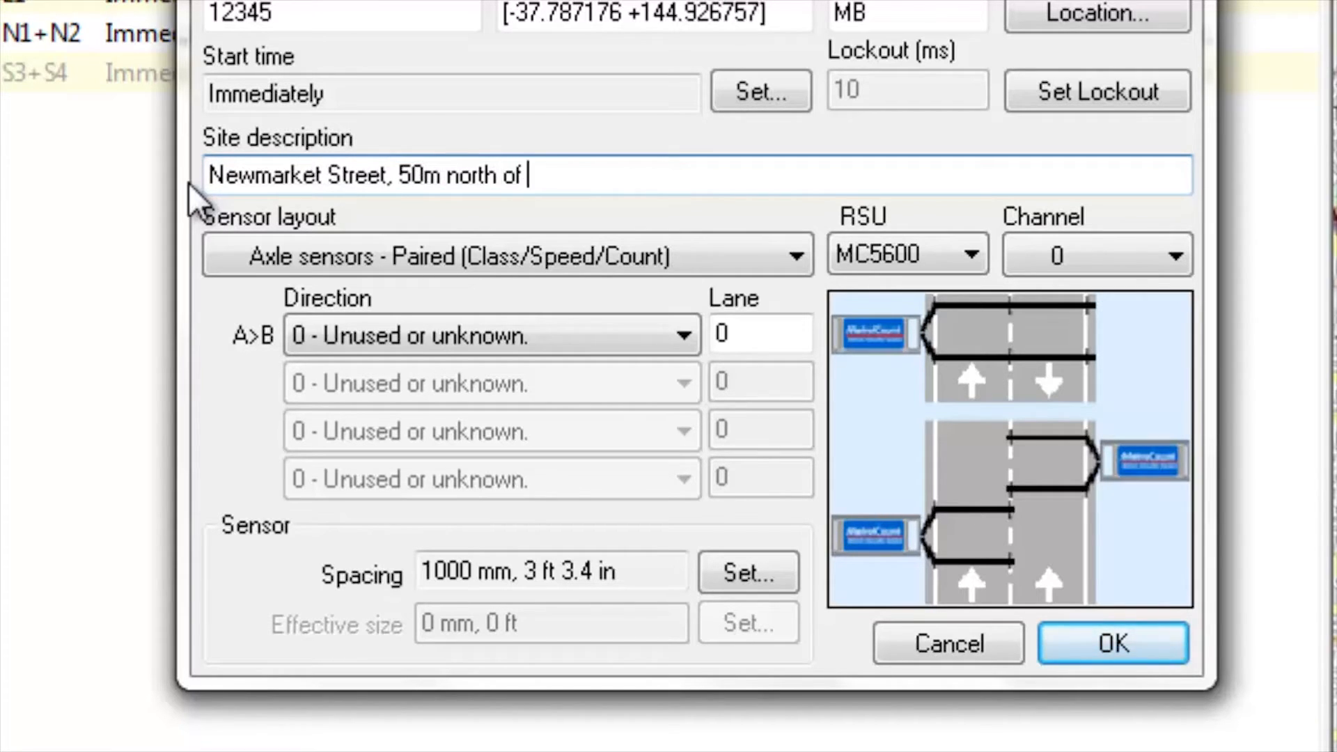
{"action": "type", "text": "Racecourse"}
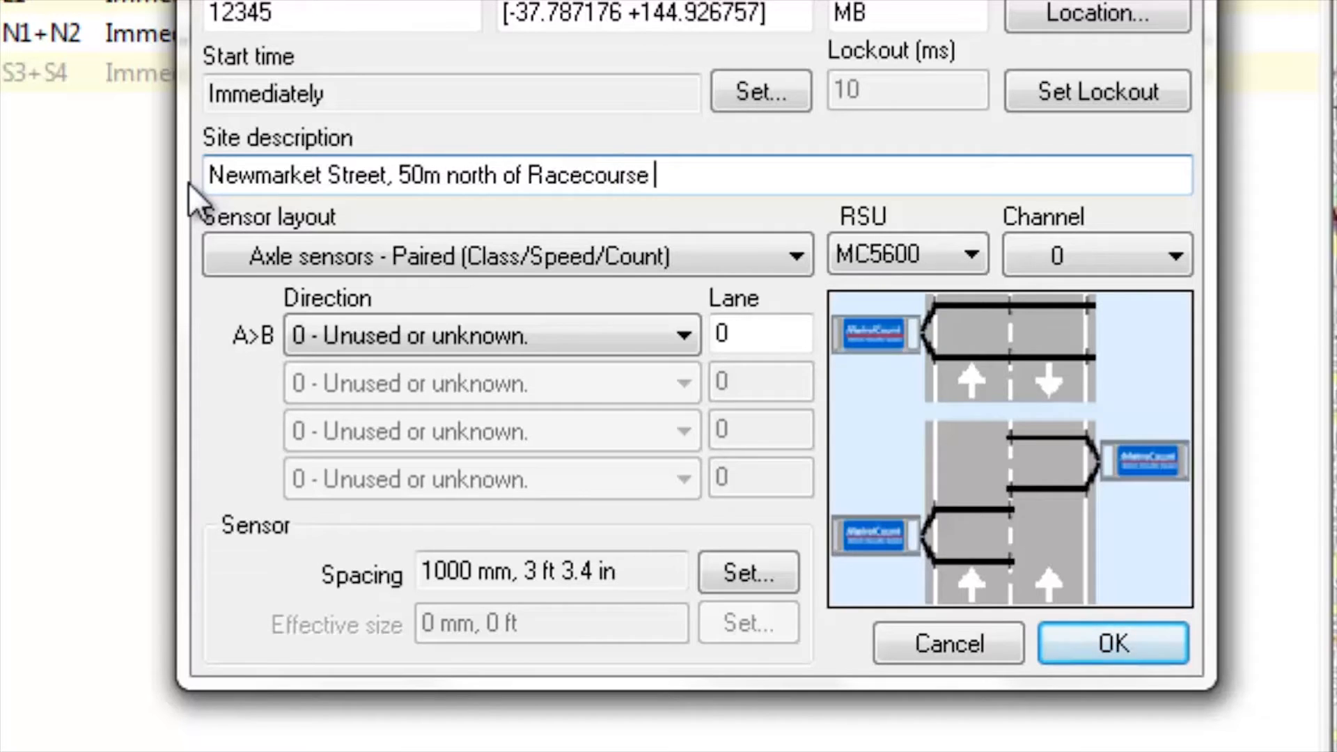
{"action": "type", "text": "Road <50"}
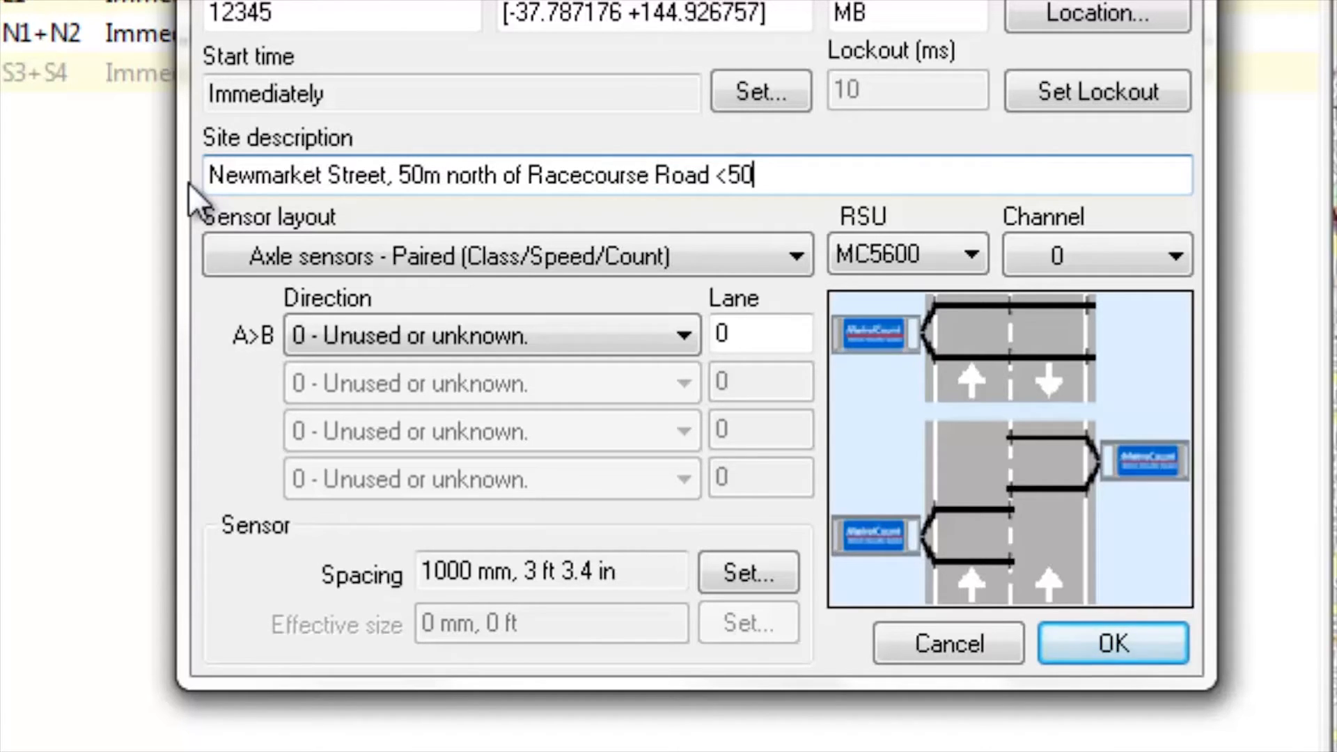
{"action": "type", "text": ">"}
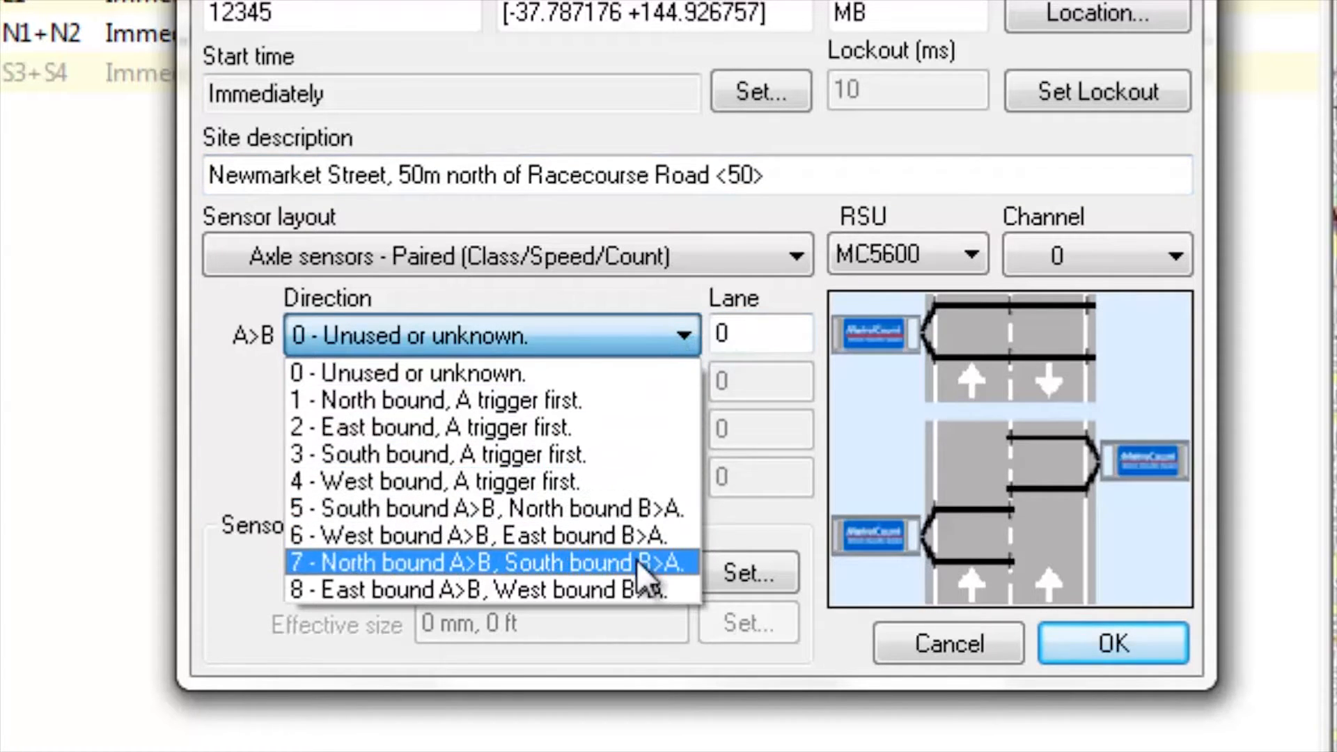
{"action": "left_click", "coordinate": [493, 562]}
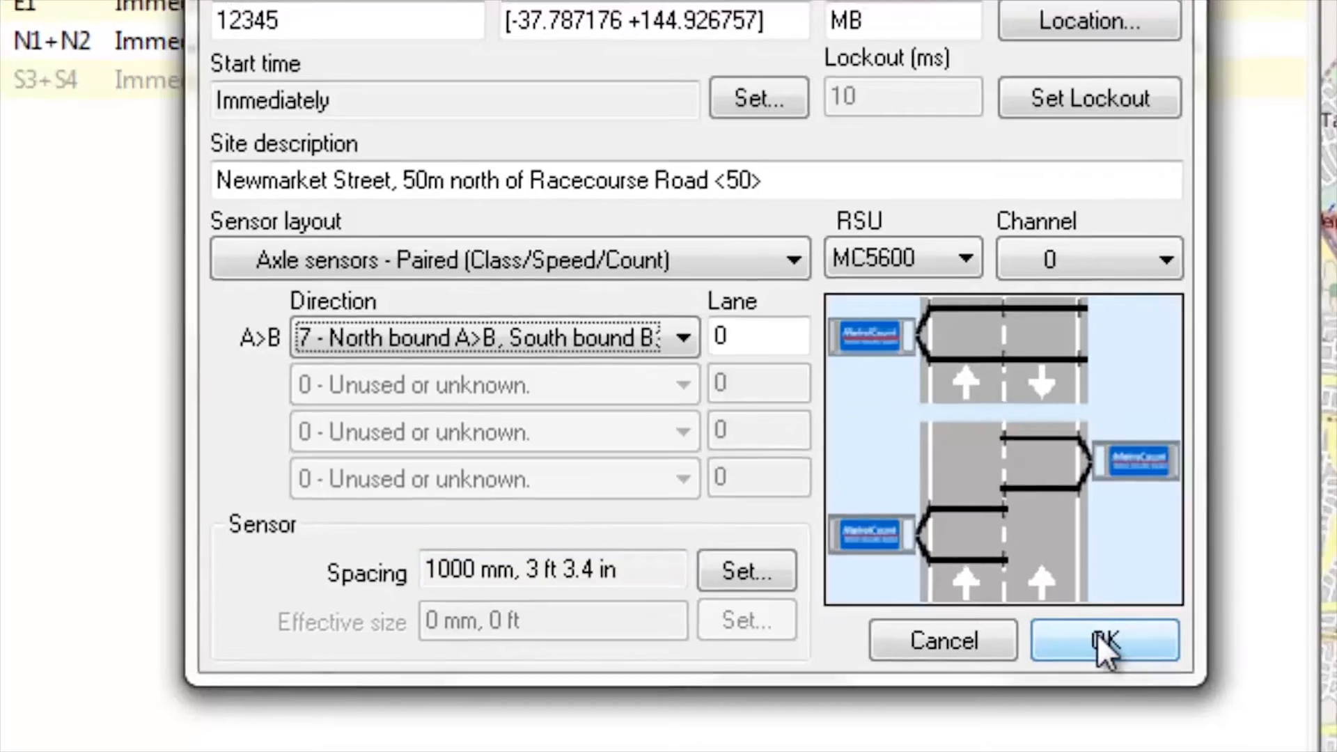
{"action": "left_click", "coordinate": [1103, 640]}
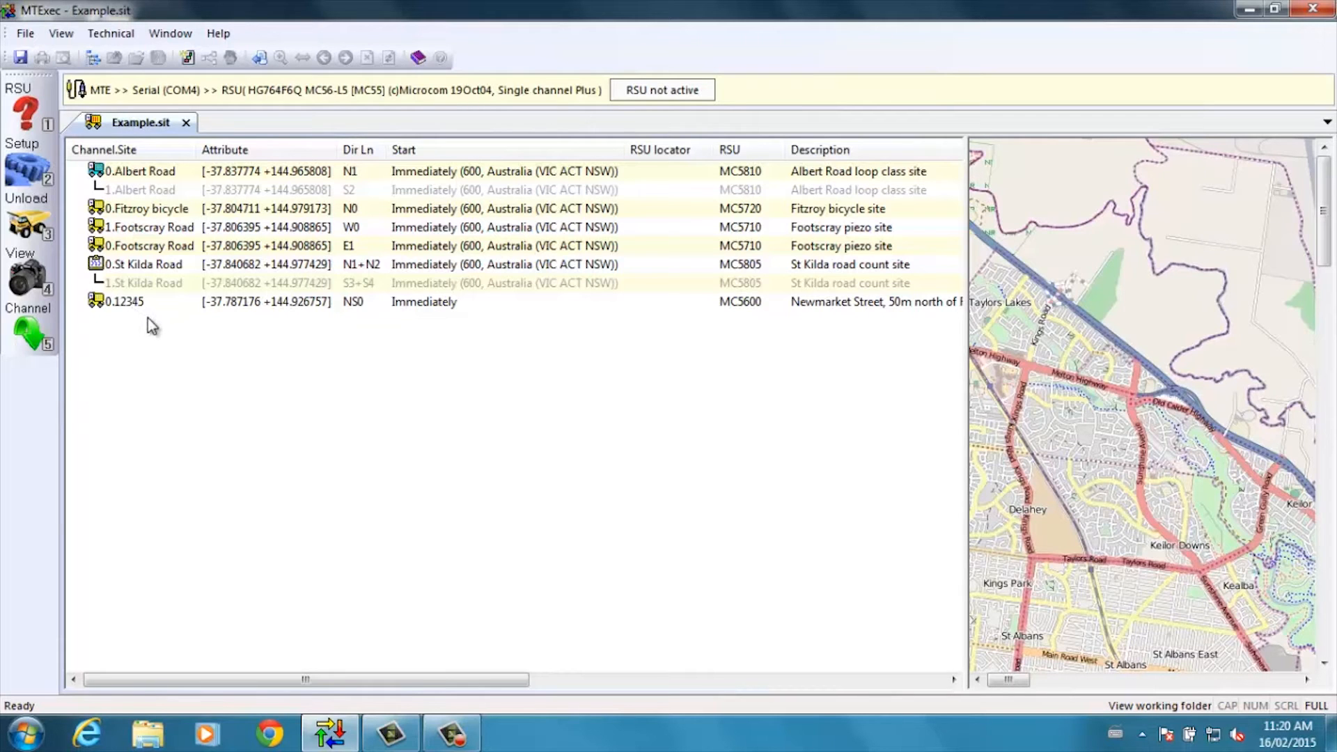
{"action": "mouse_move", "coordinate": [325, 322]}
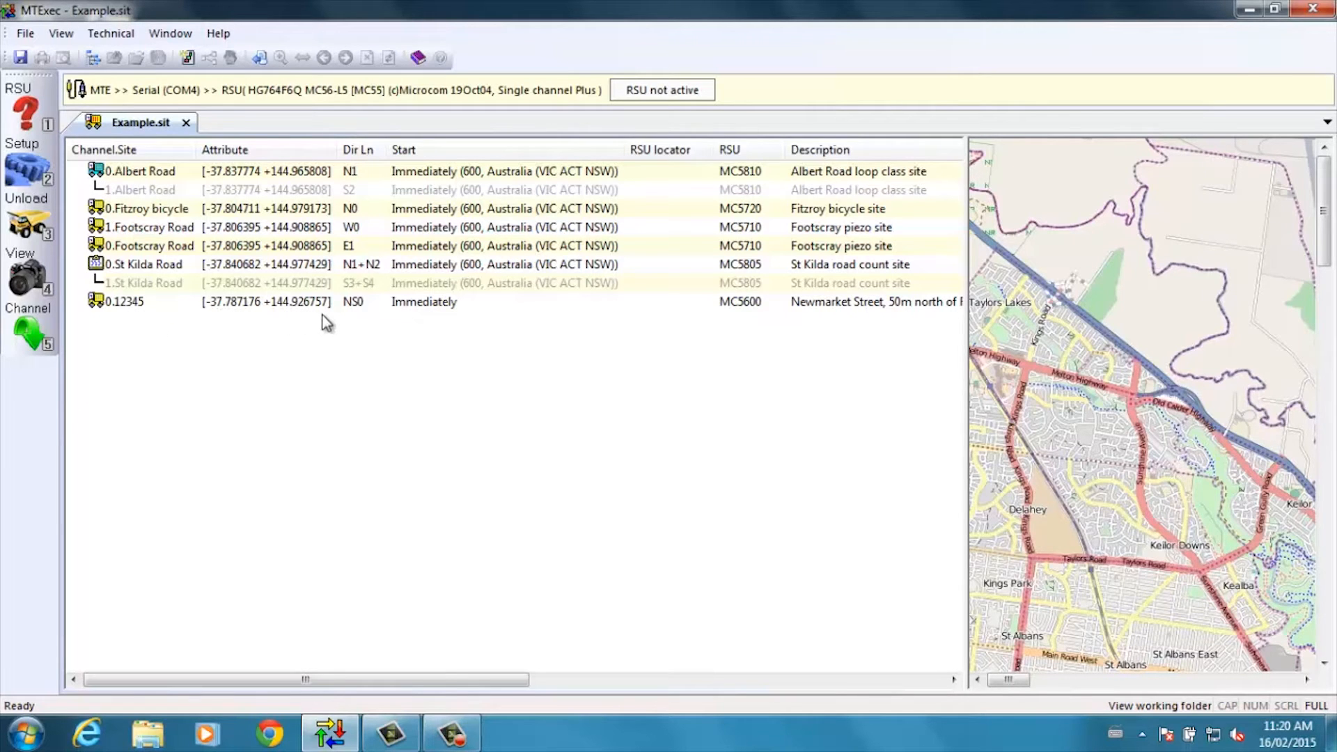
{"action": "mouse_move", "coordinate": [71, 198]}
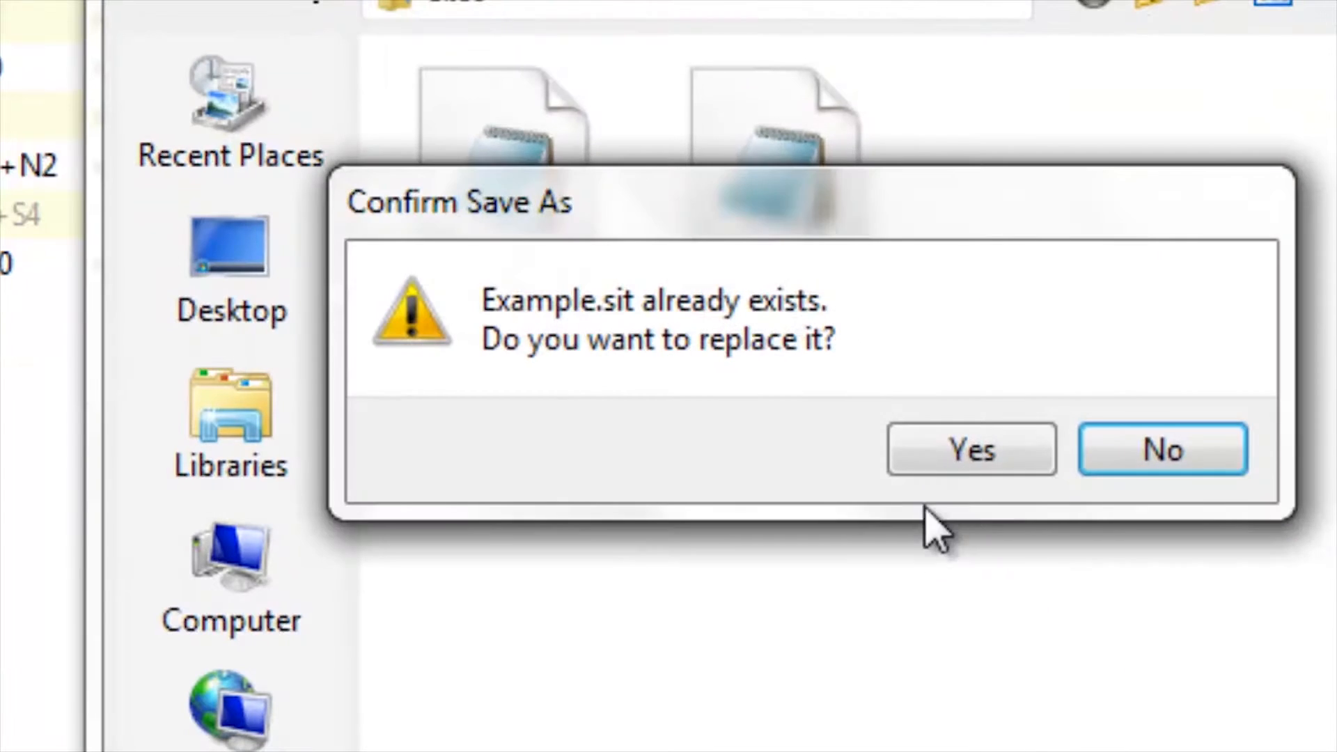
Confirm replacing the existing Example.sit file when saving the site list
{"action": "left_click", "coordinate": [969, 450]}
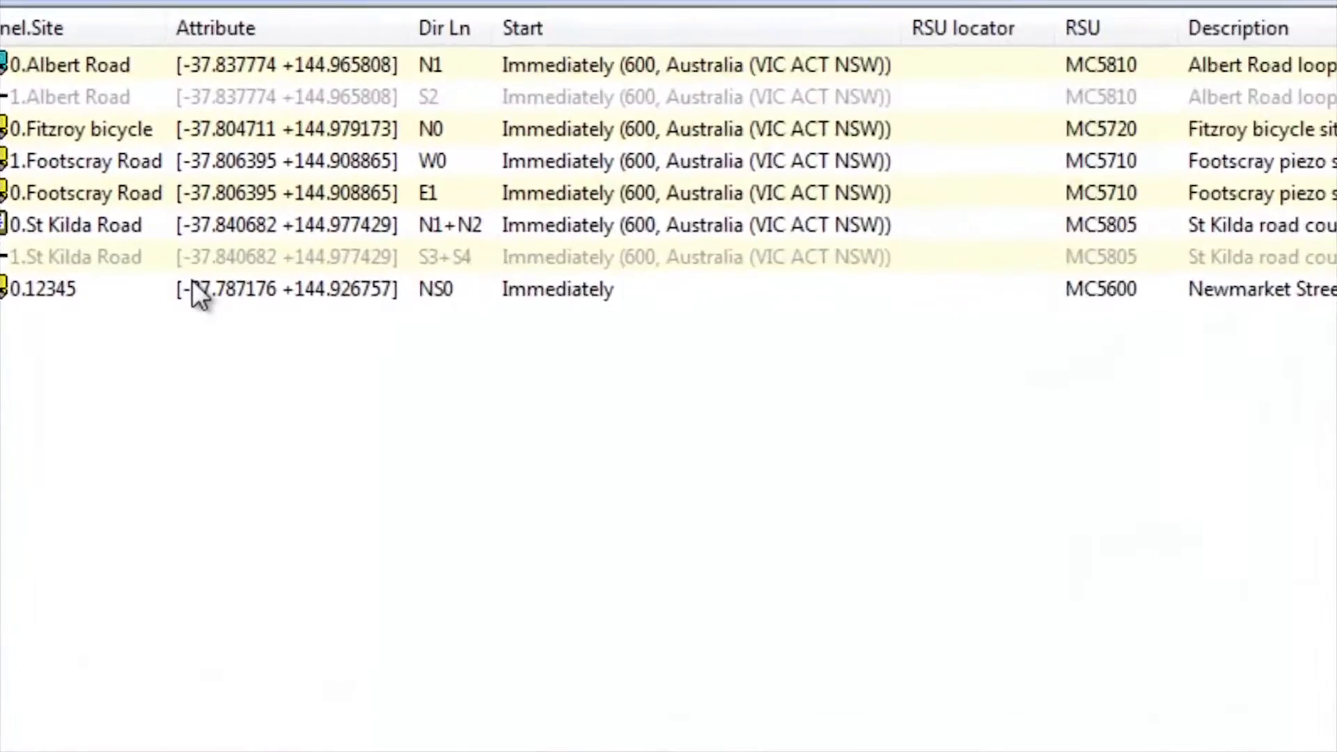
Start a new site 12350 from site 12345 and clear its copied attribute coordinates
{"action": "right_click", "coordinate": [205, 288]}
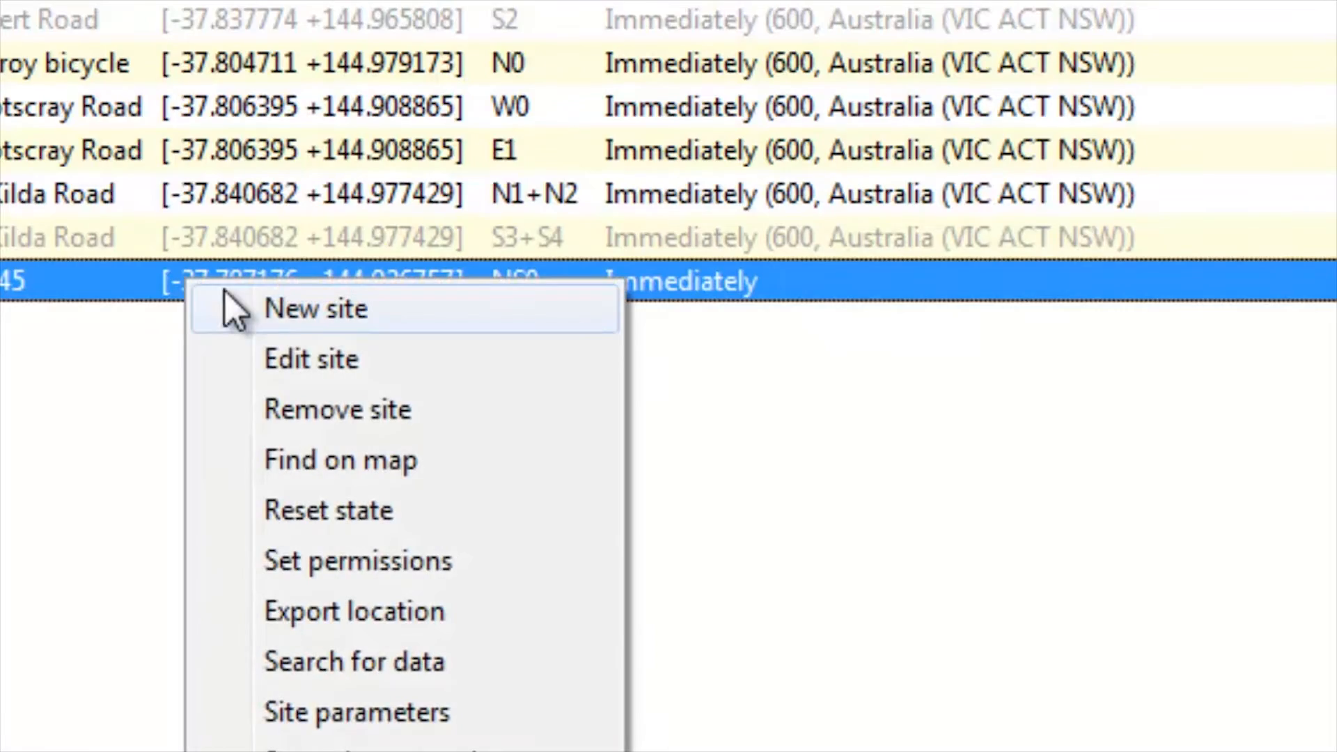
{"action": "left_click", "coordinate": [316, 309]}
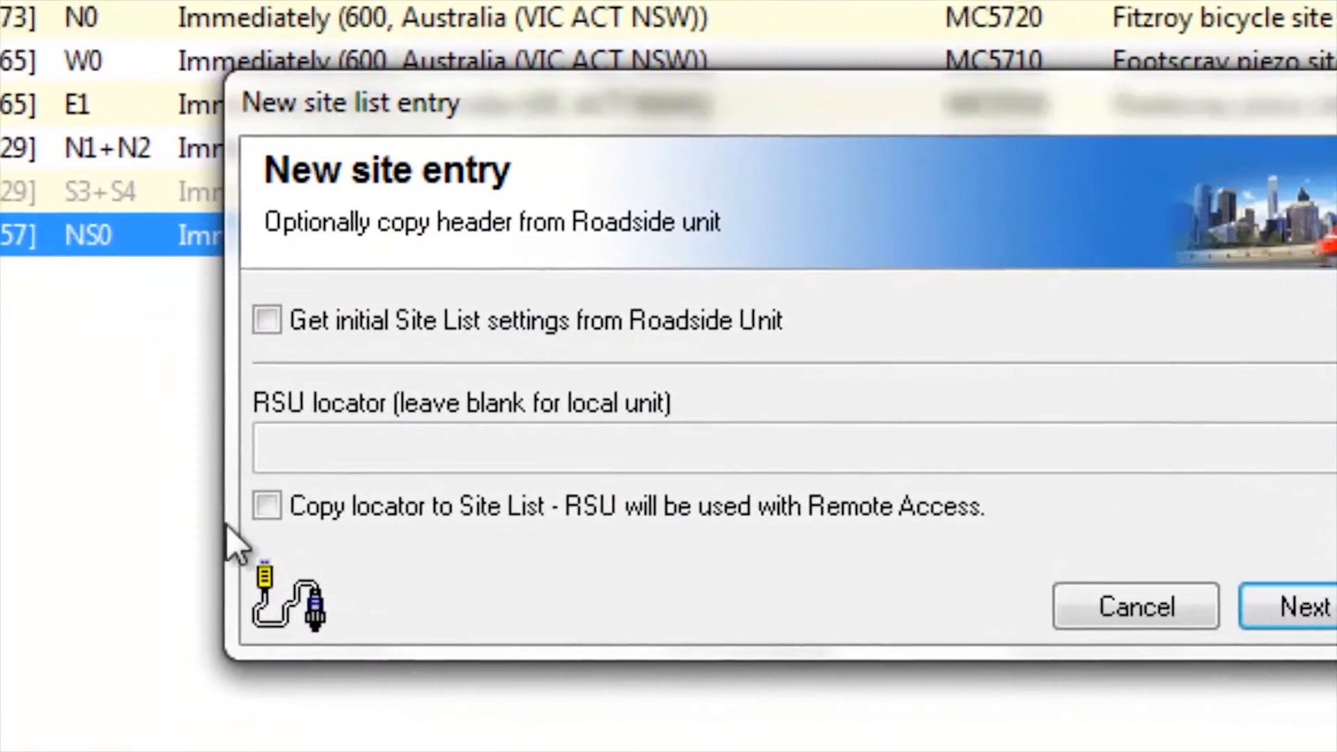
{"action": "left_click", "coordinate": [1296, 606]}
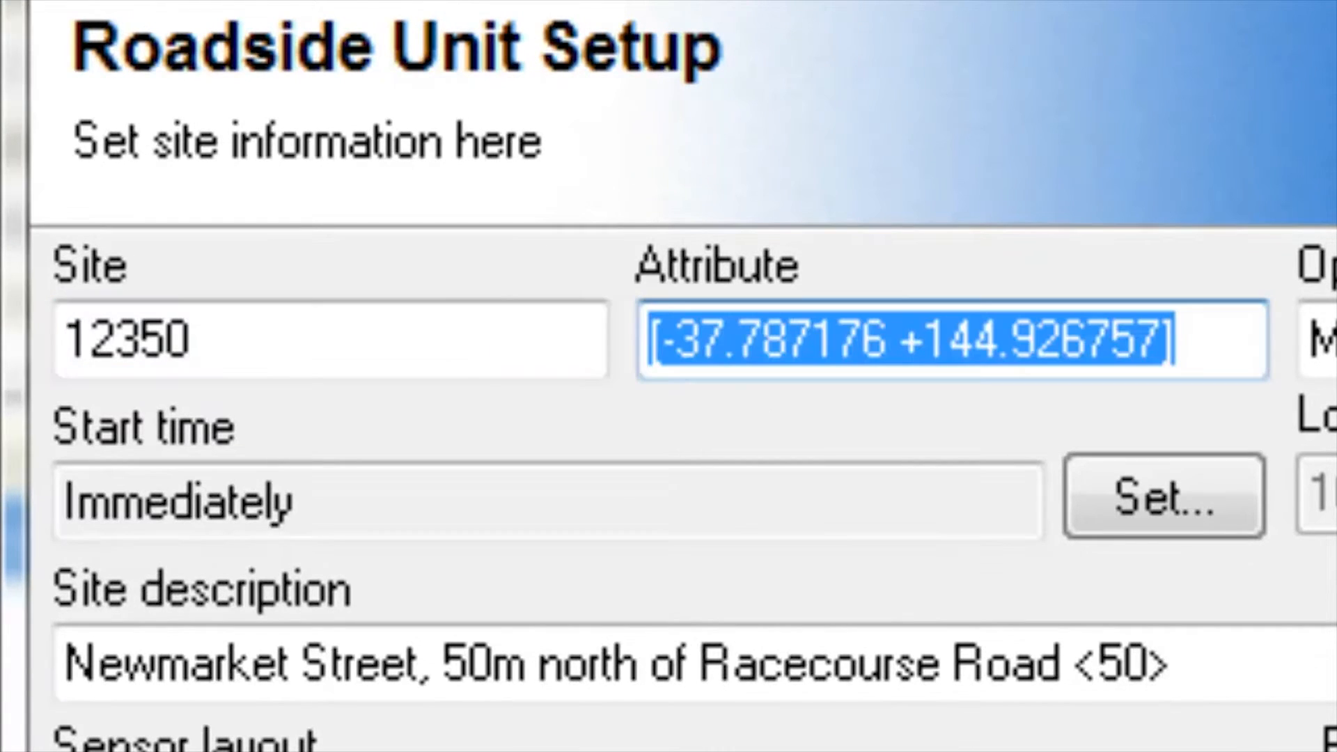
{"action": "key", "text": "Delete"}
{"action": "type", "text": "R"}
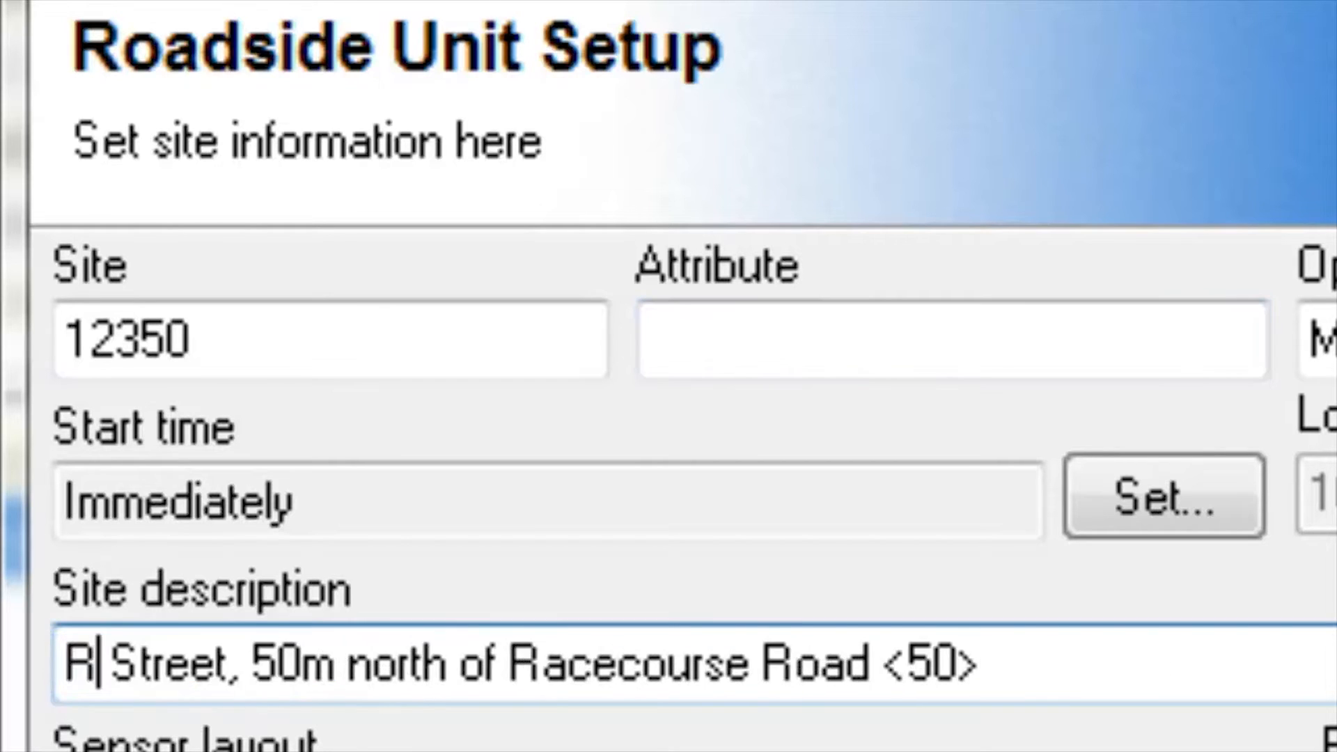
Describe it as Racecourse Road outside number 45, set direction 8 East/West bound, and add it
{"action": "type", "text": "acecourse Road, o50>"}
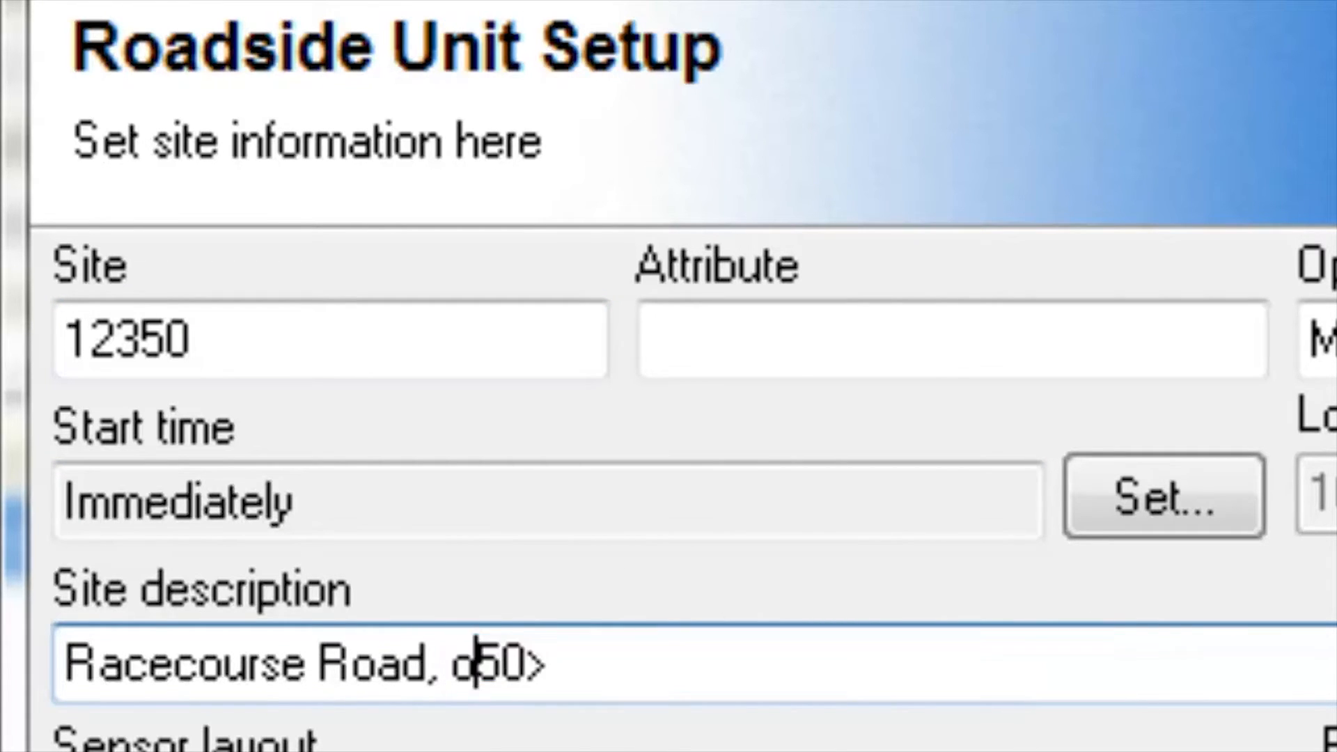
{"action": "type", "text": "utside number 45"}
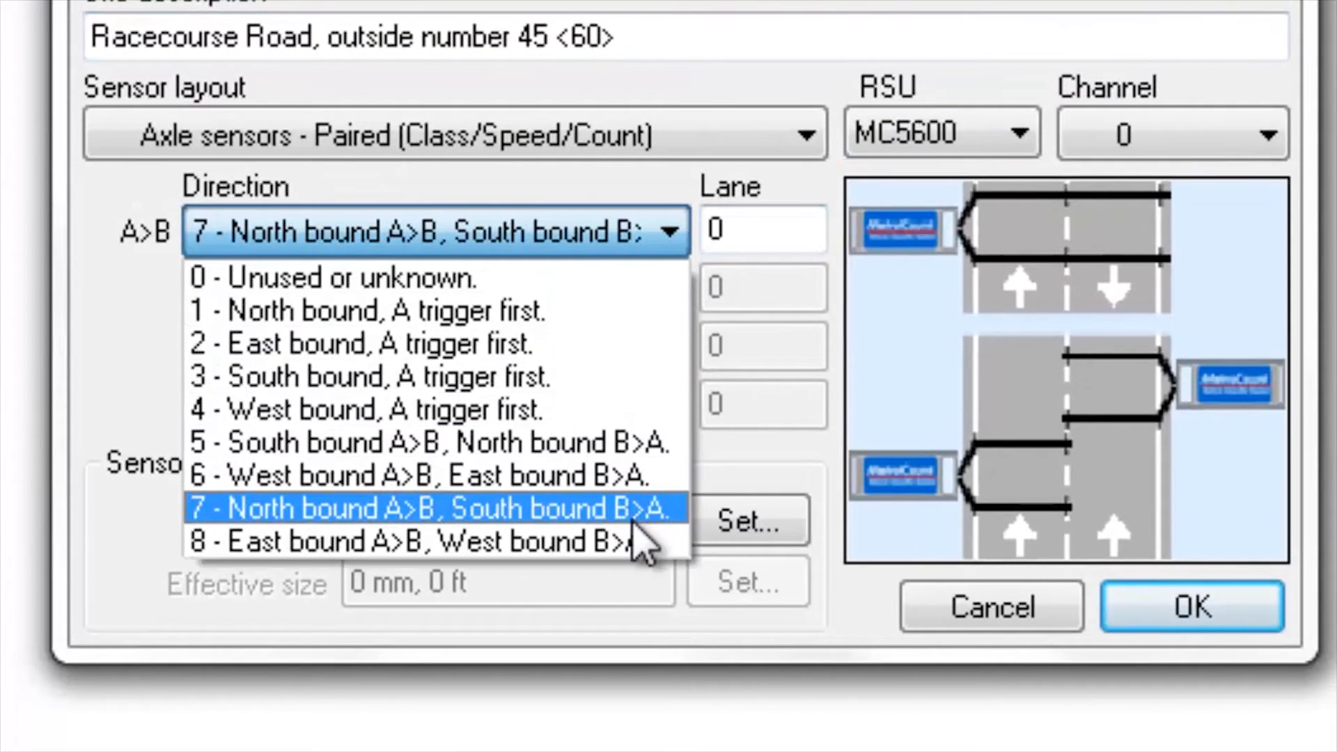
{"action": "left_click", "coordinate": [417, 542]}
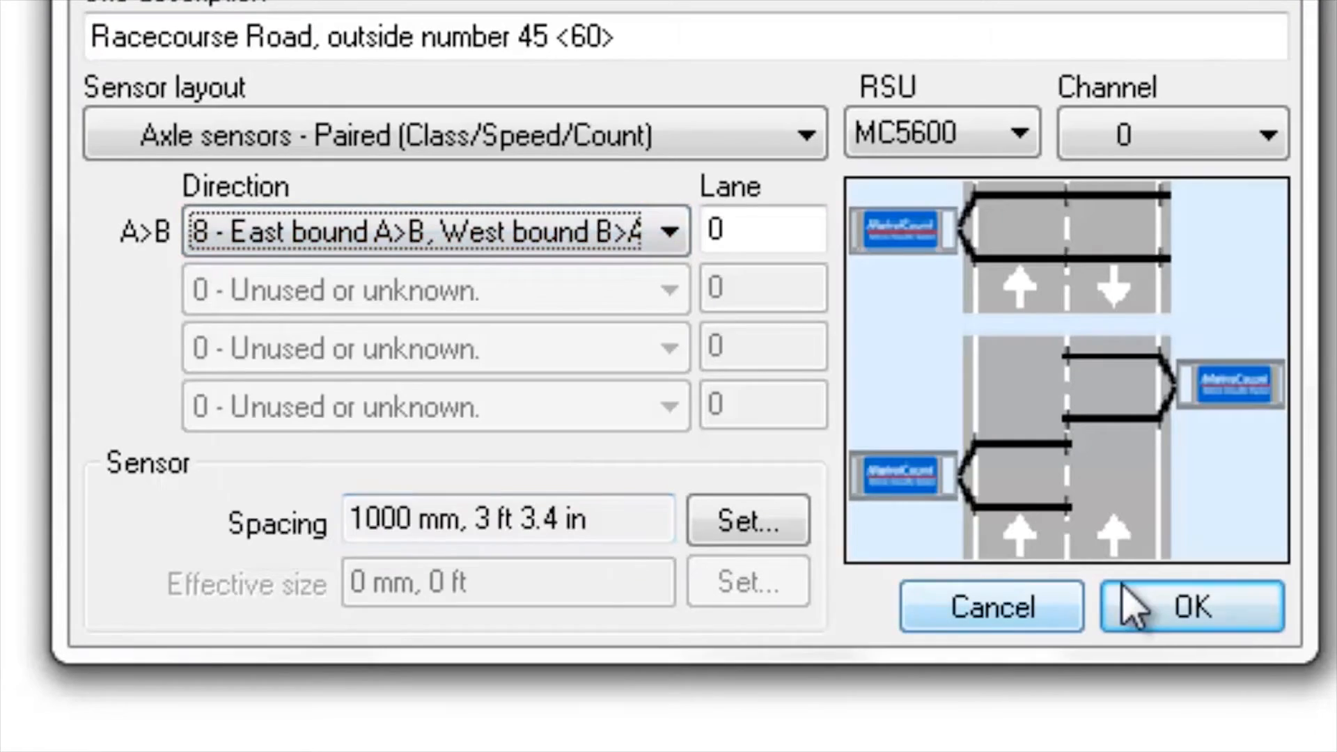
{"action": "left_click", "coordinate": [1192, 607]}
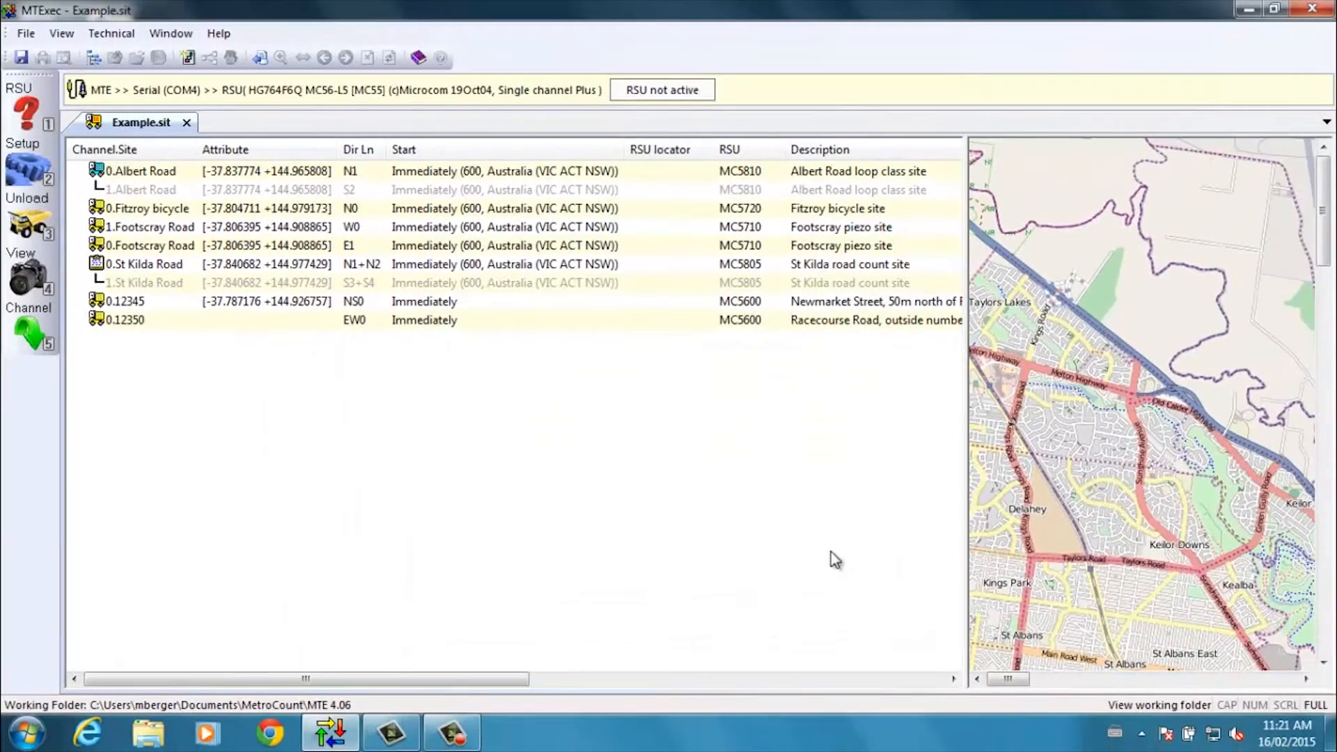
{"action": "mouse_move", "coordinate": [430, 356]}
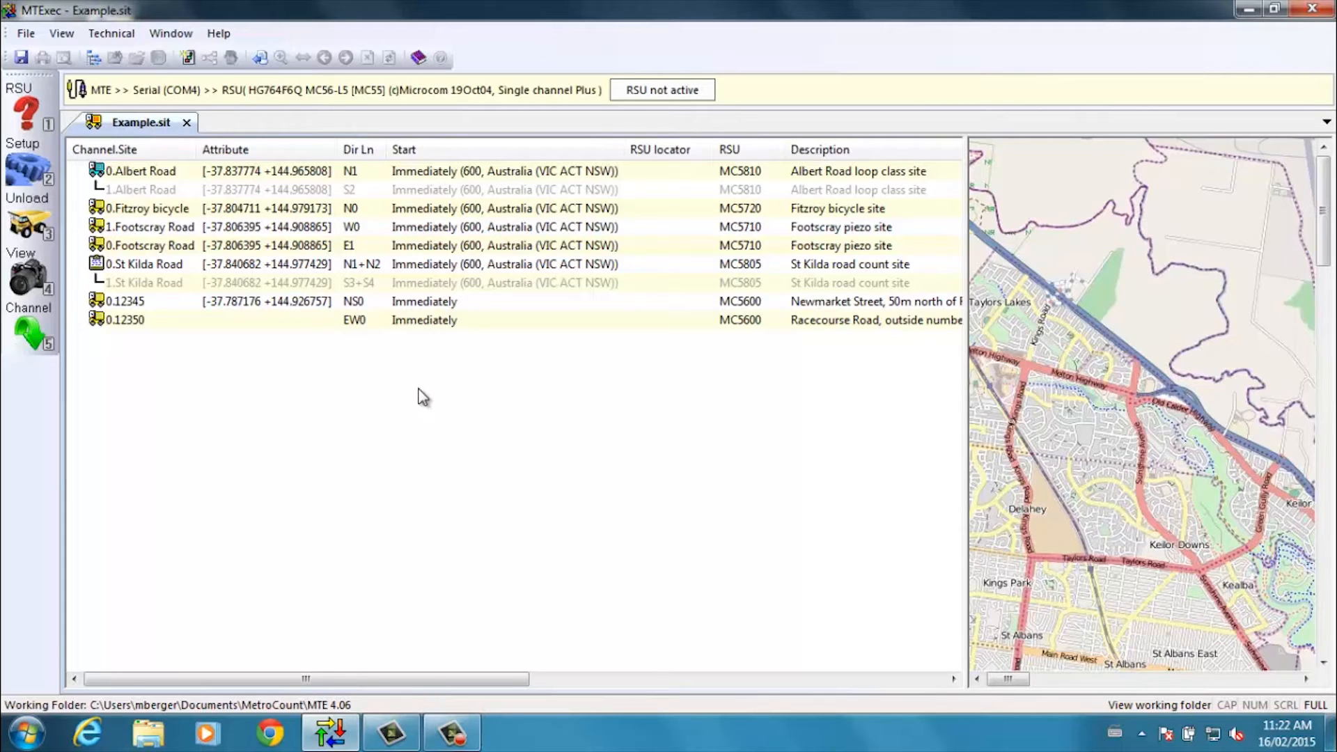
{"action": "mouse_move", "coordinate": [437, 391]}
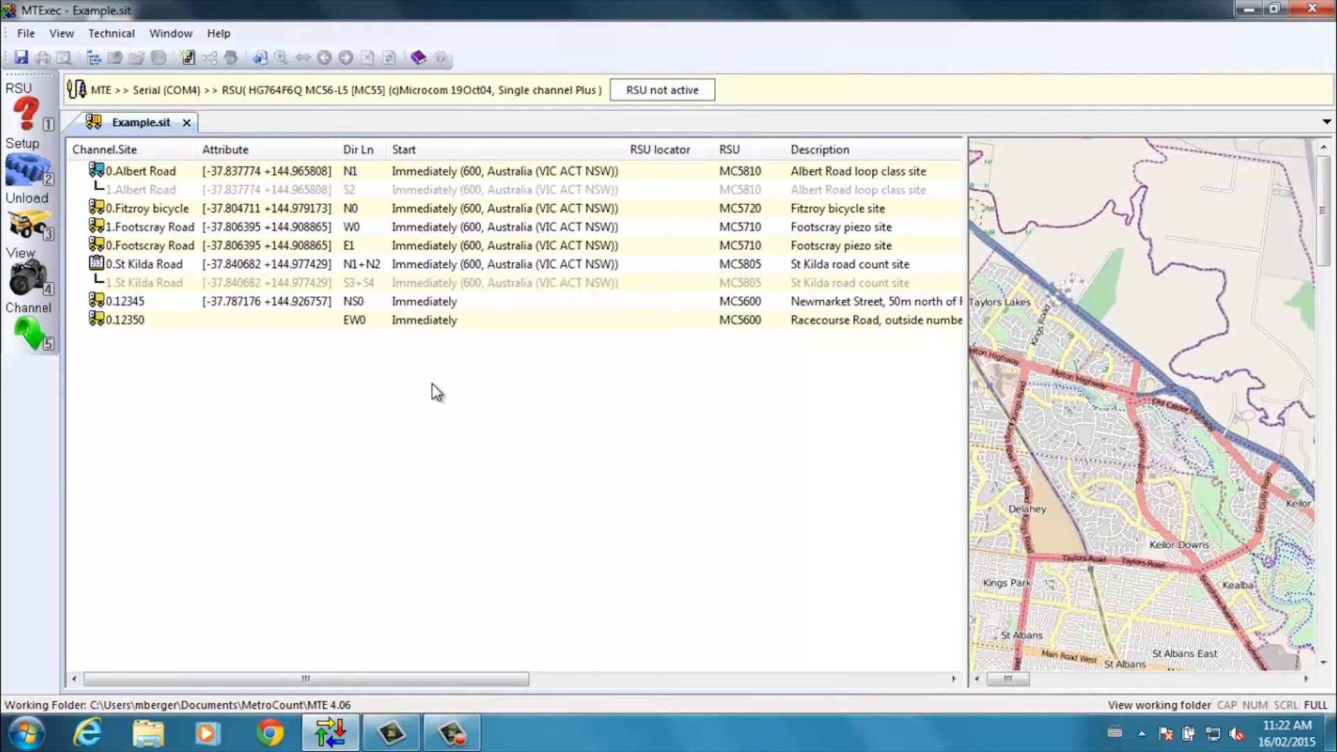
Save the site list as Example.sit, replacing the existing file
{"action": "left_click", "coordinate": [20, 58]}
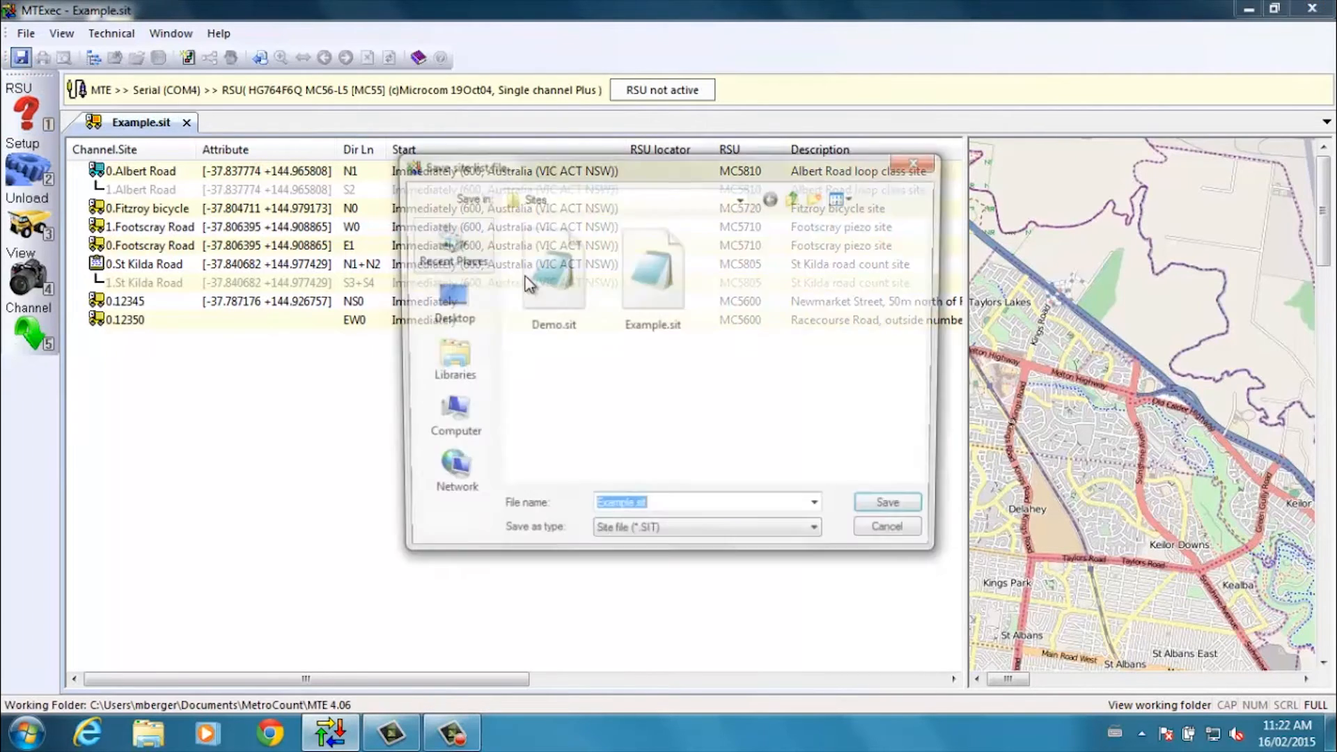
{"action": "left_click", "coordinate": [886, 501]}
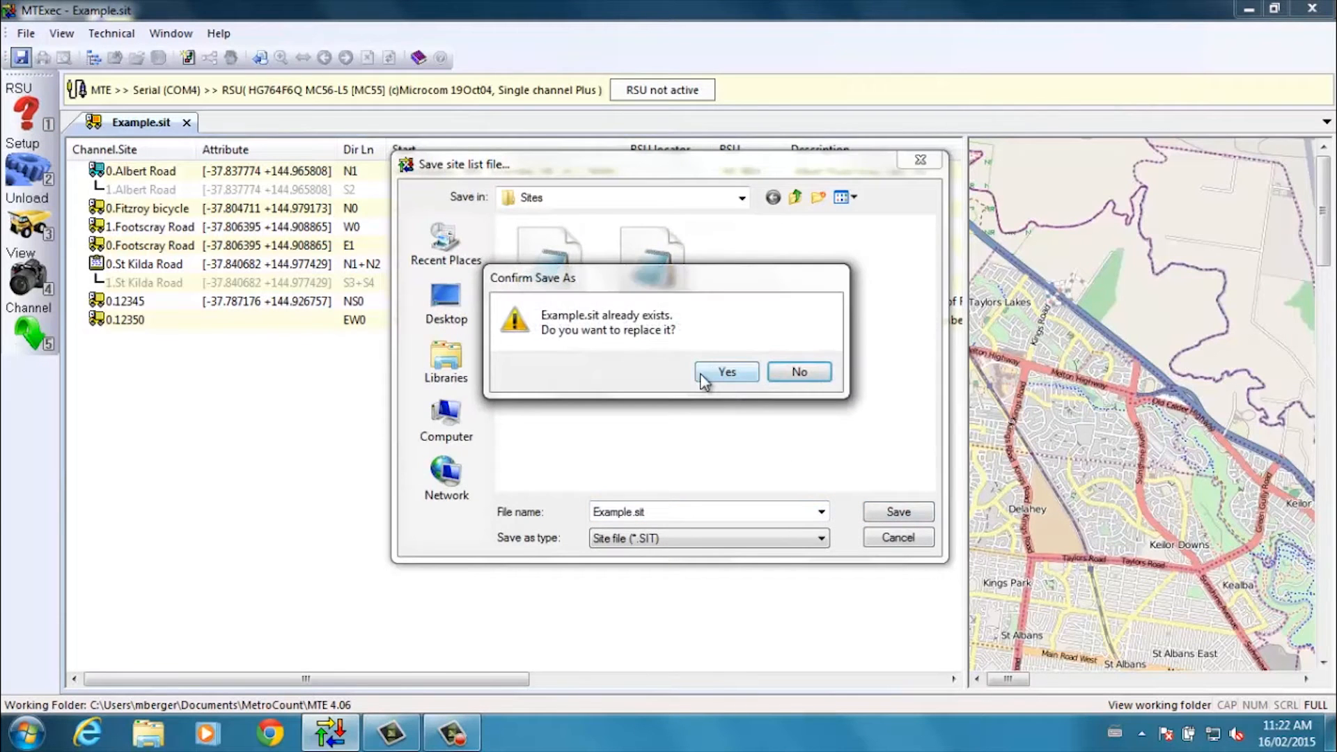
{"action": "left_click", "coordinate": [726, 372]}
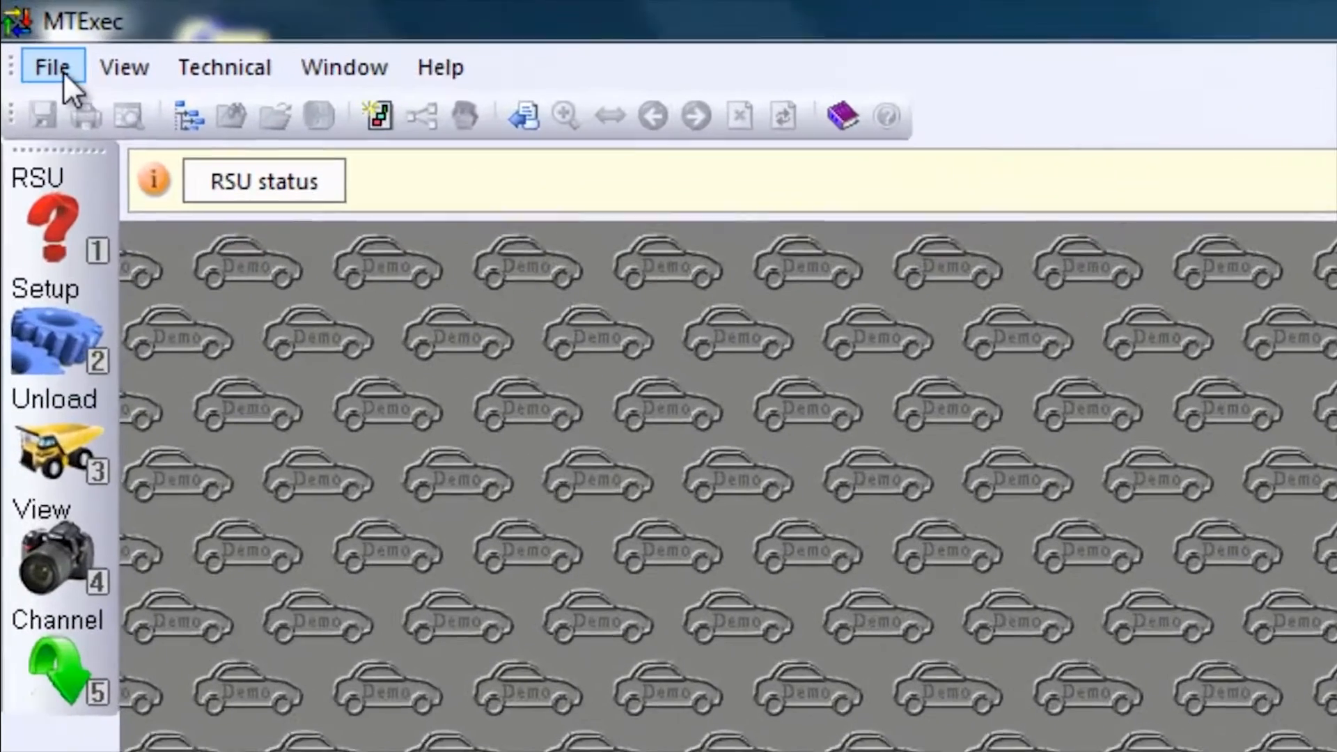
Create a new site list saved as Master Site List.sit
{"action": "left_click", "coordinate": [51, 66]}
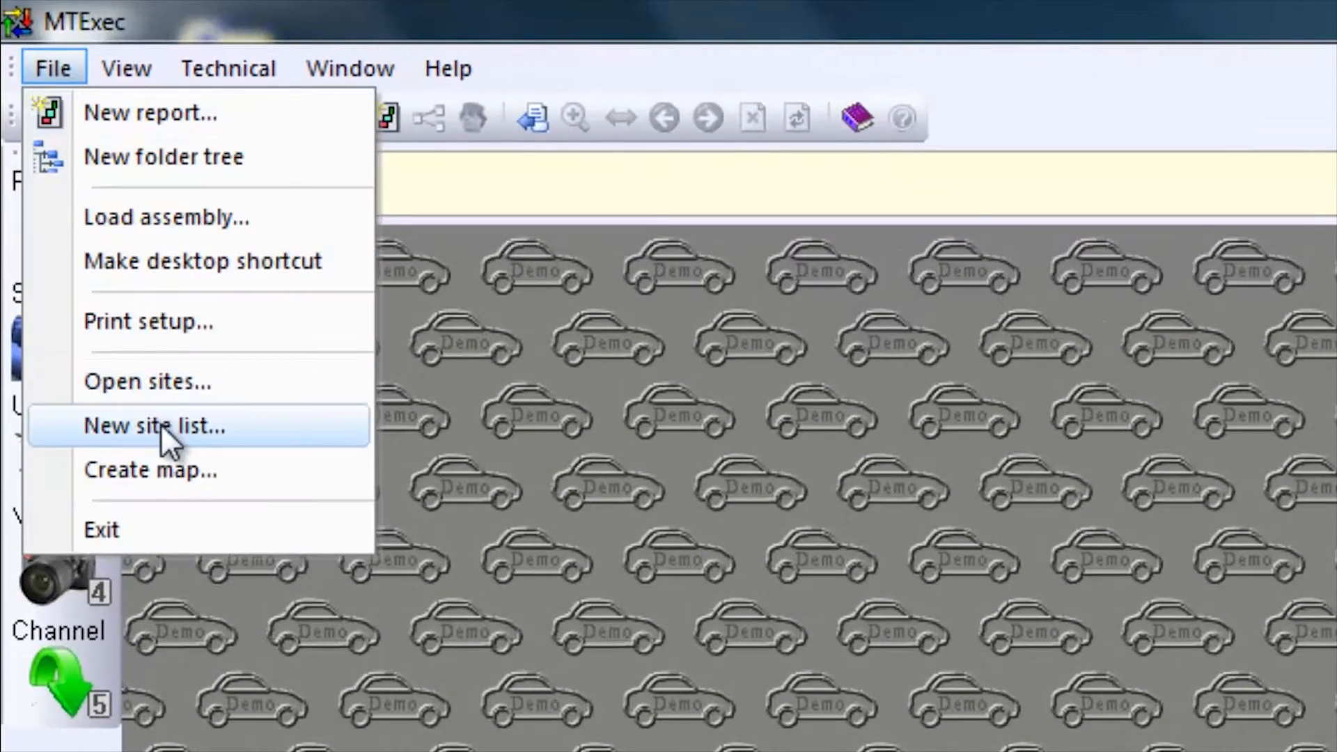
{"action": "left_click", "coordinate": [154, 426]}
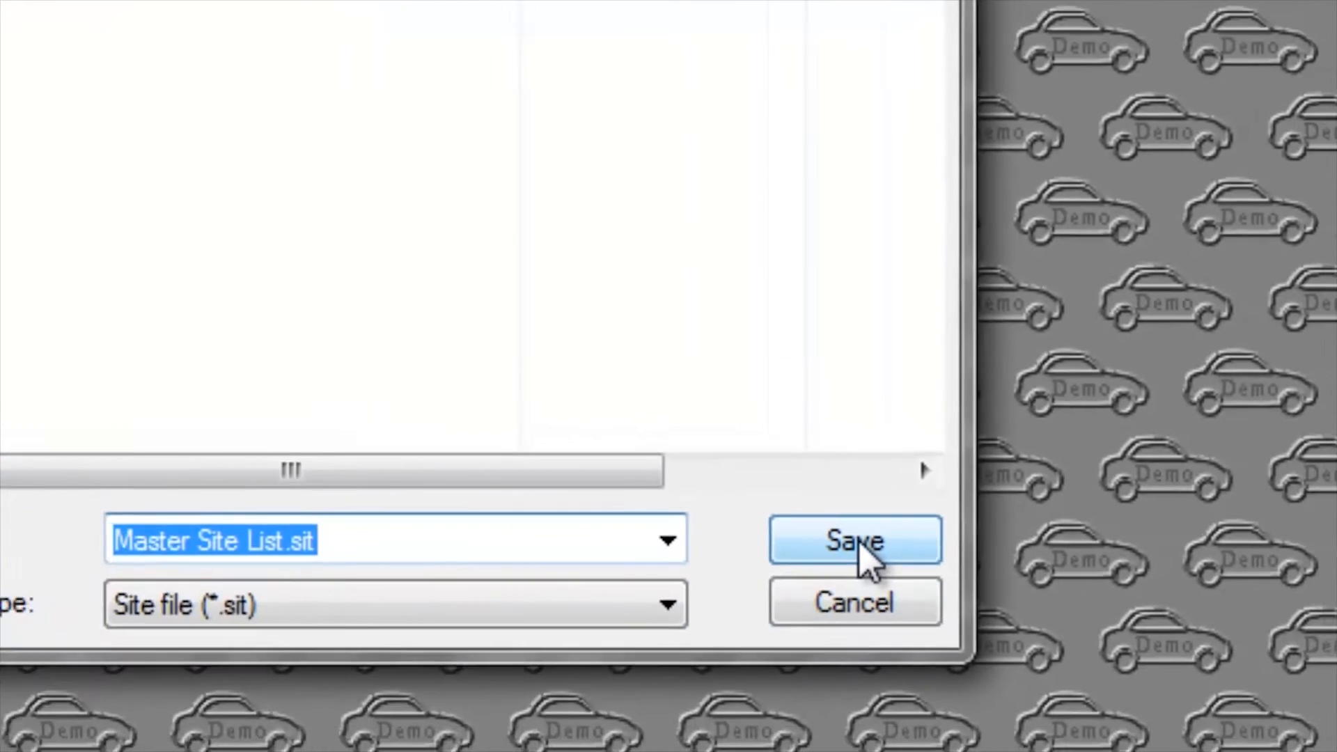
{"action": "left_click", "coordinate": [854, 541]}
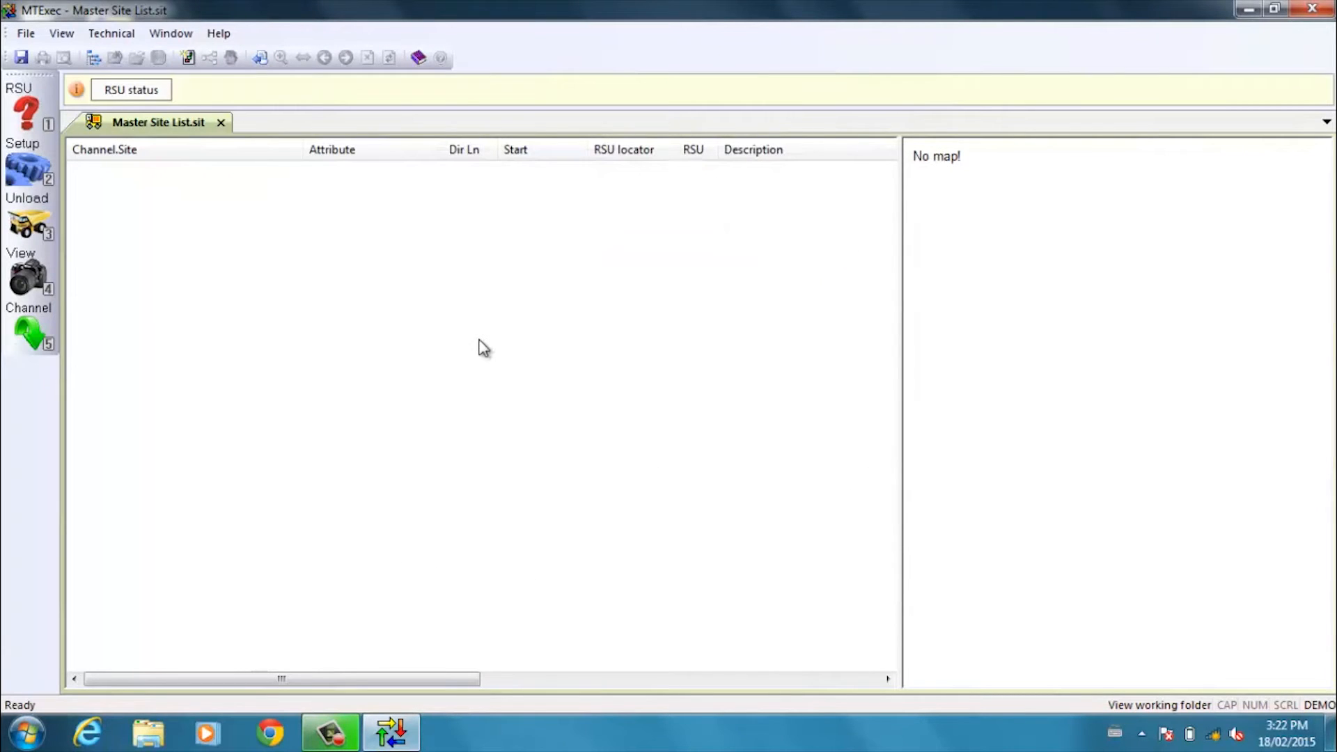
{"action": "mouse_move", "coordinate": [354, 249]}
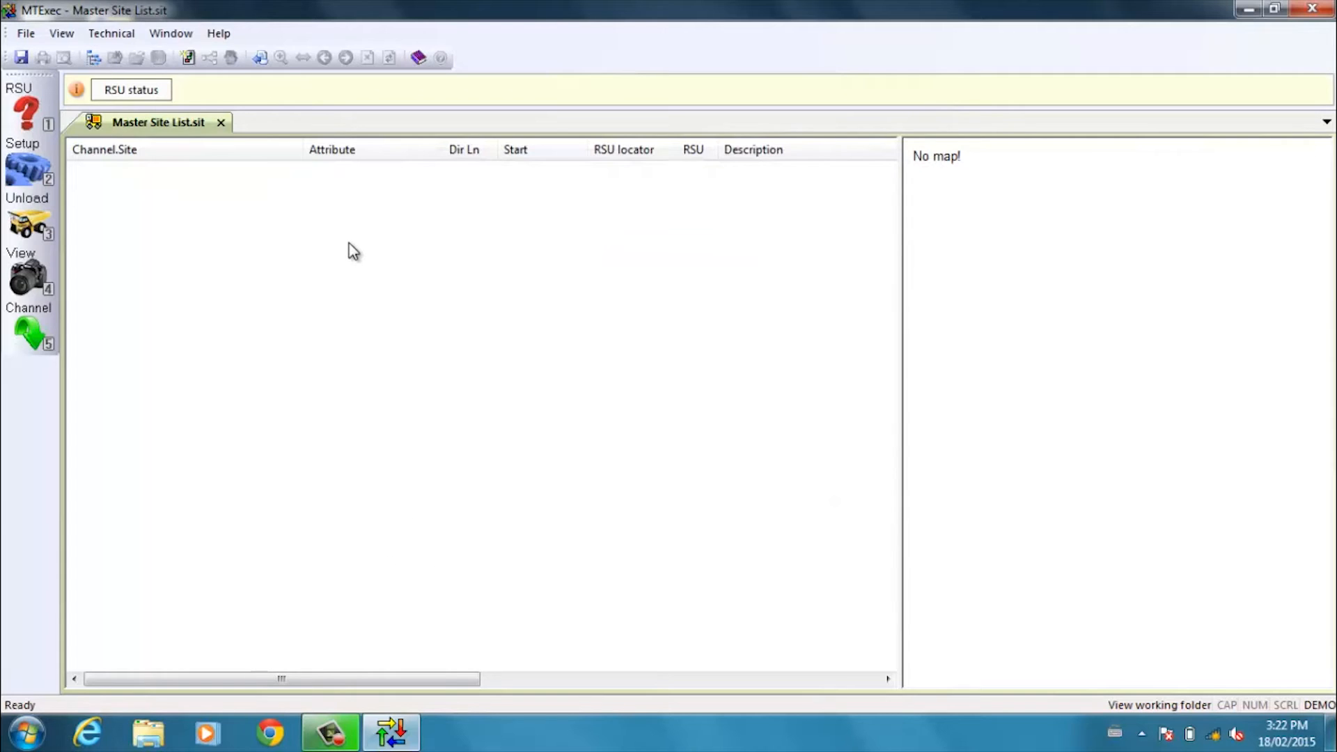
{"action": "mouse_move", "coordinate": [374, 273]}
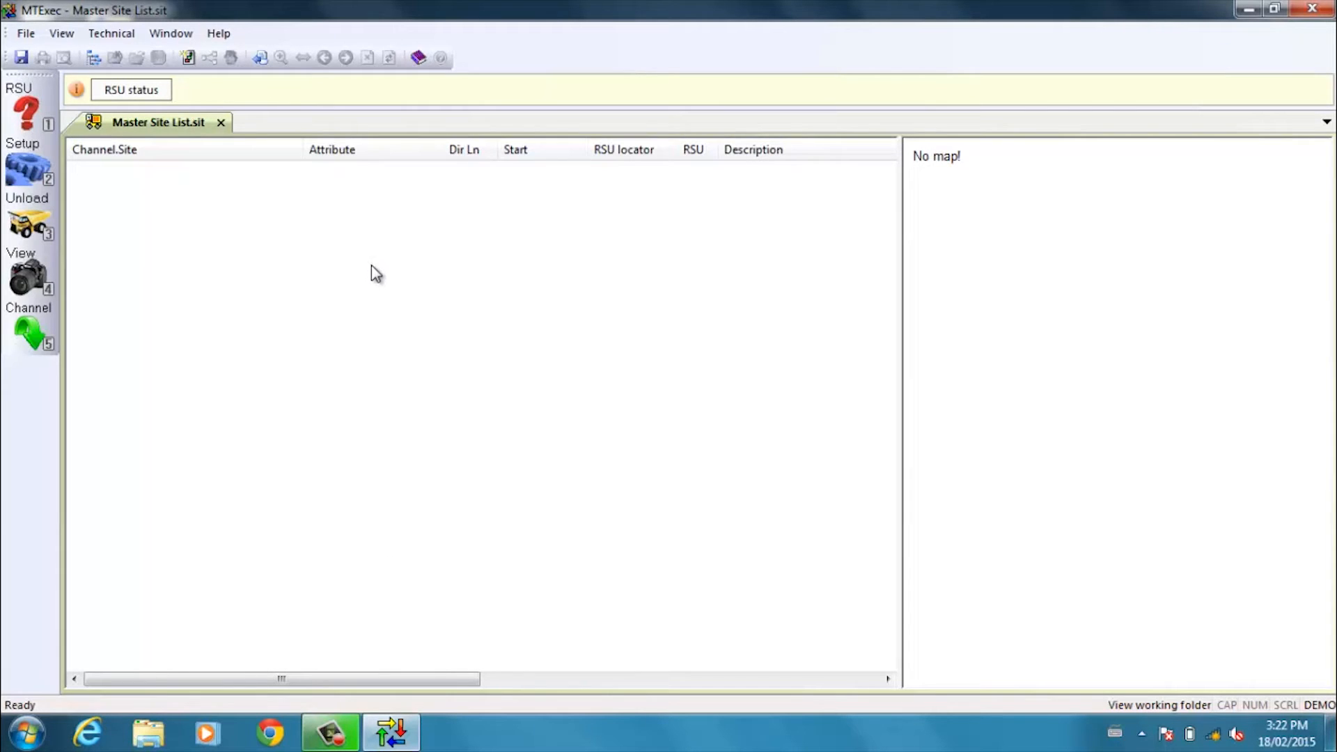
{"action": "mouse_move", "coordinate": [362, 298]}
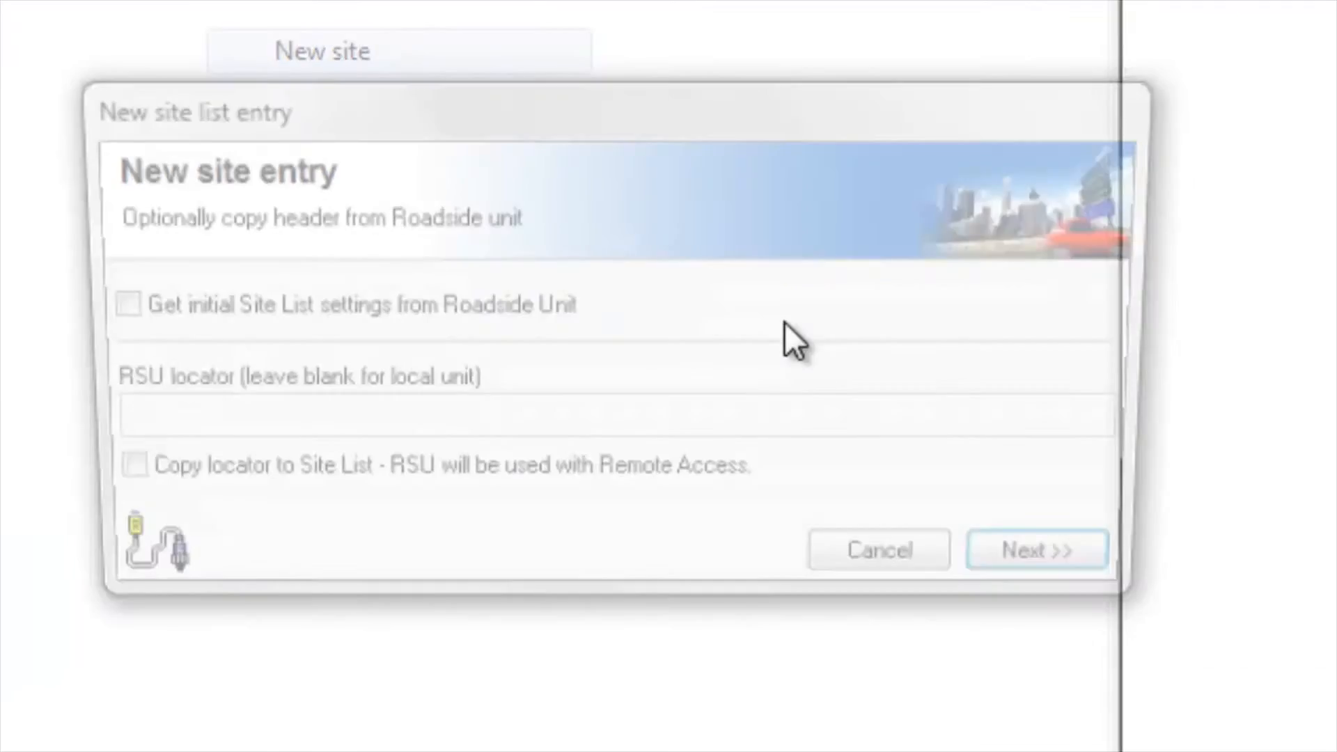
Step through the New site wizard entering 'O'Connor Close, 100' and save the master site list
{"action": "left_click", "coordinate": [1035, 550]}
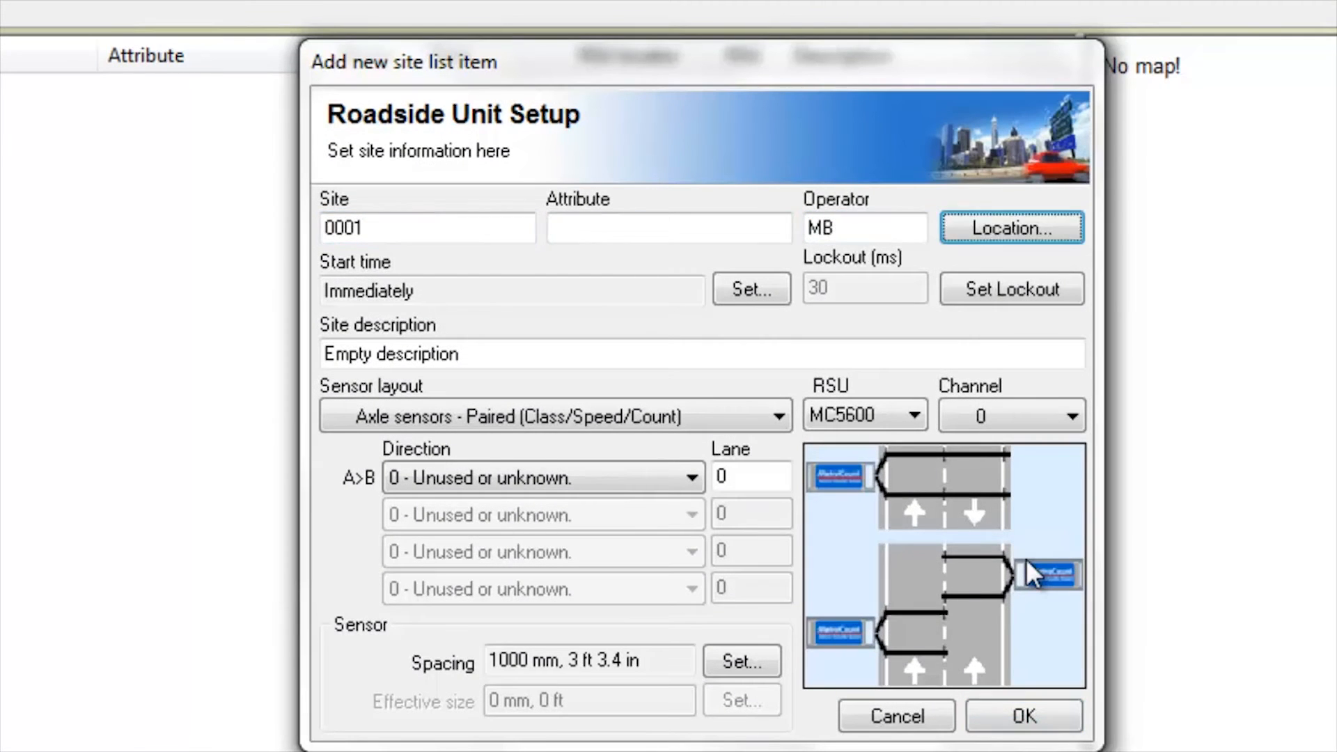
{"action": "type", "text": "O'Connor Close, 100"}
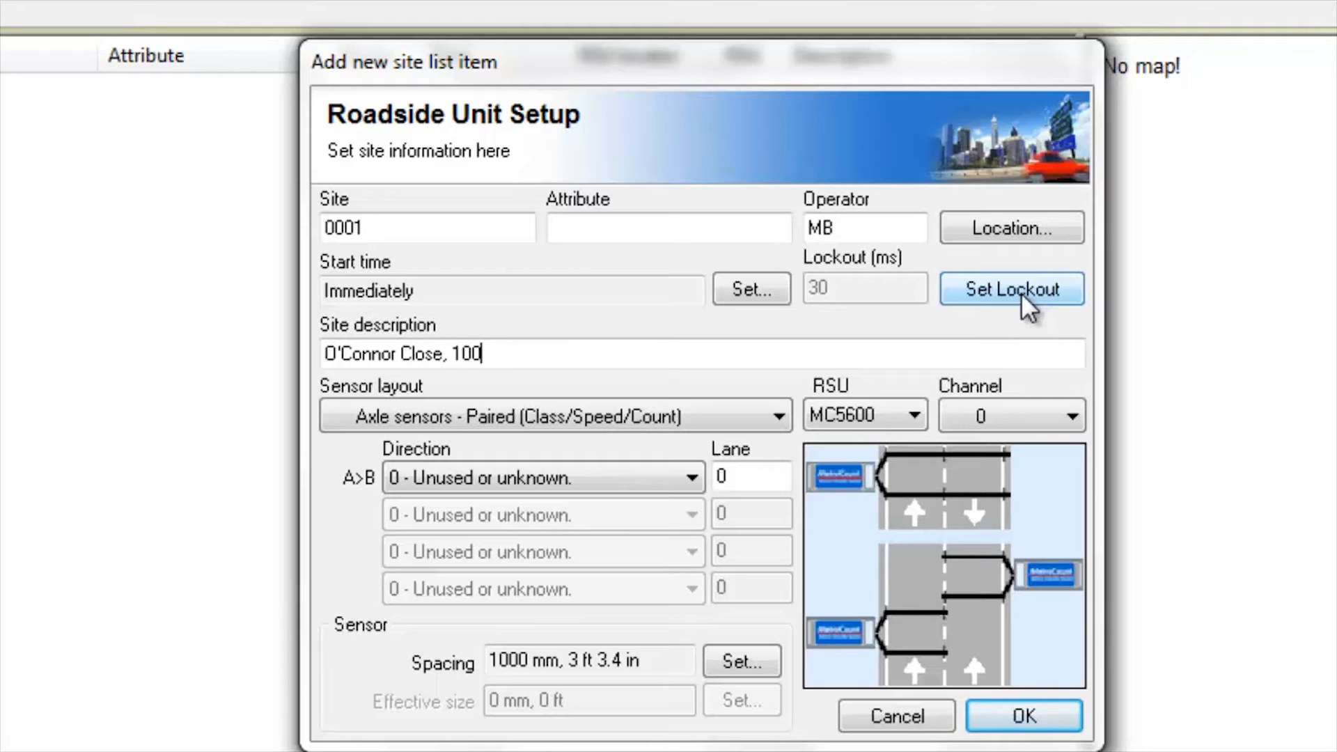
{"action": "left_click", "coordinate": [1010, 289]}
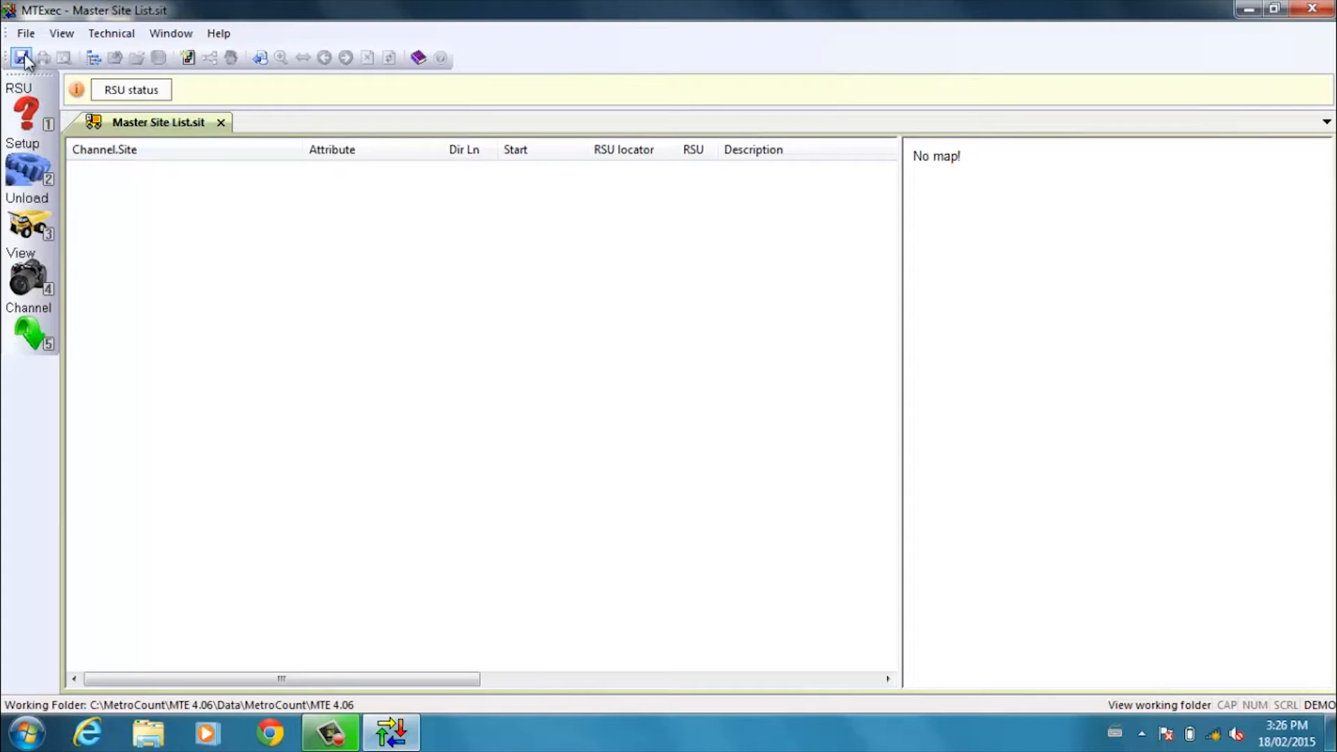
{"action": "left_click", "coordinate": [21, 57]}
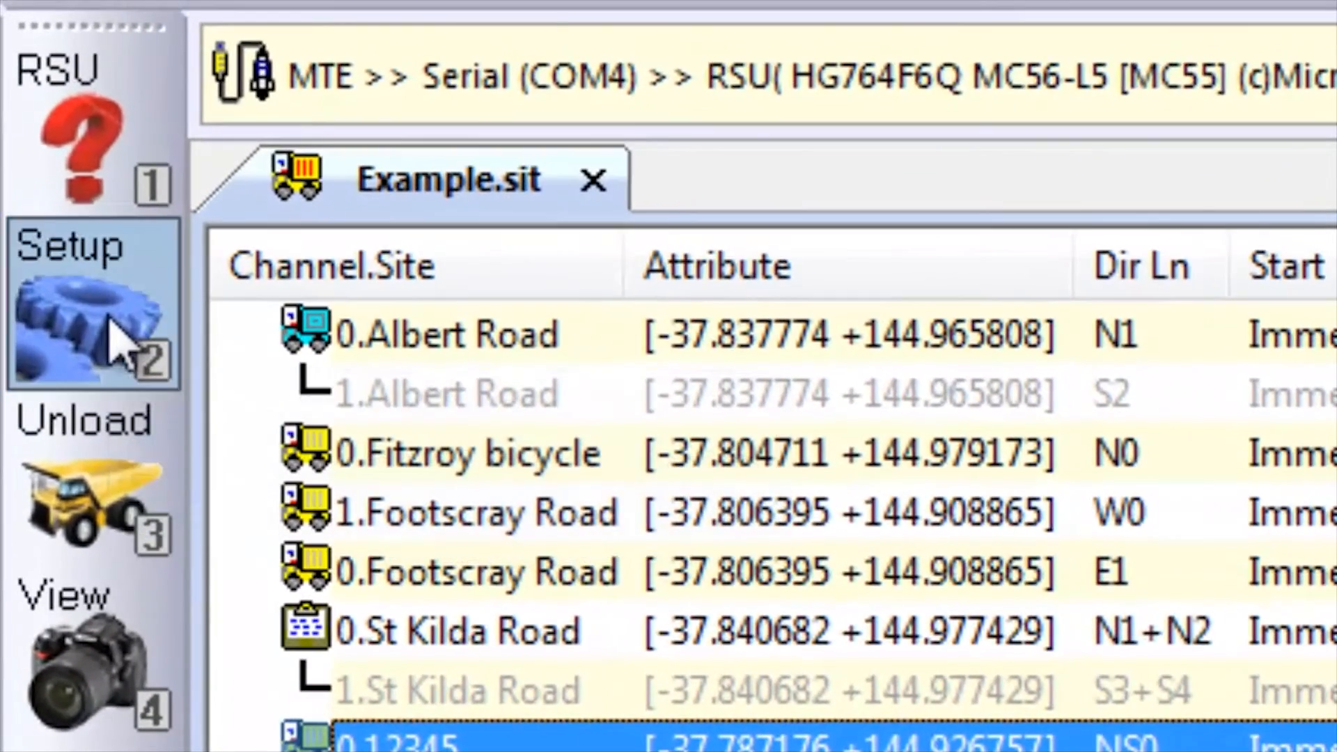
Send site 12345's setup to the connected roadside unit and confirm completion
{"action": "double_click", "coordinate": [401, 734]}
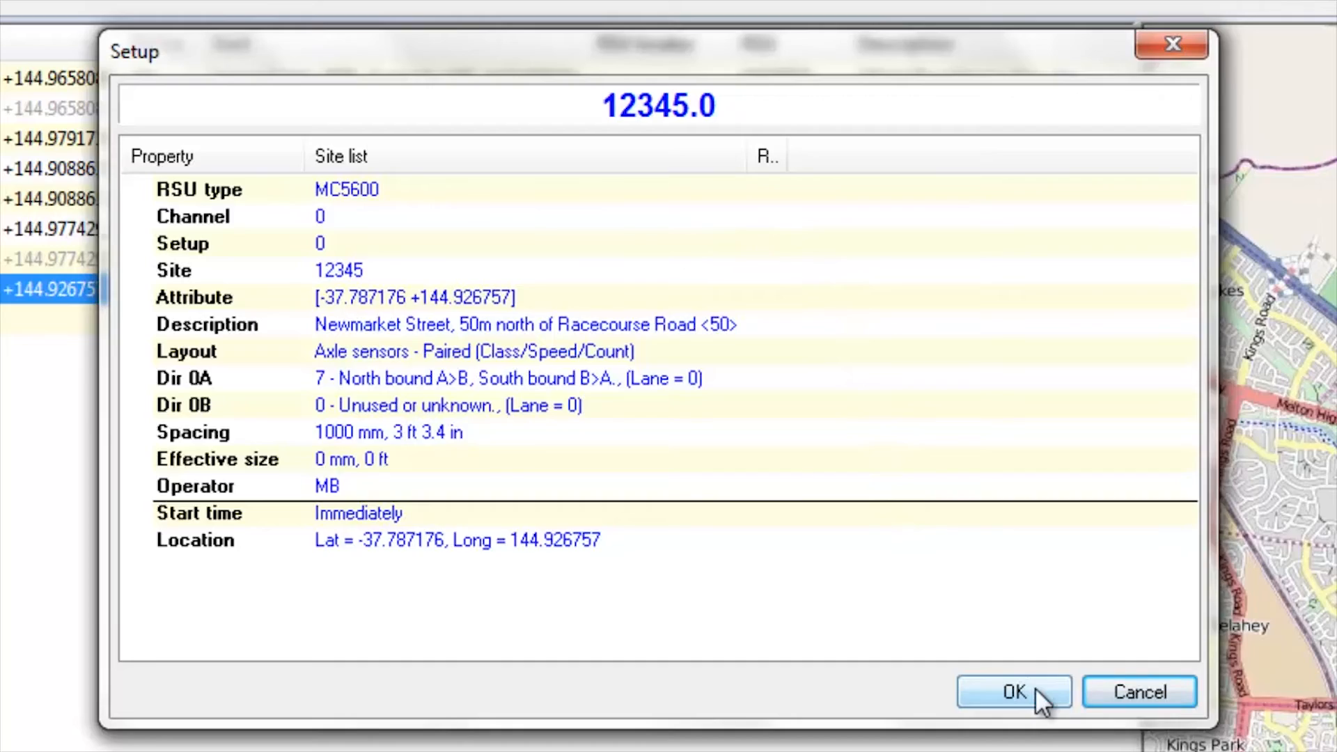
{"action": "left_click", "coordinate": [1012, 692]}
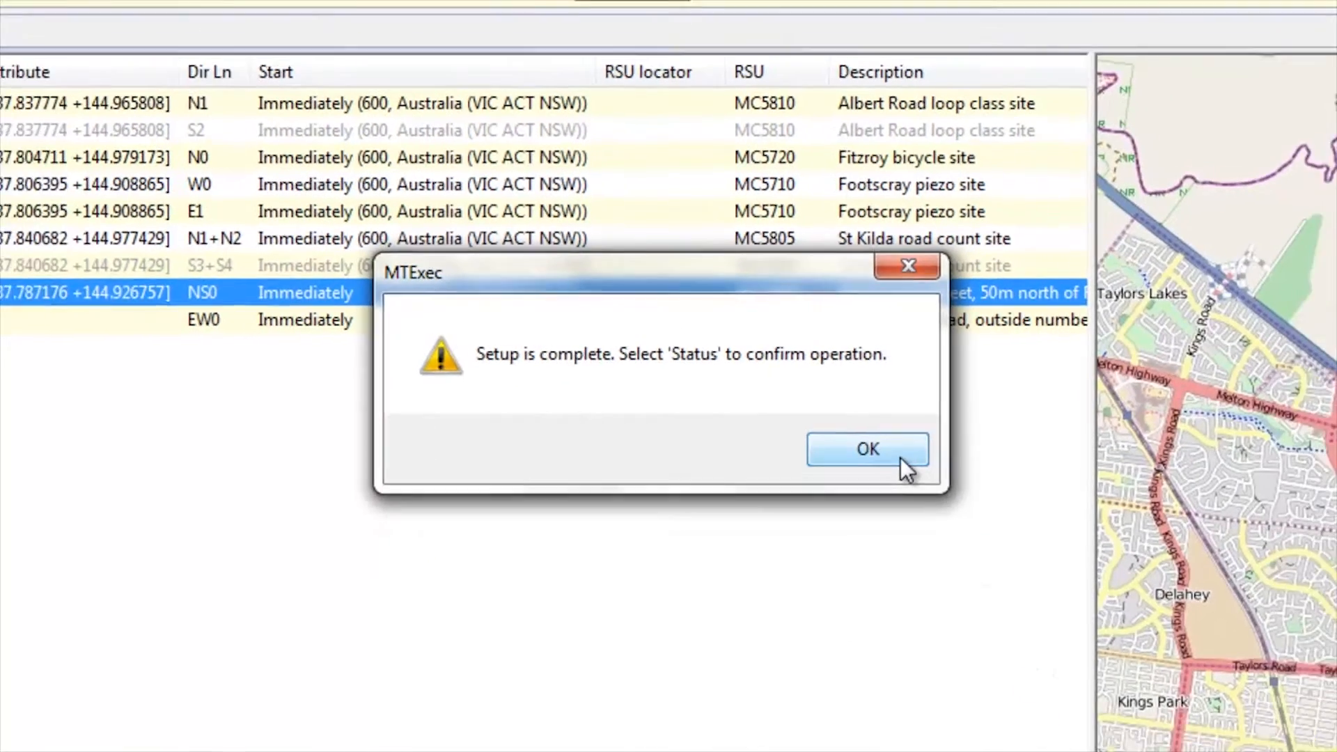
{"action": "left_click", "coordinate": [866, 450]}
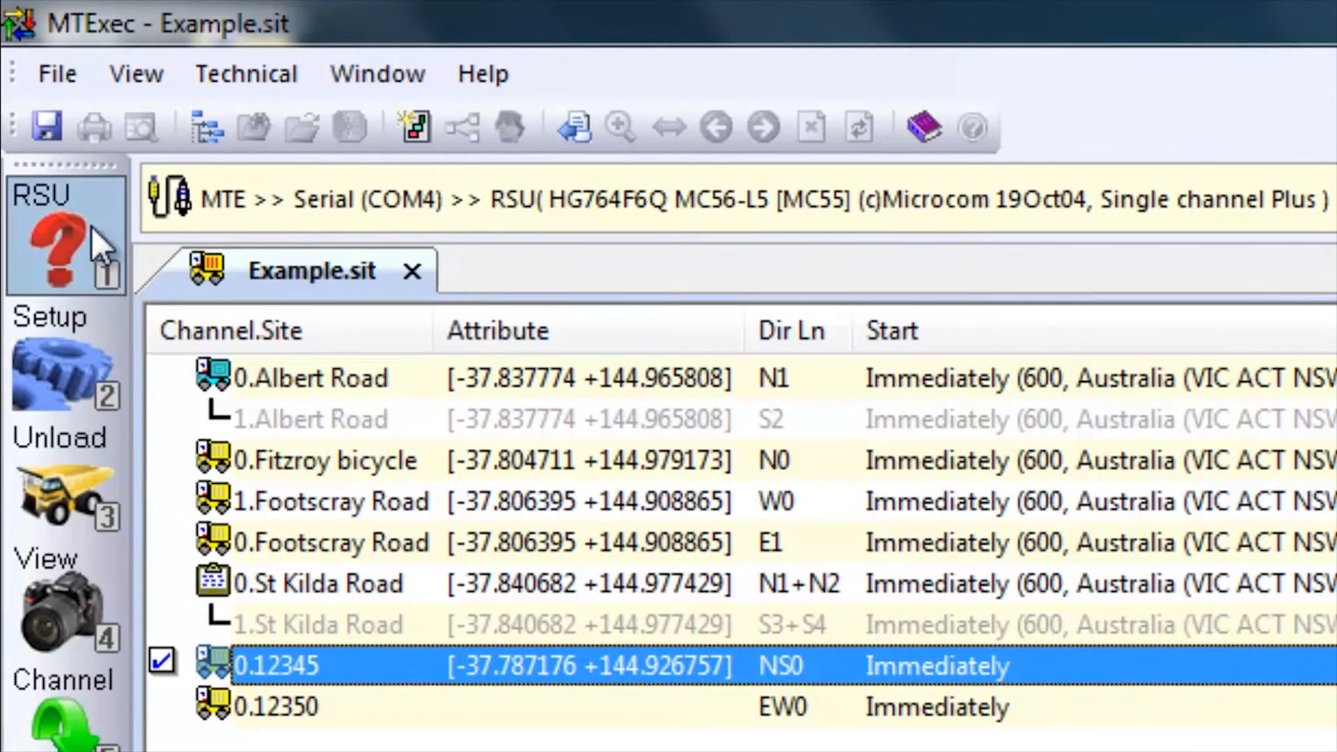
{"action": "double_click", "coordinate": [277, 664]}
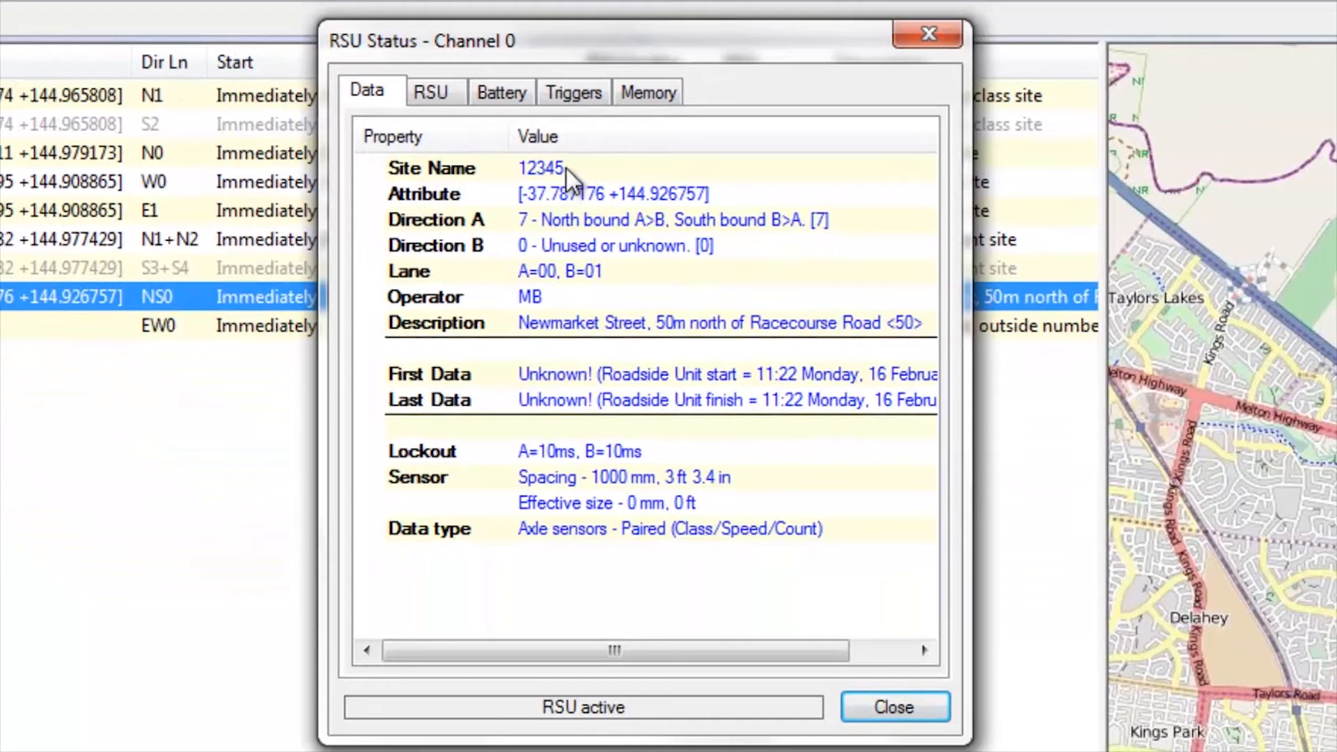
{"action": "mouse_move", "coordinate": [590, 177]}
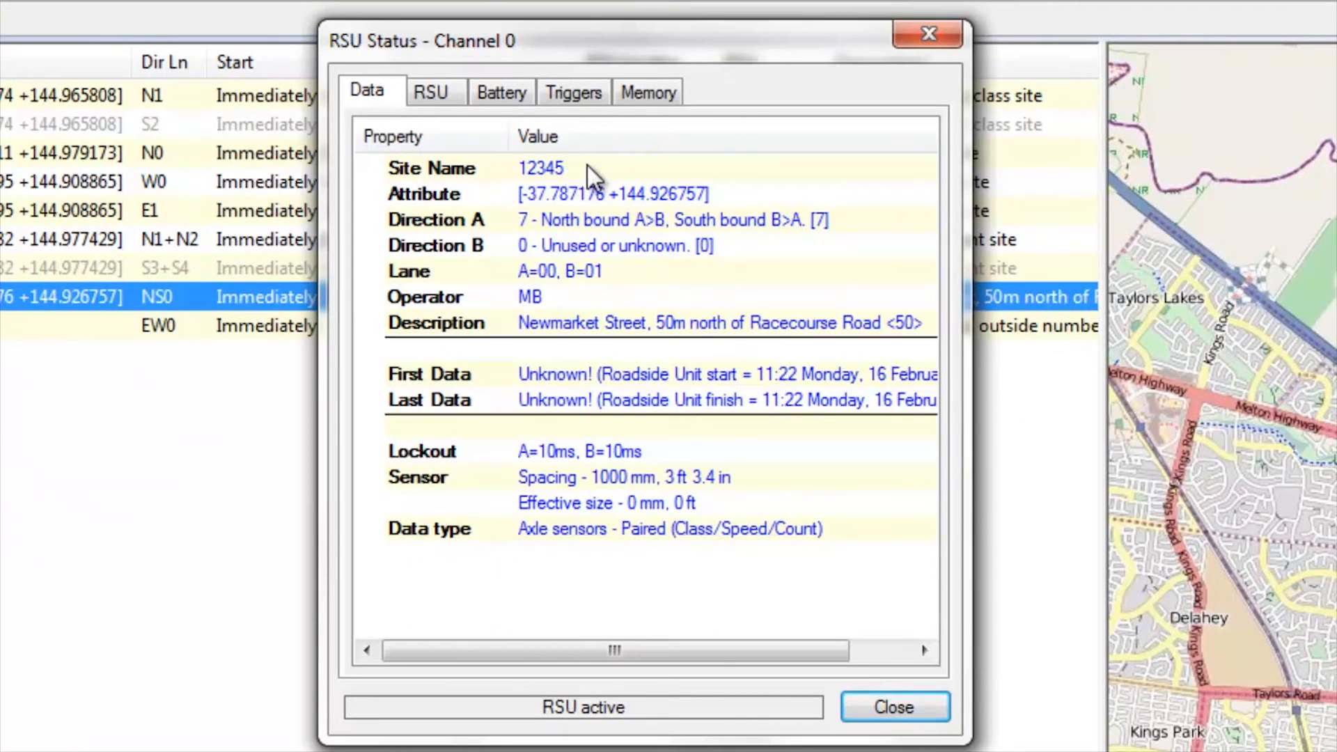
{"action": "mouse_move", "coordinate": [700, 674]}
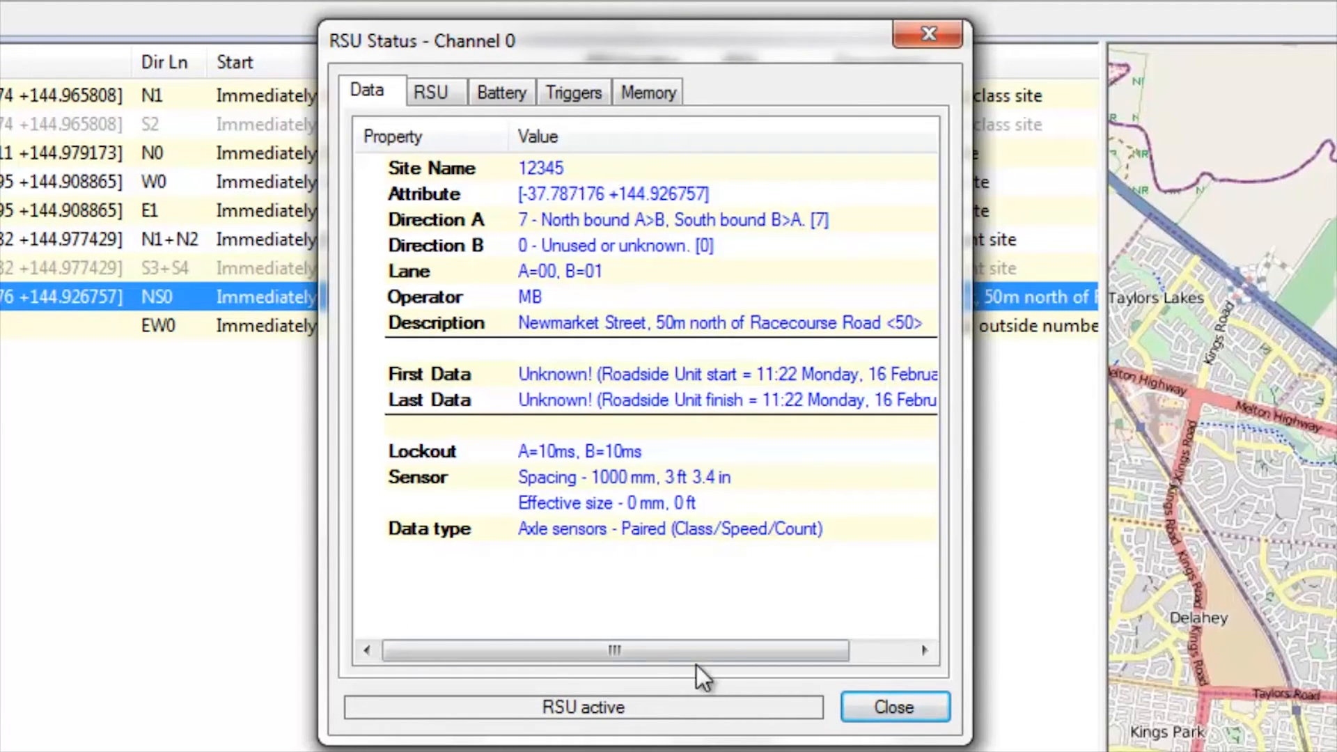
{"action": "left_click", "coordinate": [433, 92]}
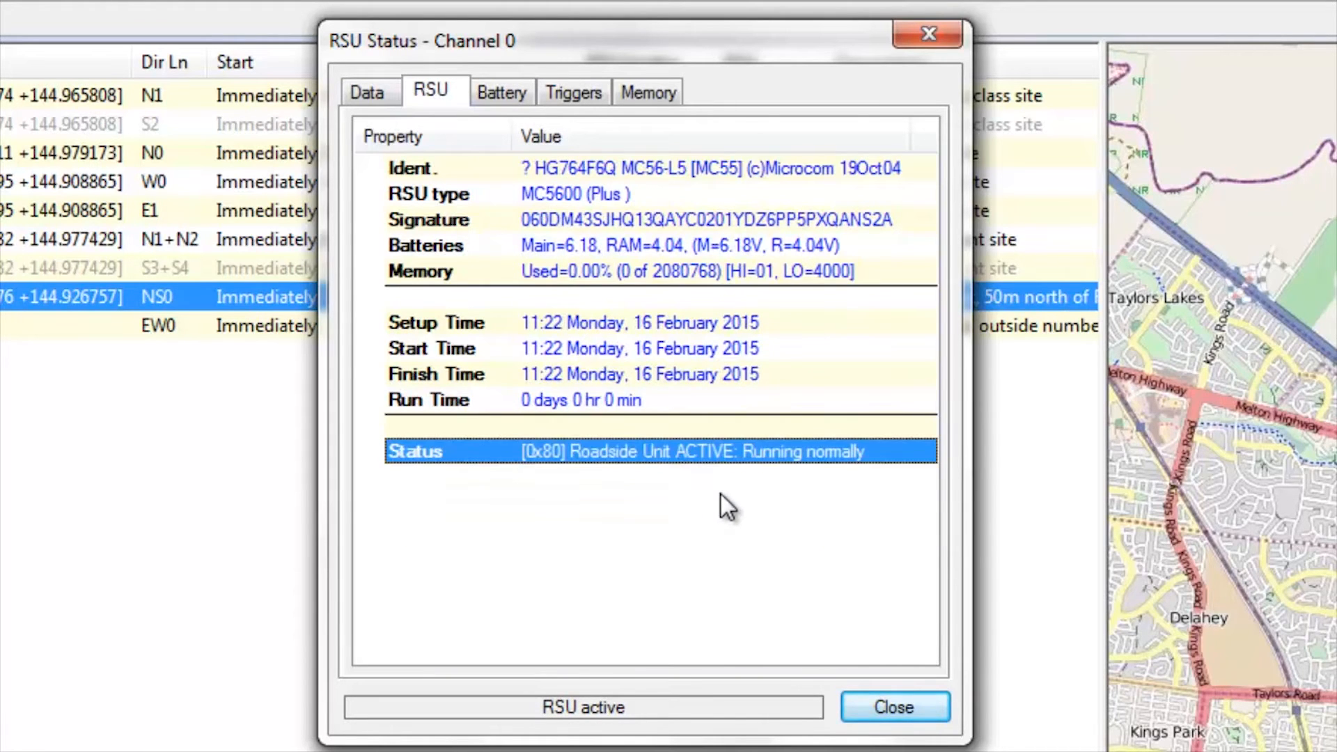
{"action": "left_click", "coordinate": [895, 707]}
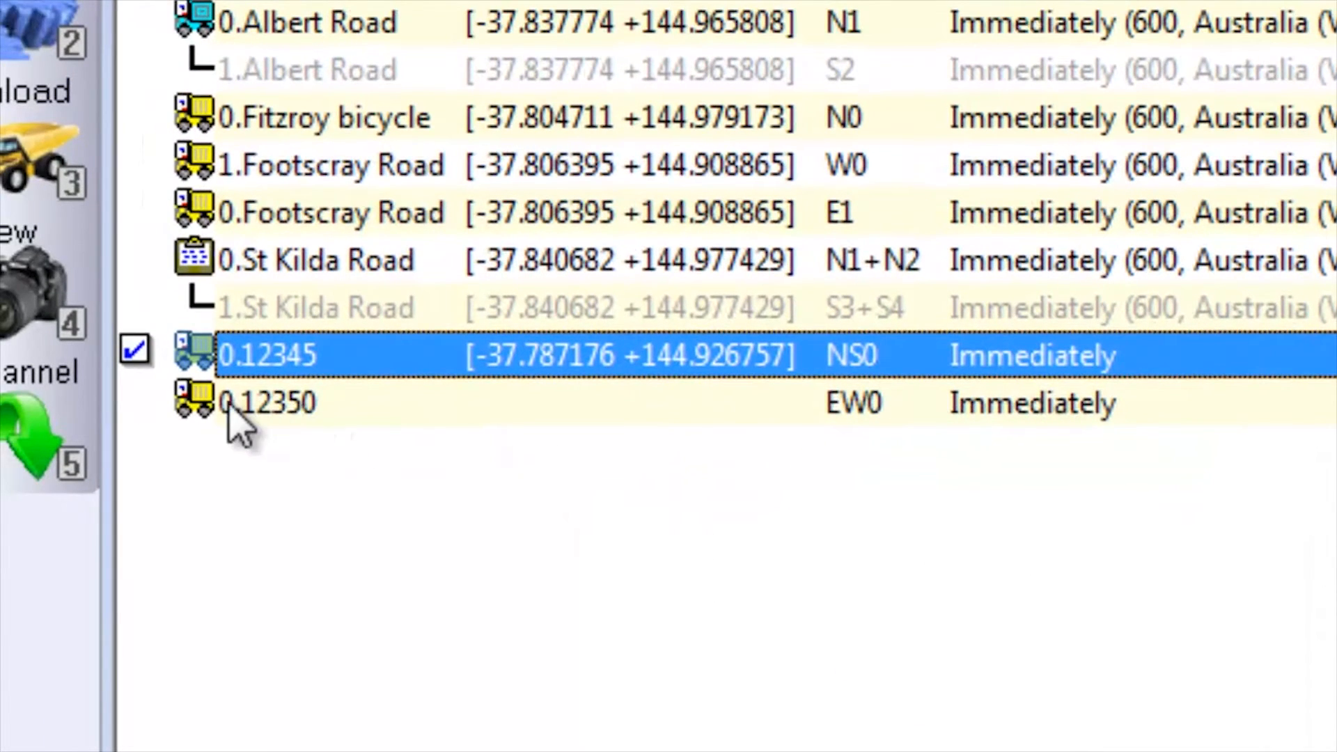
{"action": "mouse_move", "coordinate": [170, 401]}
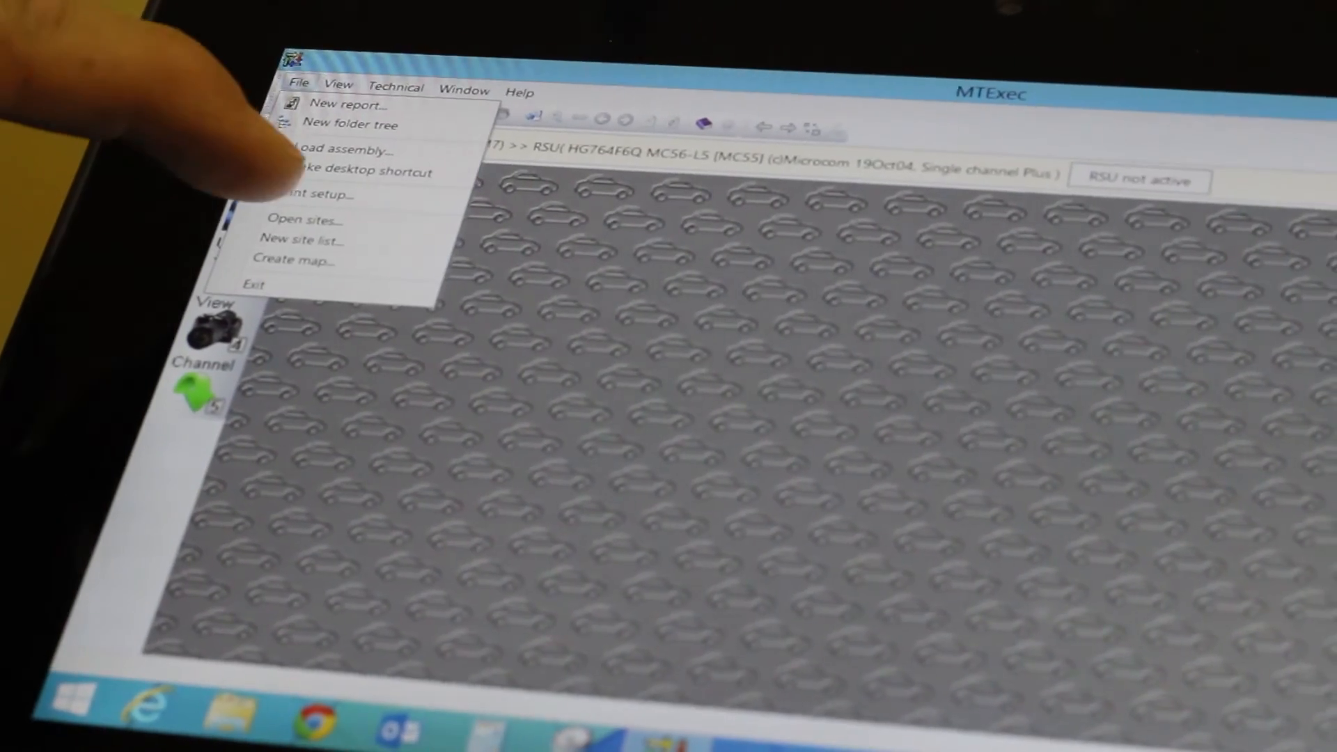
On the tablet, load Example.sit and set up the unit over COM7 with site 12345
{"action": "left_click", "coordinate": [305, 219]}
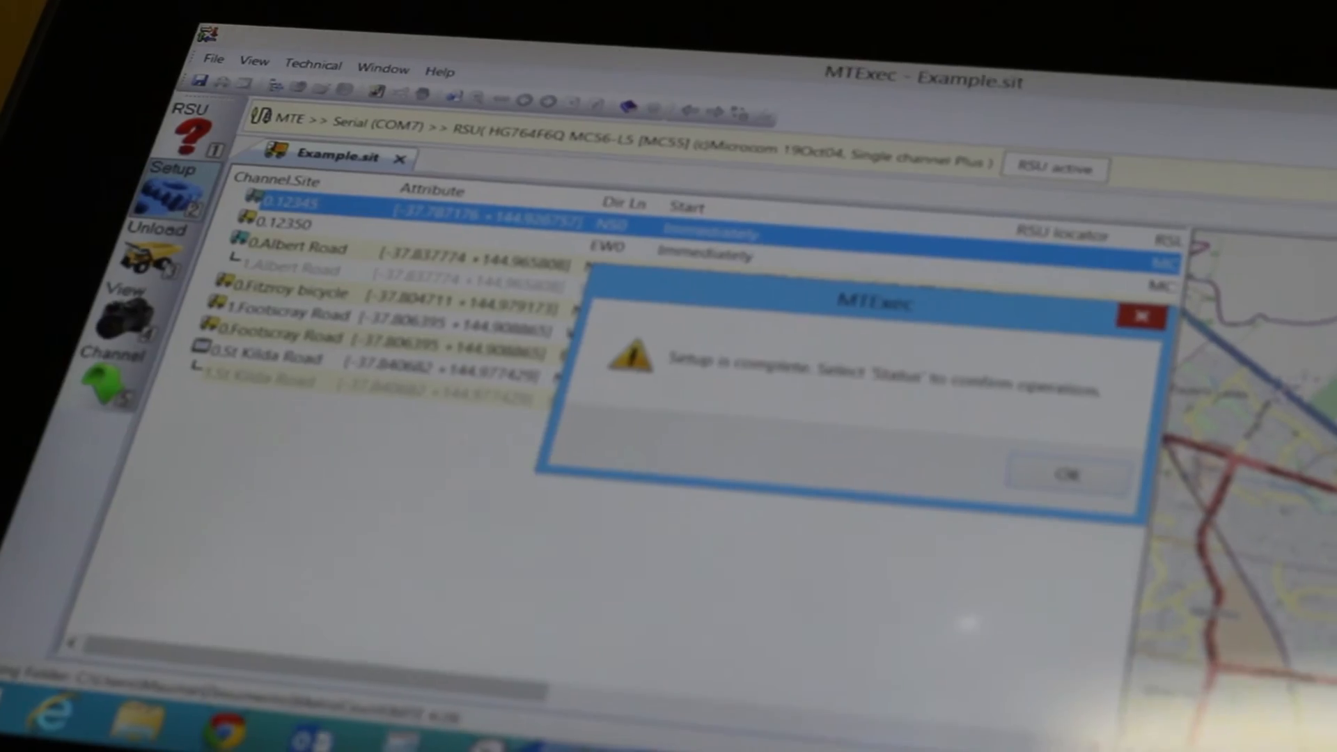
{"action": "left_click", "coordinate": [1067, 475]}
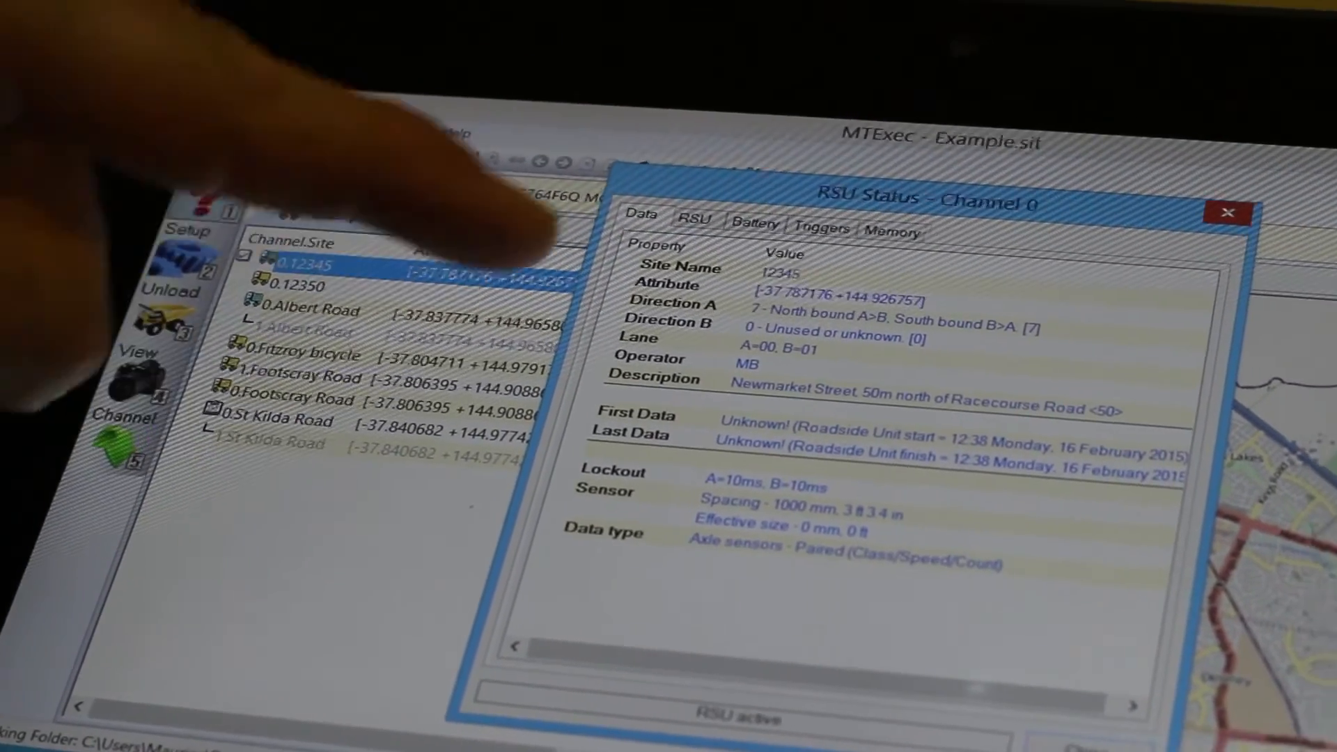
View the RSU status details showing the unit active and running since 12:38
{"action": "left_click", "coordinate": [710, 269]}
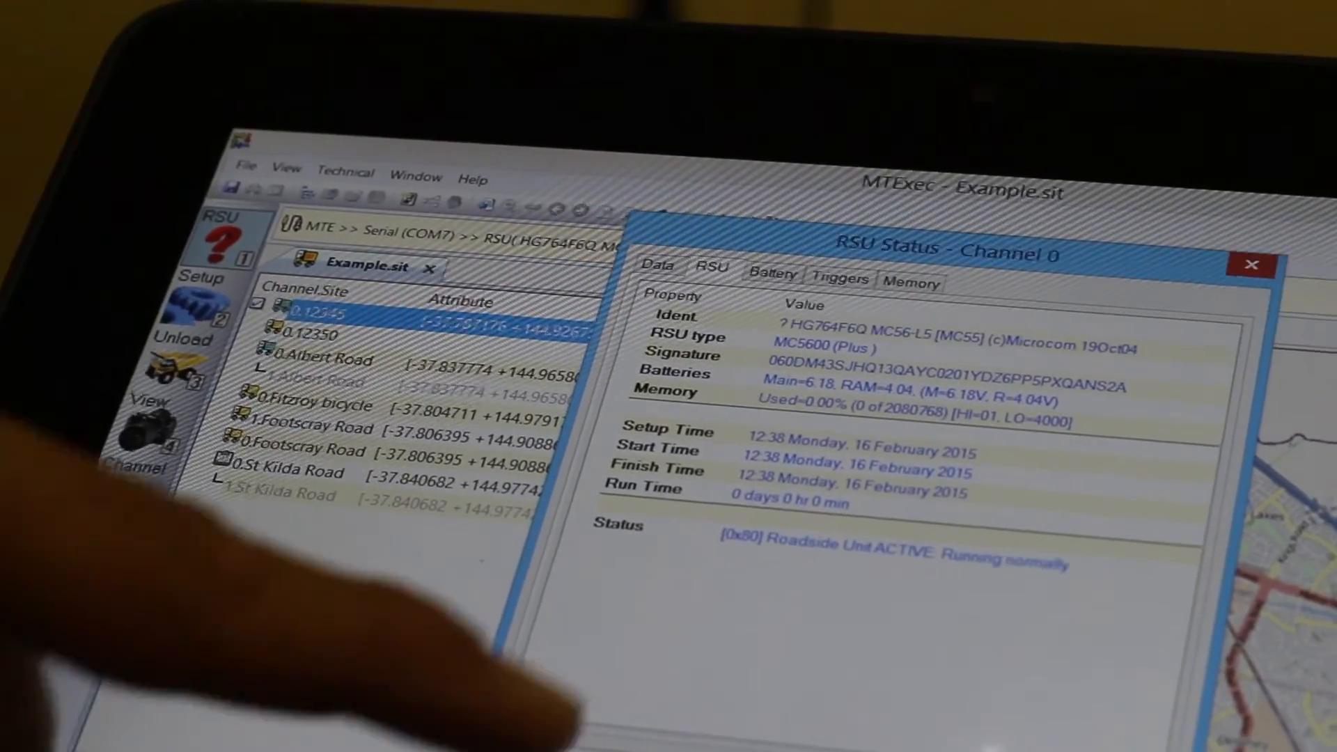